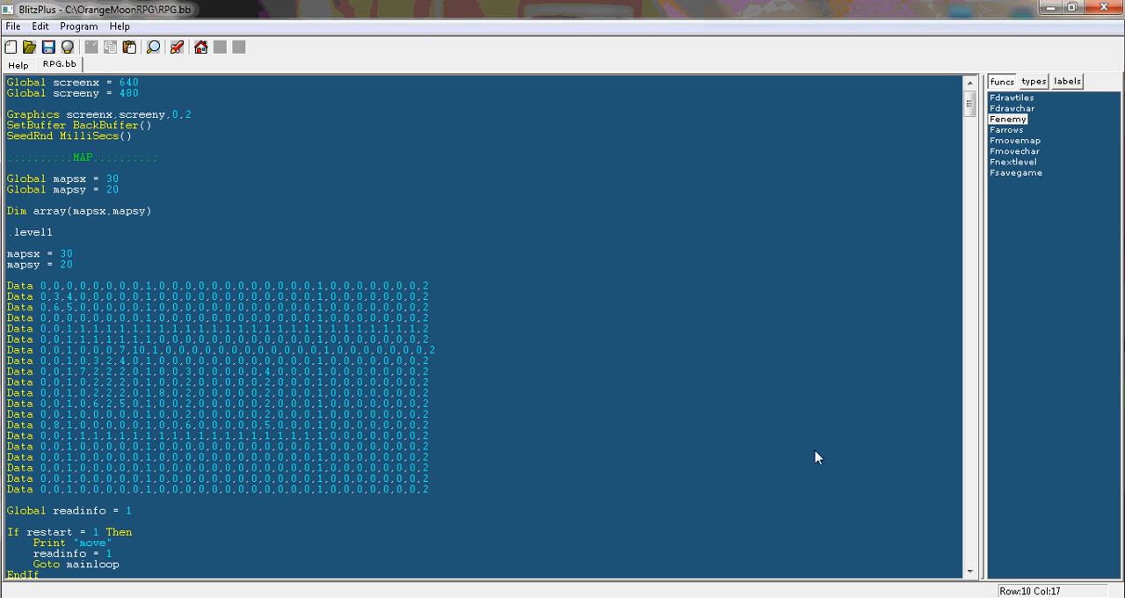
pyautogui.moveTo(450, 302)
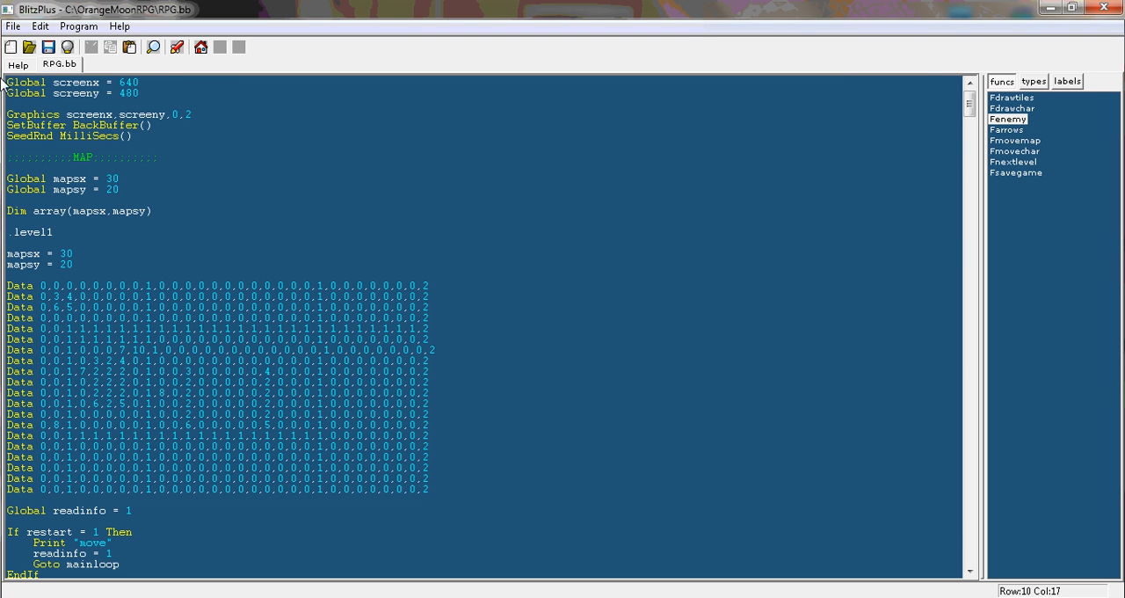
pyautogui.moveTo(176, 47)
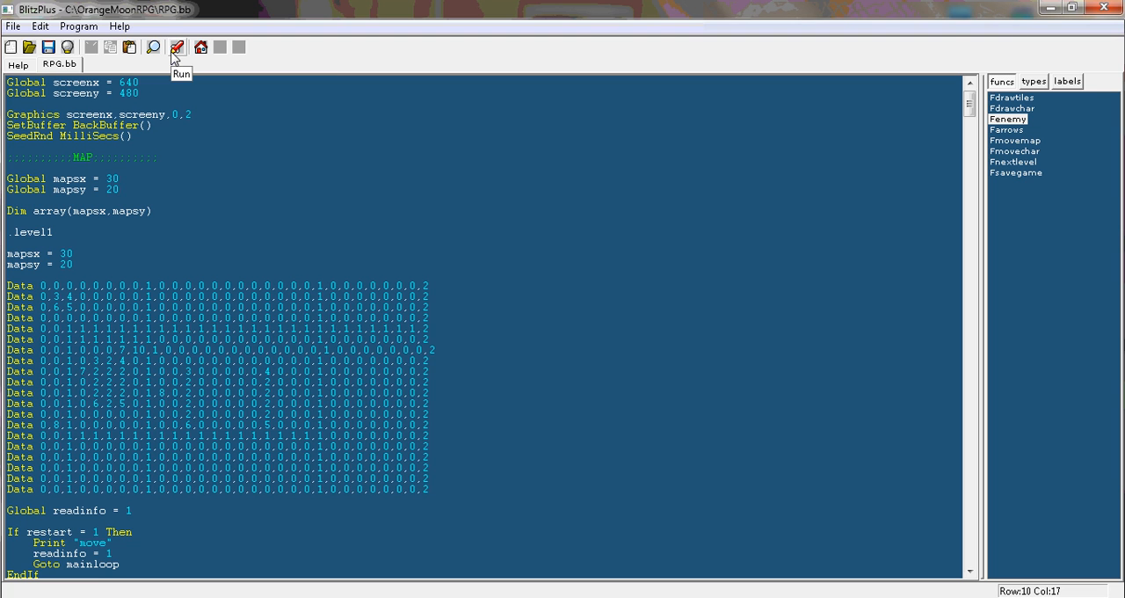
# Run RPG.bb and dismiss the 'Undefined label level5' error message
pyautogui.click(177, 46)
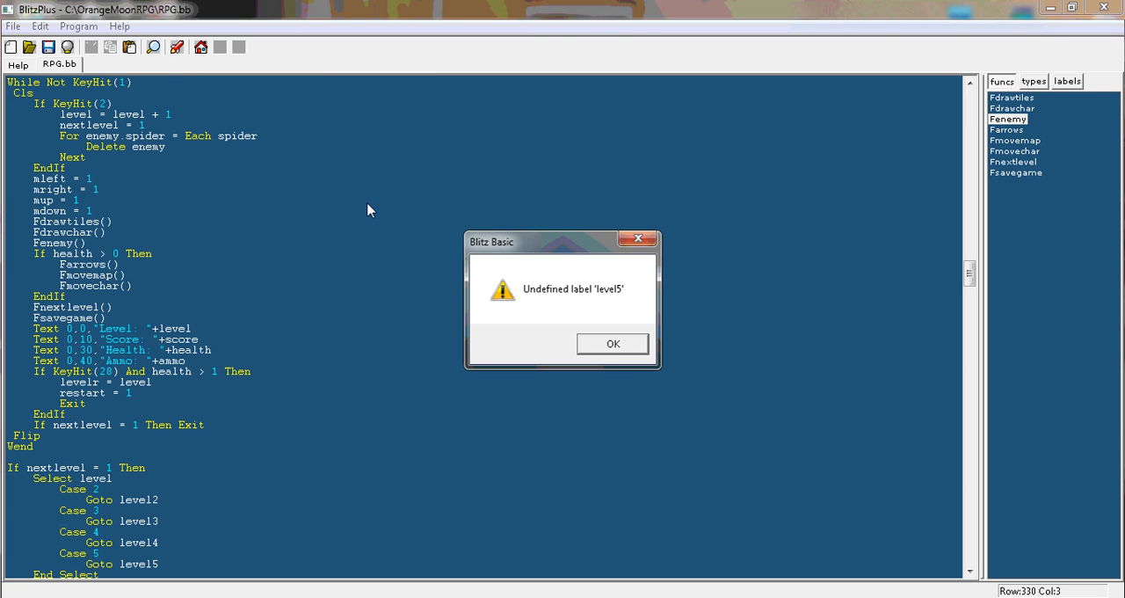
pyautogui.click(613, 343)
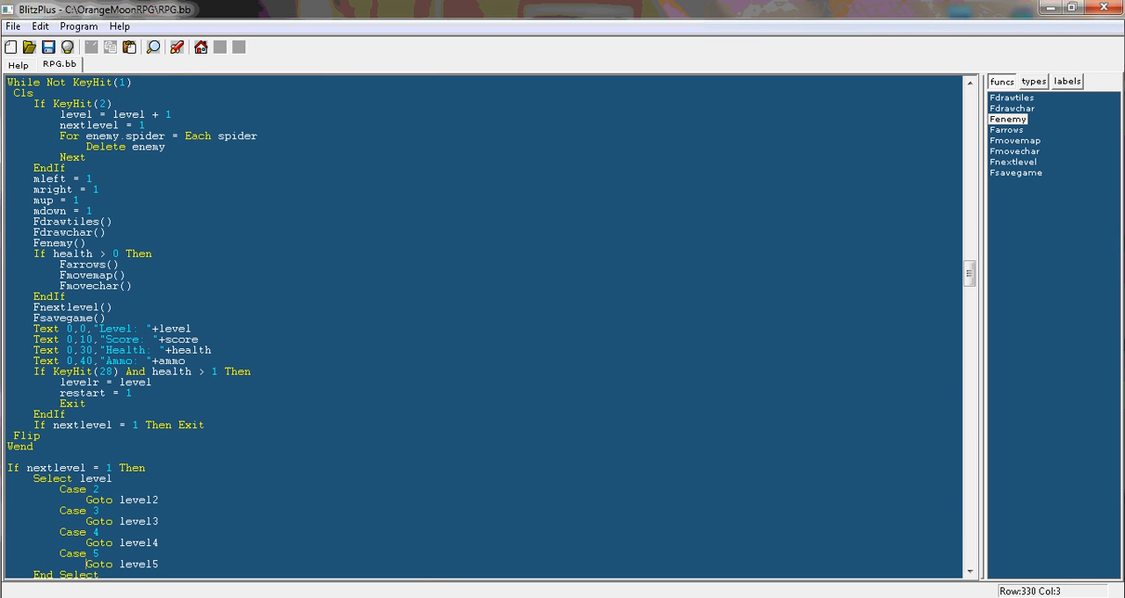
# Remove the Case 5 / Goto level5 lines and play the game through to level 2
pyautogui.scroll(-3)
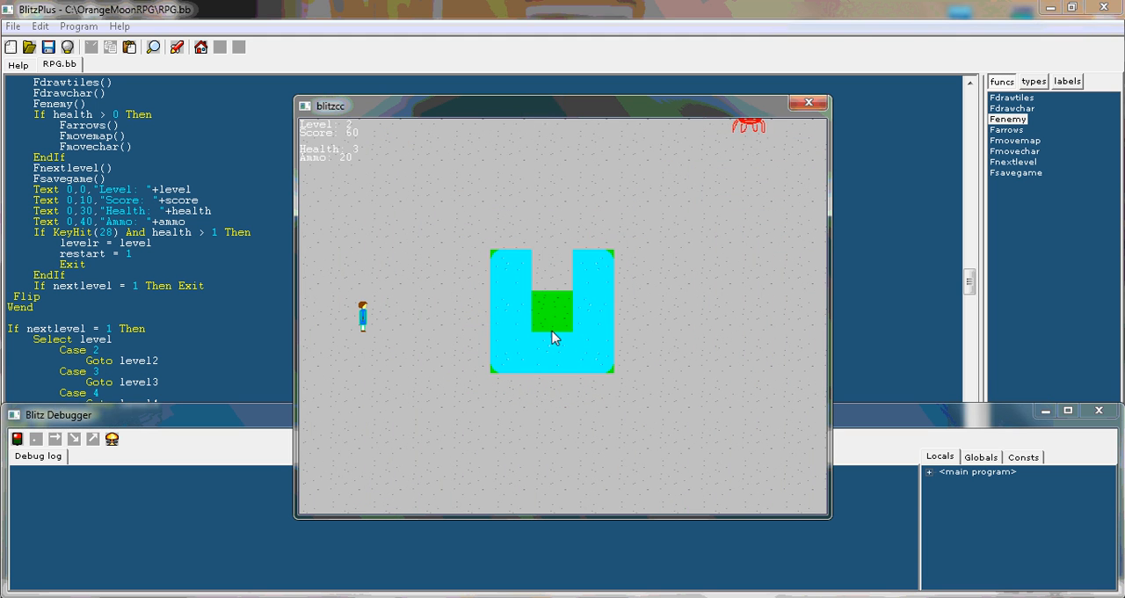
pyautogui.click(807, 102)
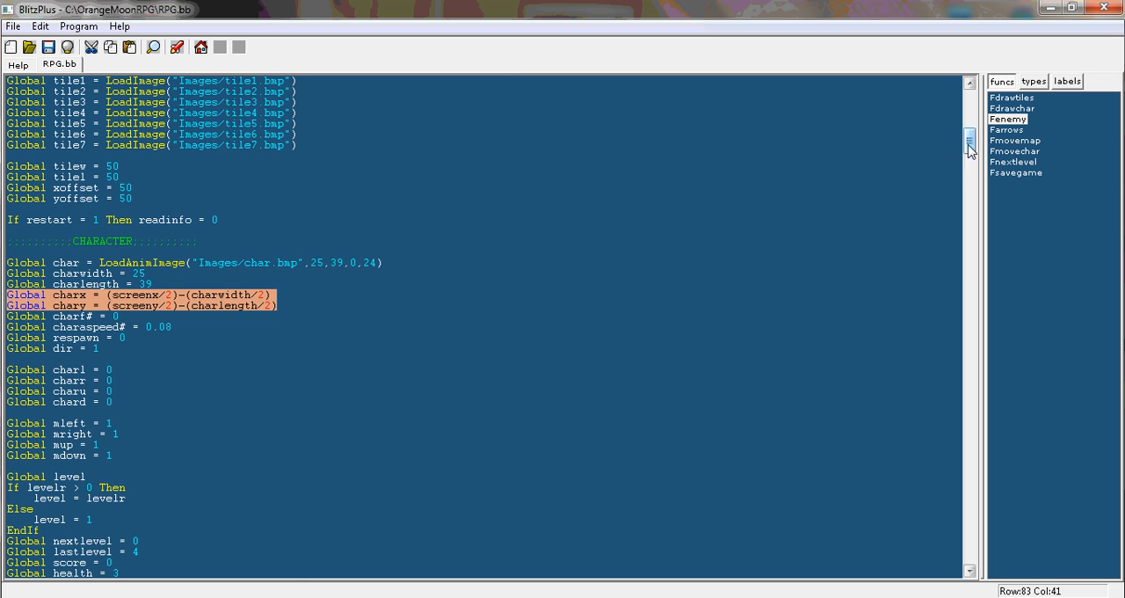
# Copy the charx/chary lines into the nextlevel block without 'Global', adding dir = 1
pyautogui.scroll(-3)
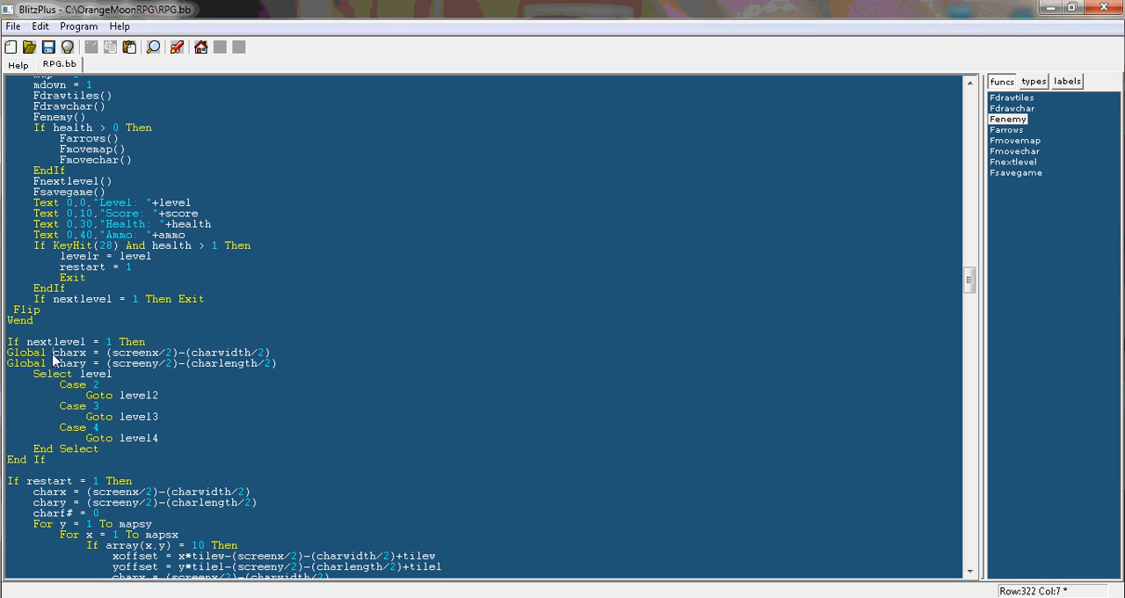
pyautogui.doubleClick(27, 351)
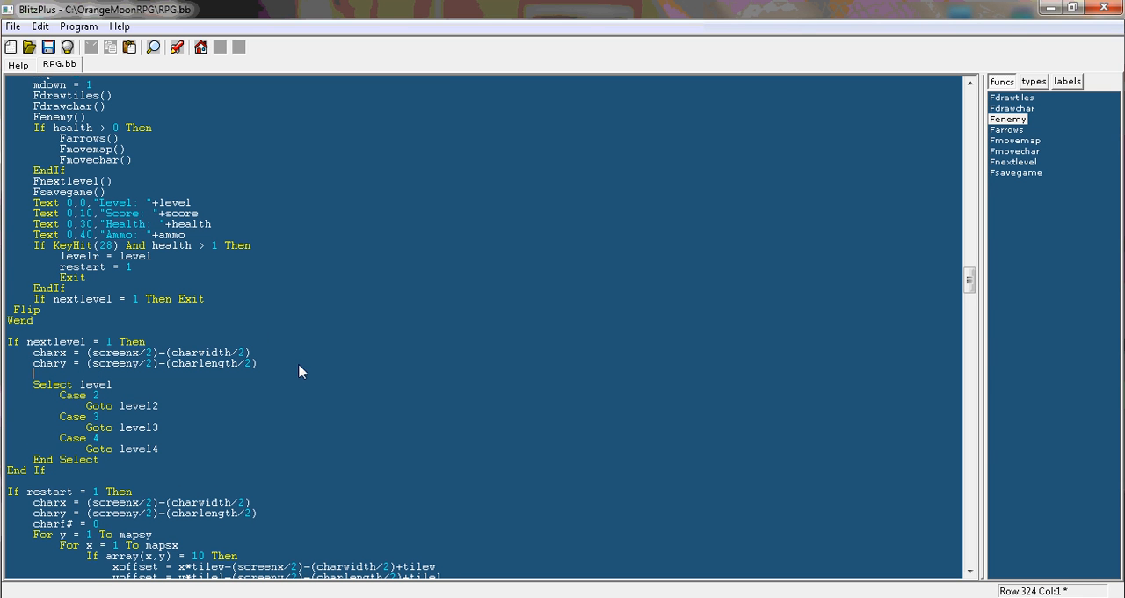
pyautogui.write('dir = 1')
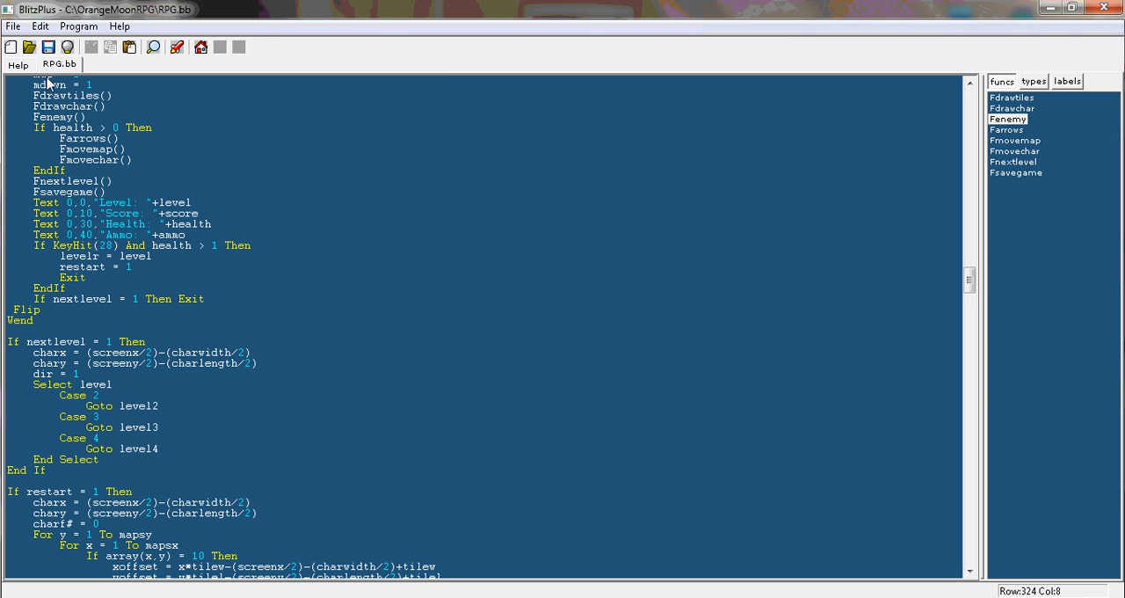
pyautogui.click(176, 47)
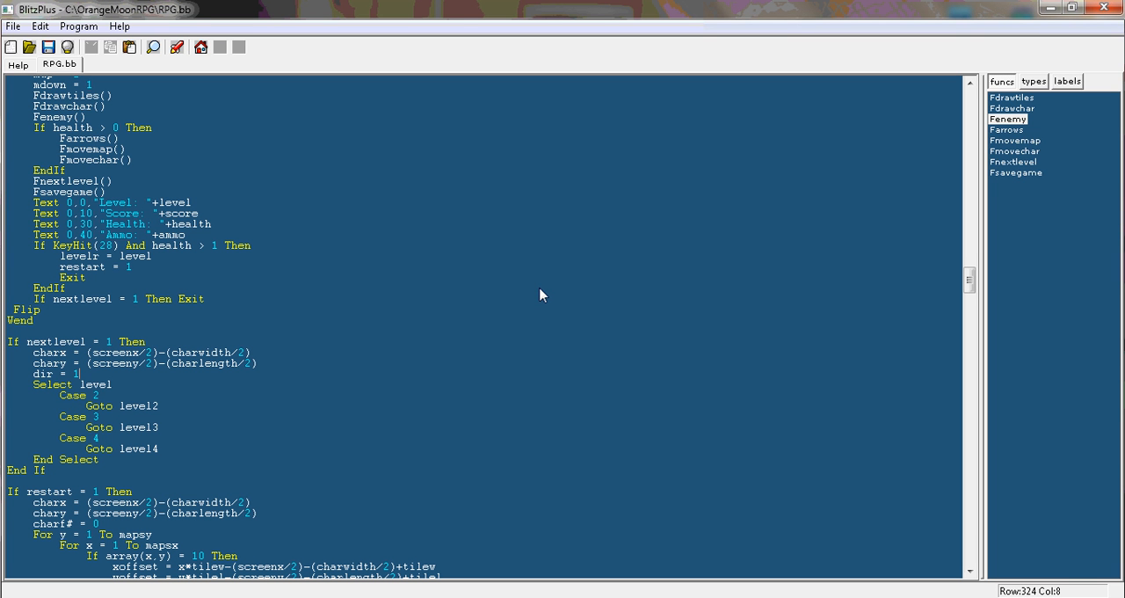
pyautogui.moveTo(590, 166)
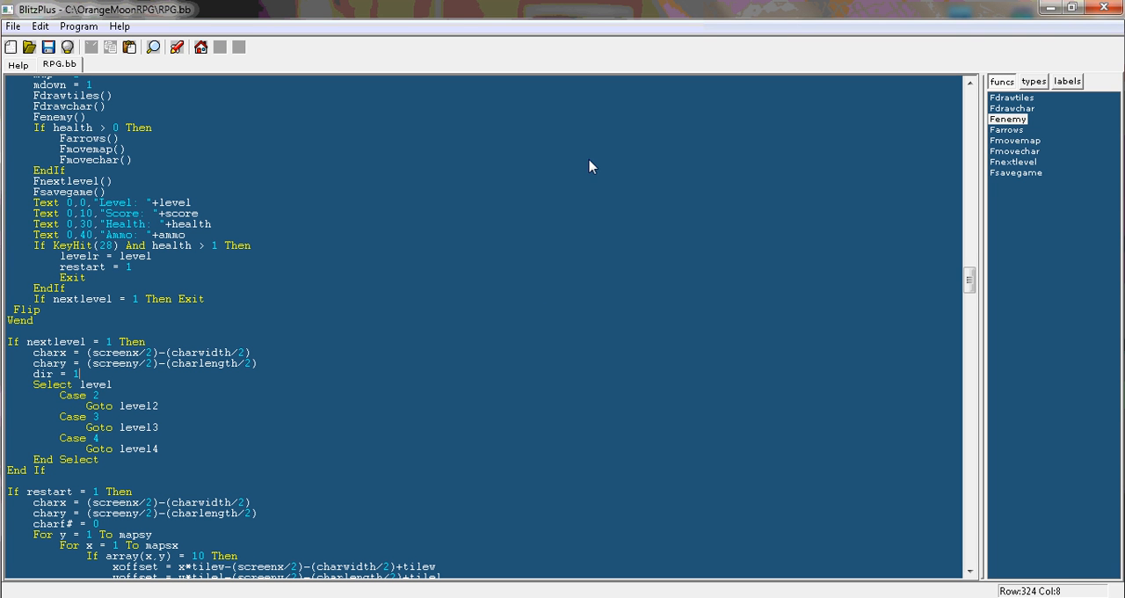
pyautogui.click(176, 47)
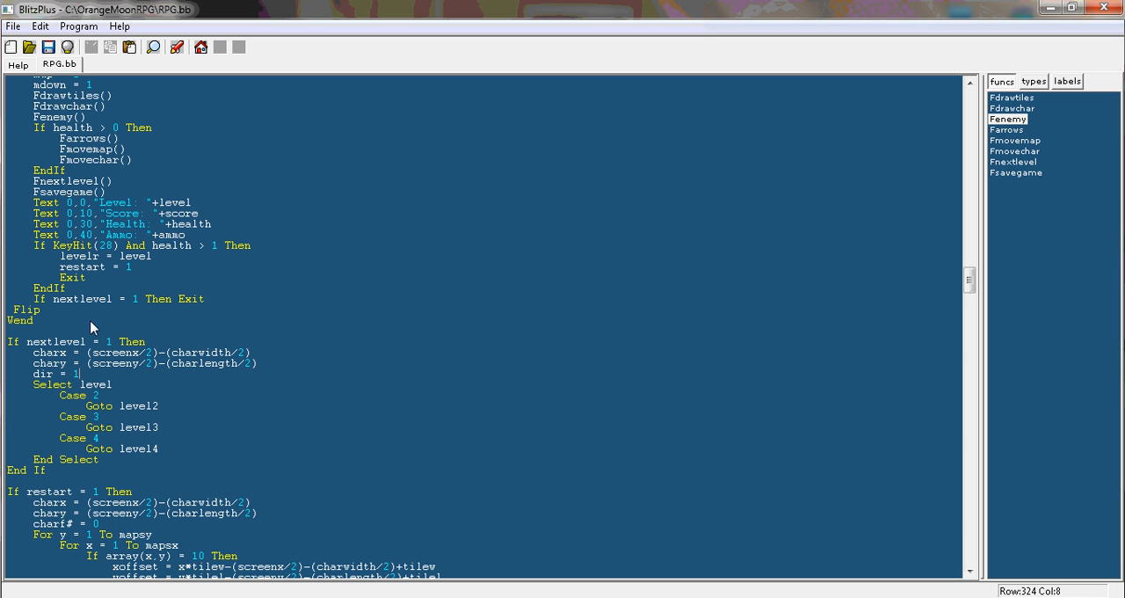
pyautogui.moveTo(1005, 123)
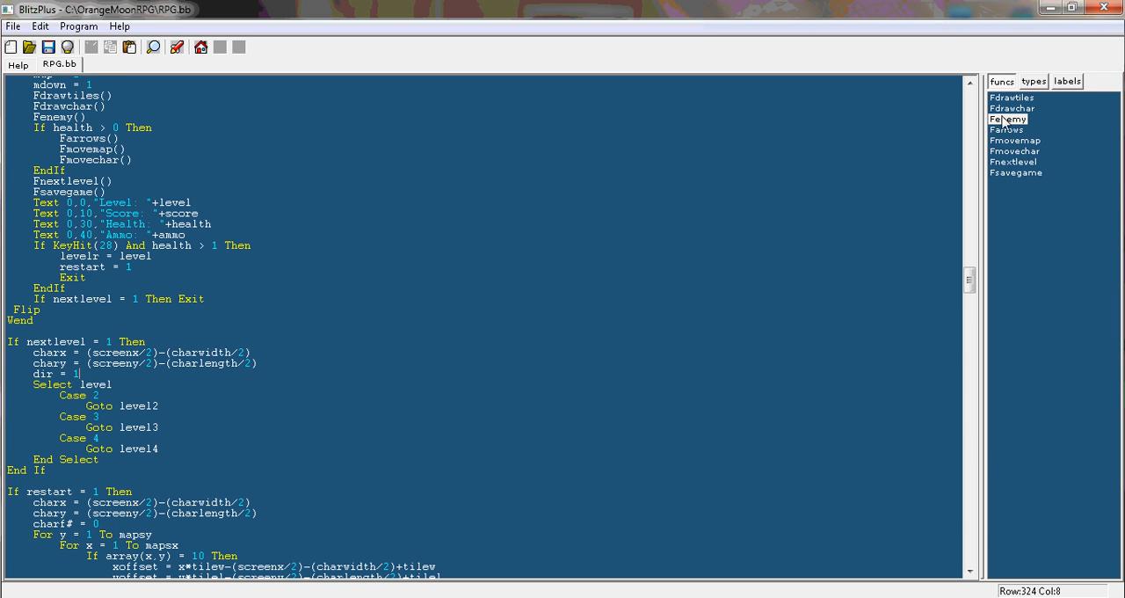
# Jump to the Farrows function and inspect its KeyHit firing condition
pyautogui.click(1007, 129)
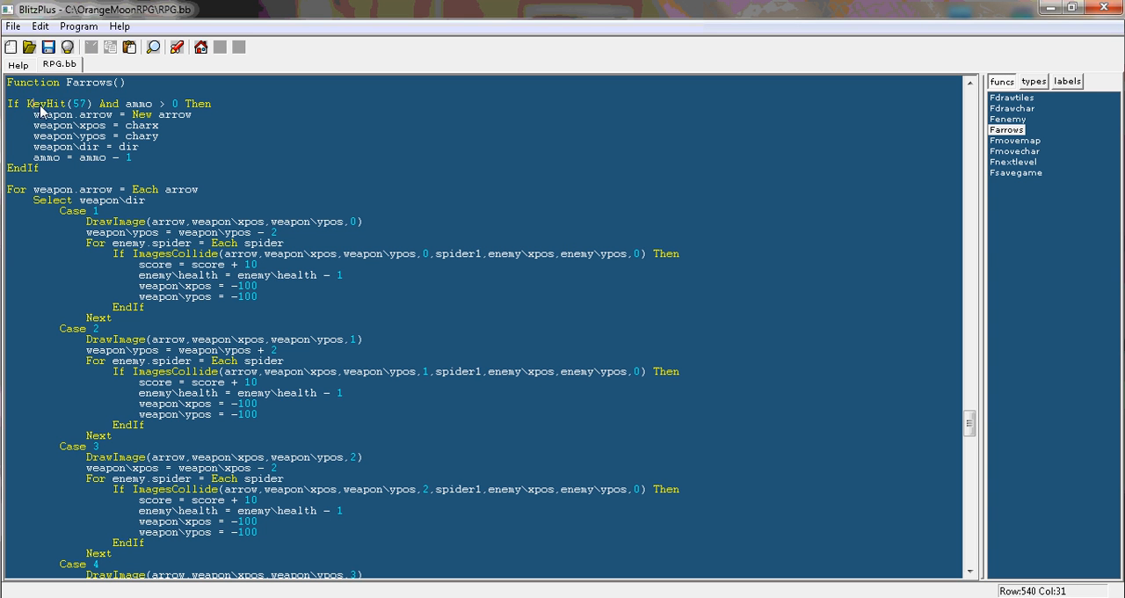
pyautogui.doubleClick(79, 103)
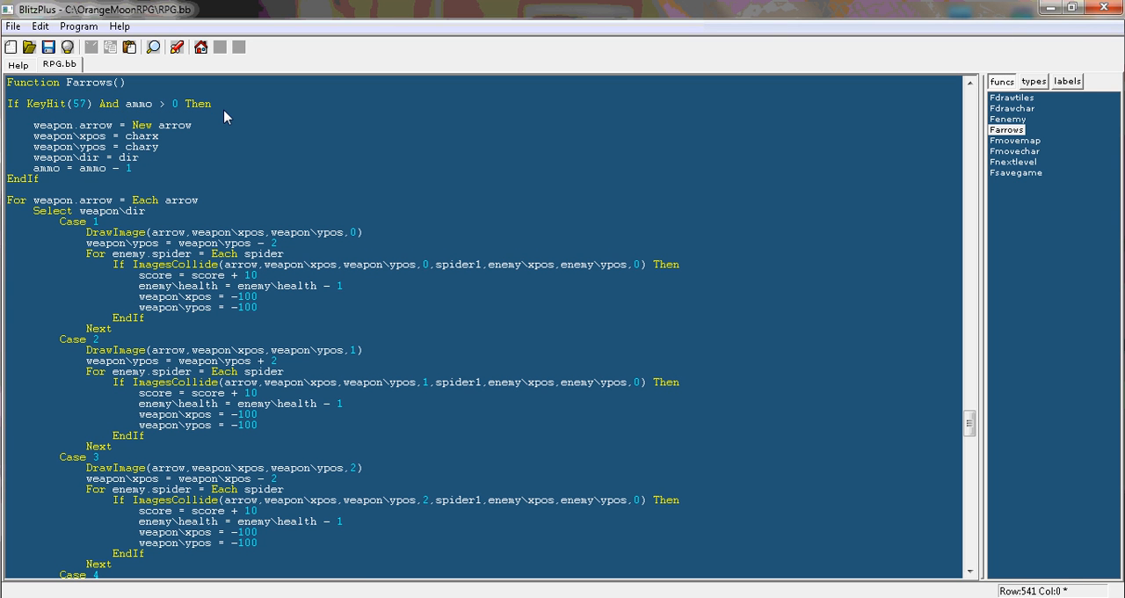
pyautogui.write('if')
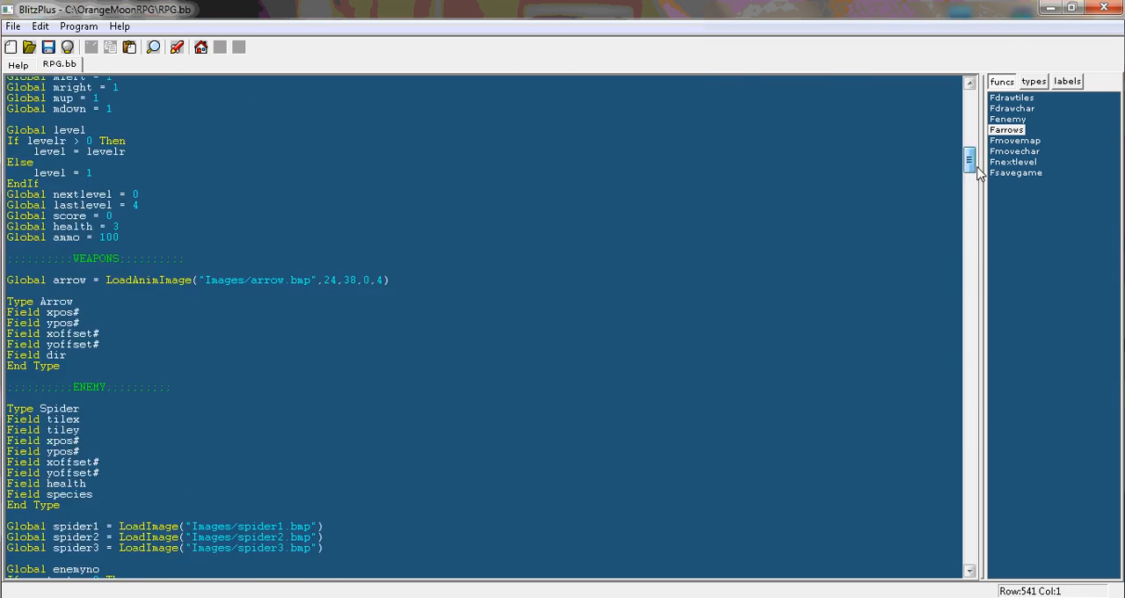
# Break 'If KeyHit(28) And health > 1' into a nested health If with its own EndIf
pyautogui.scroll(-3)
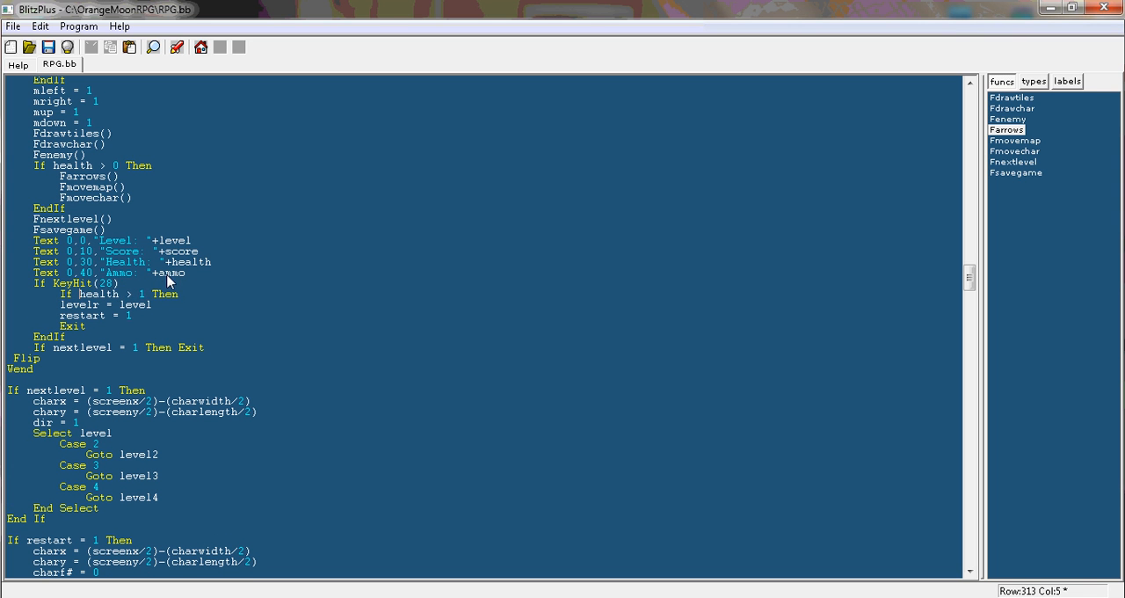
pyautogui.write('then')
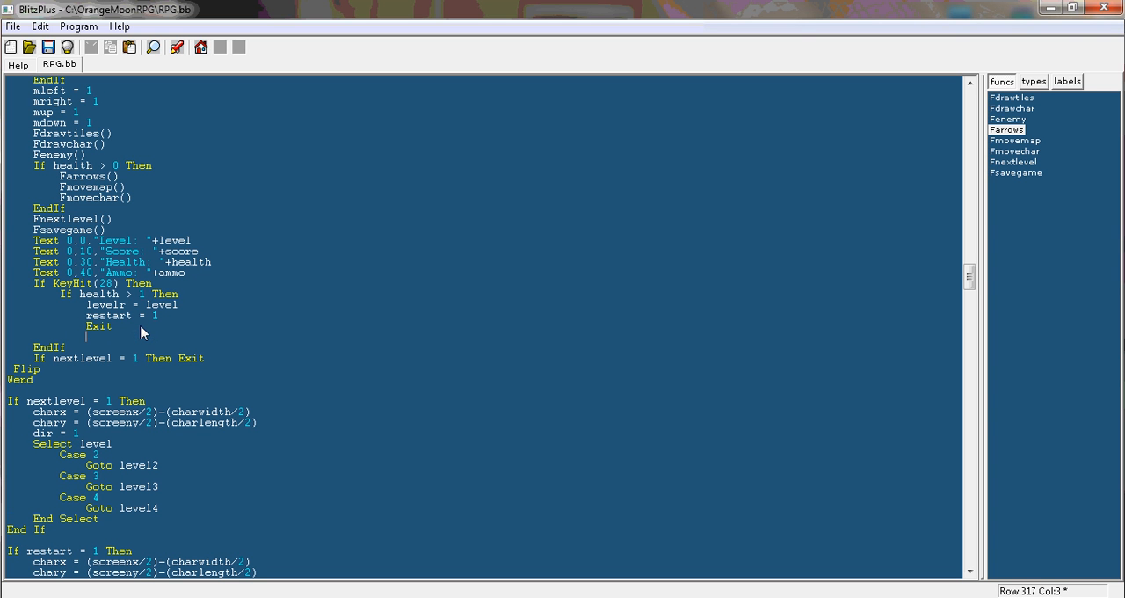
pyautogui.write('endif')
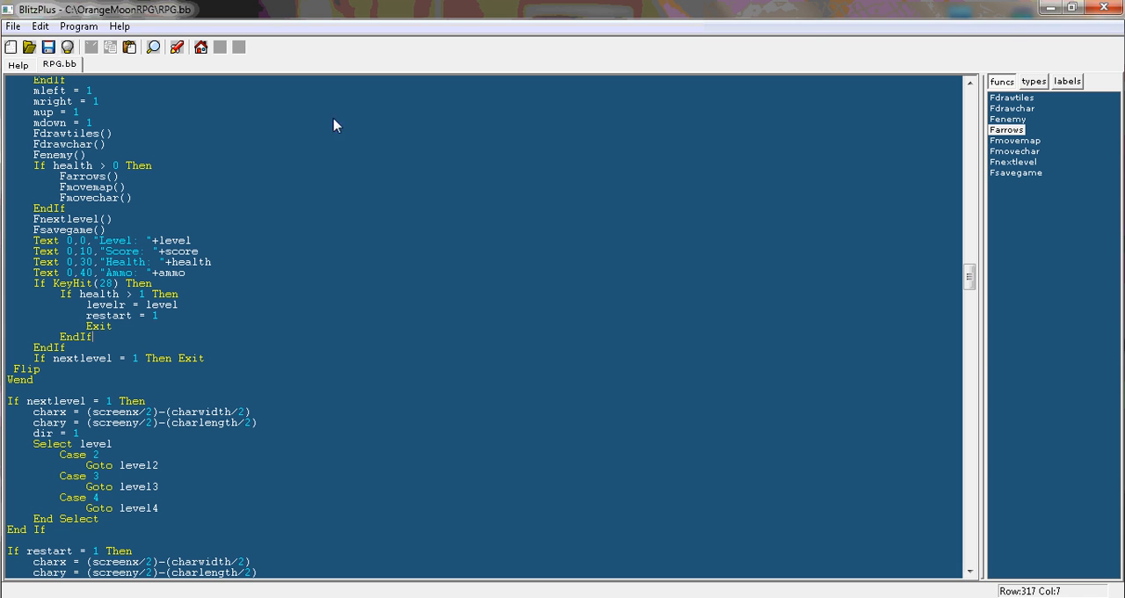
# Change the nested restart check from health > 1 to health < 1
pyautogui.click(177, 47)
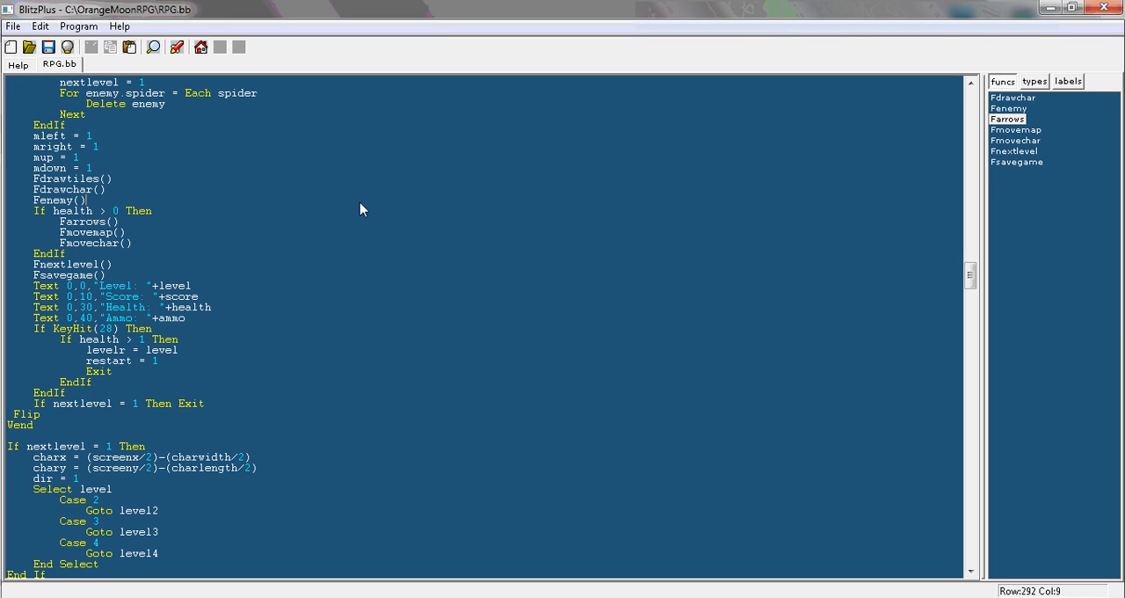
pyautogui.moveTo(237, 351)
pyautogui.write('<')
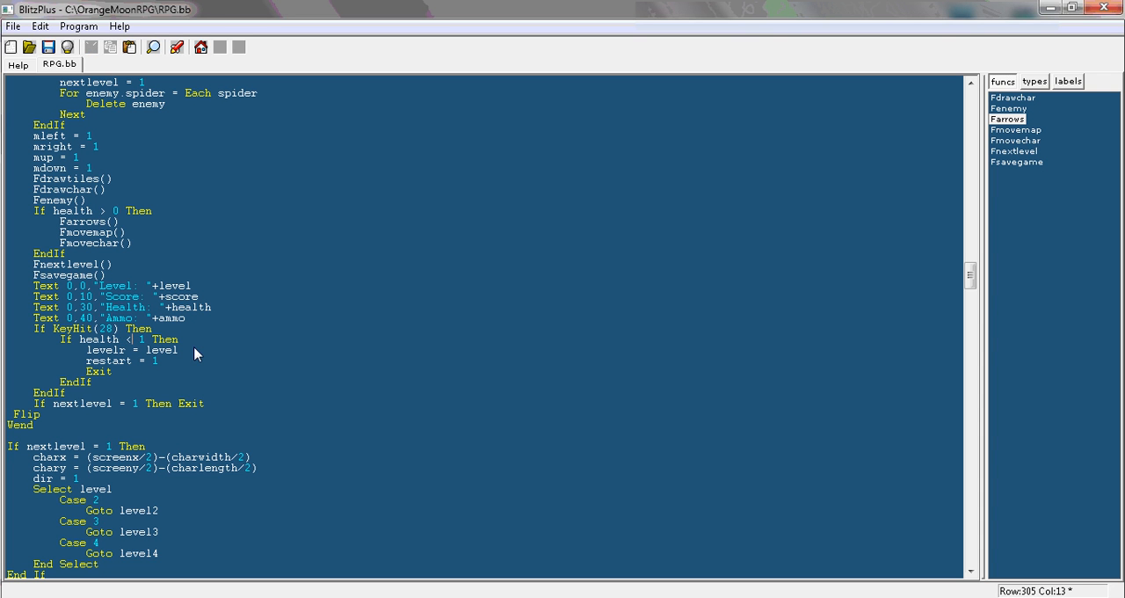
pyautogui.click(176, 48)
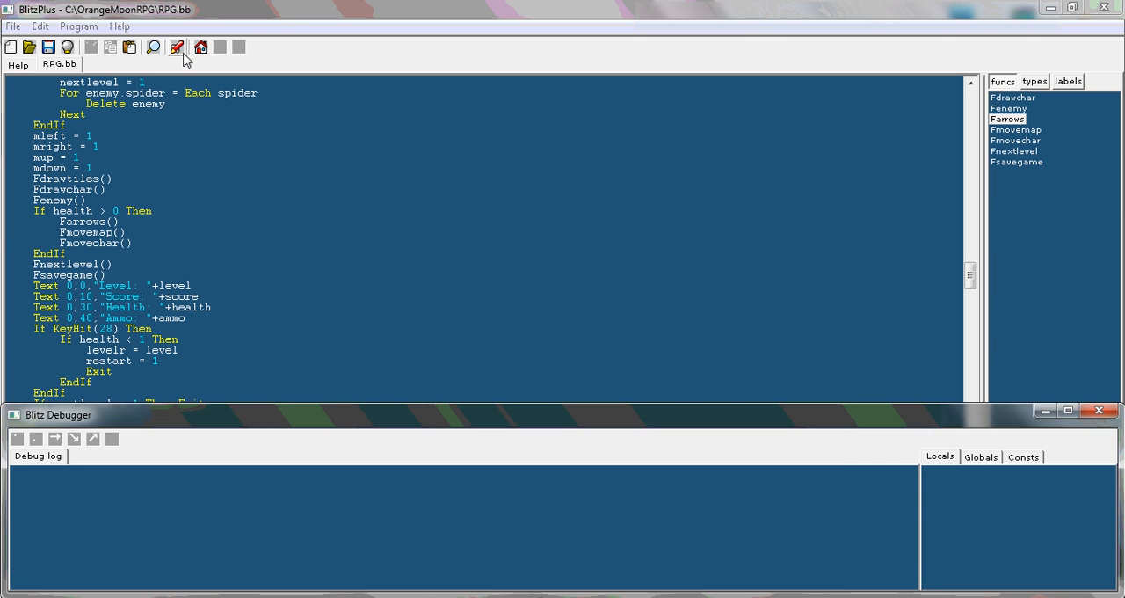
pyautogui.click(176, 48)
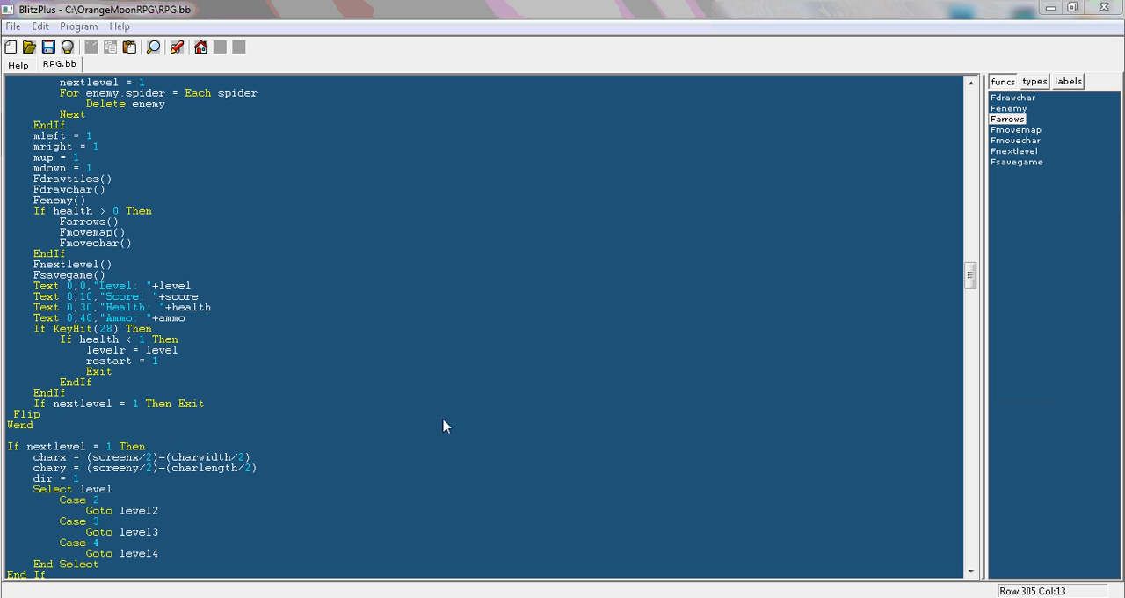
pyautogui.moveTo(404, 408)
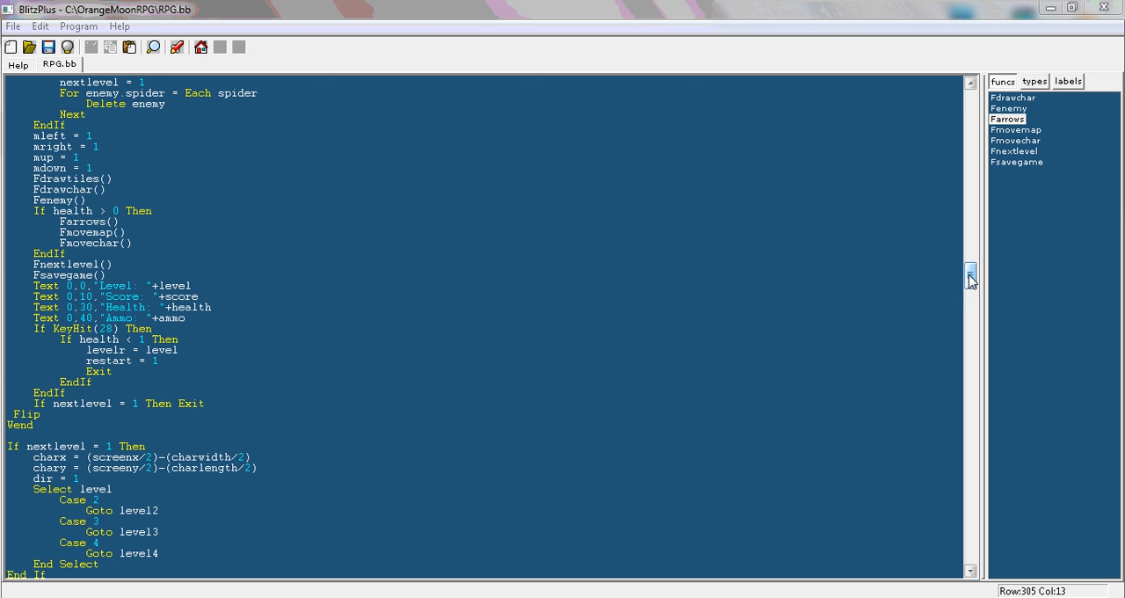
# Add an If restart = 1 block recentring charx and chary and setting charf# to 0
pyautogui.moveTo(970, 277); pyautogui.dragTo(970, 184)
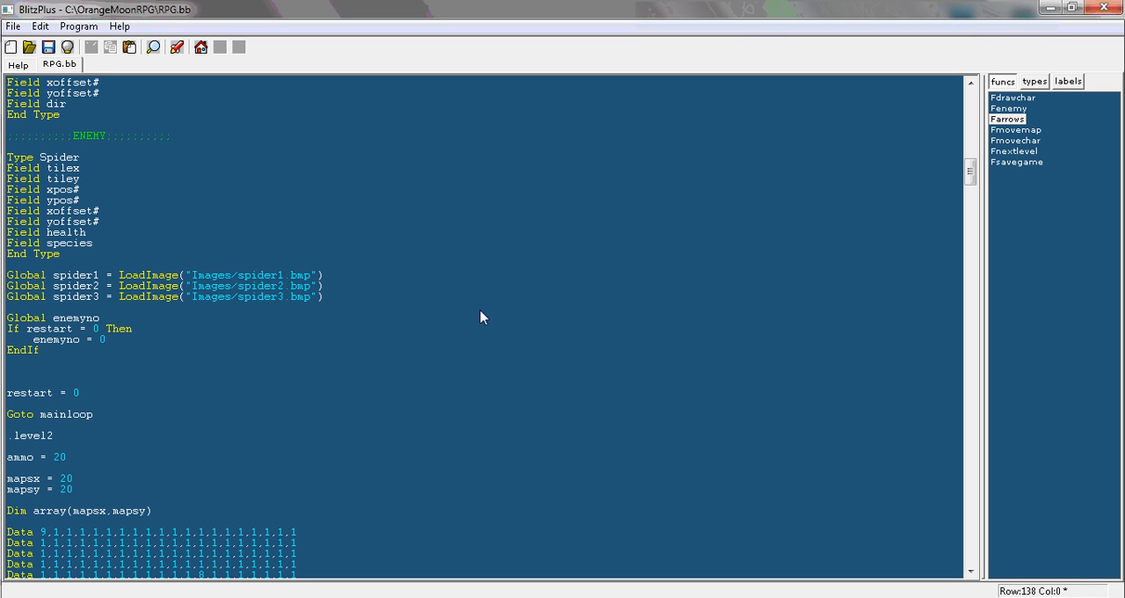
pyautogui.write('If restart = 1 Then')
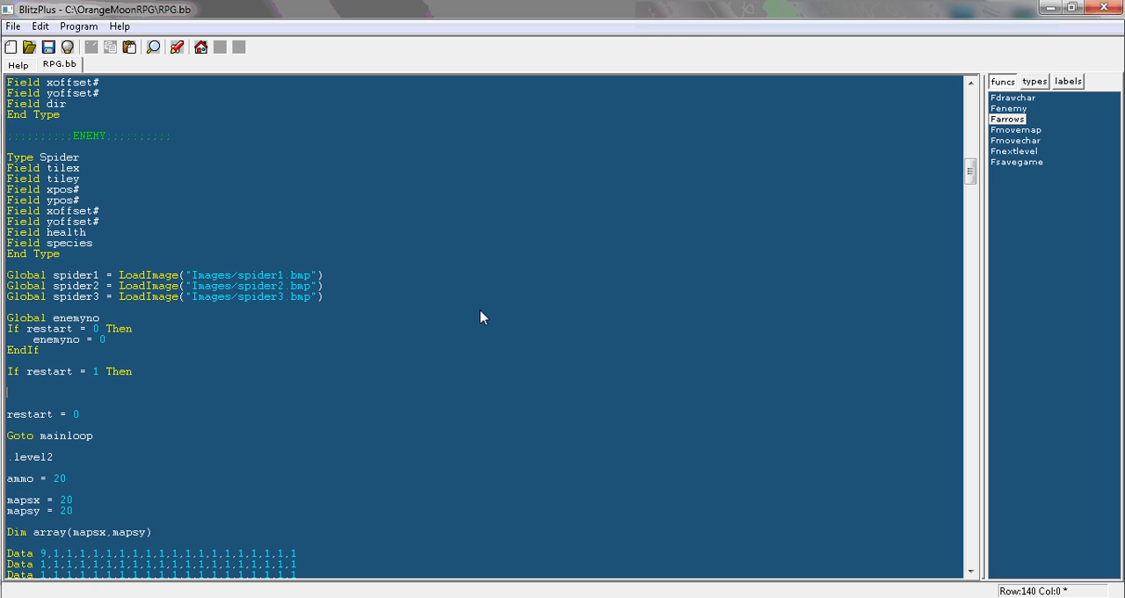
pyautogui.write('EndIf')
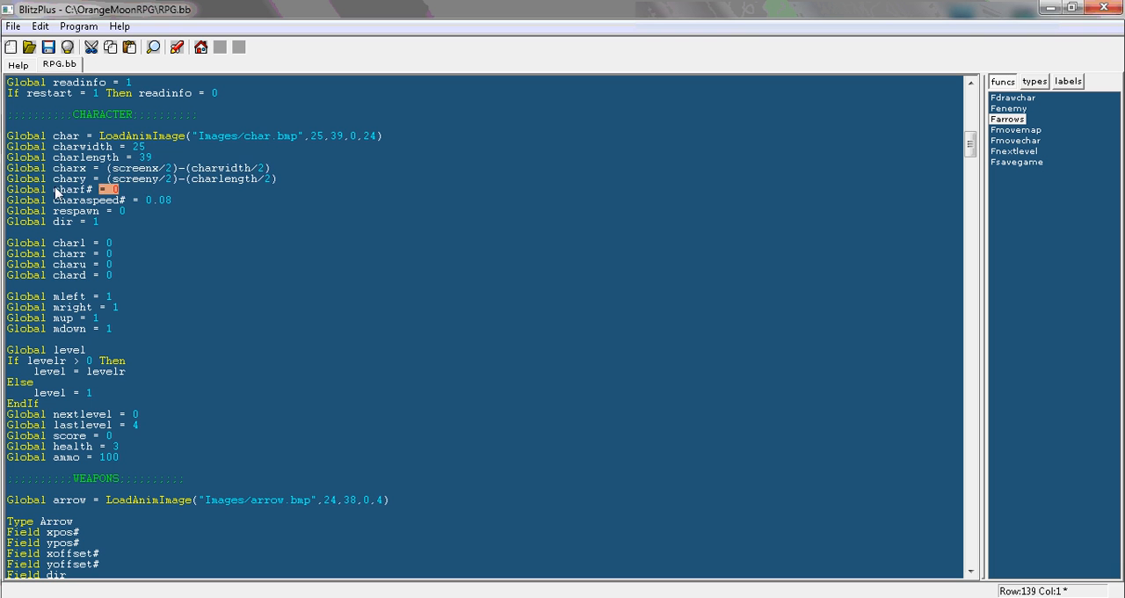
pyautogui.scroll(-3)
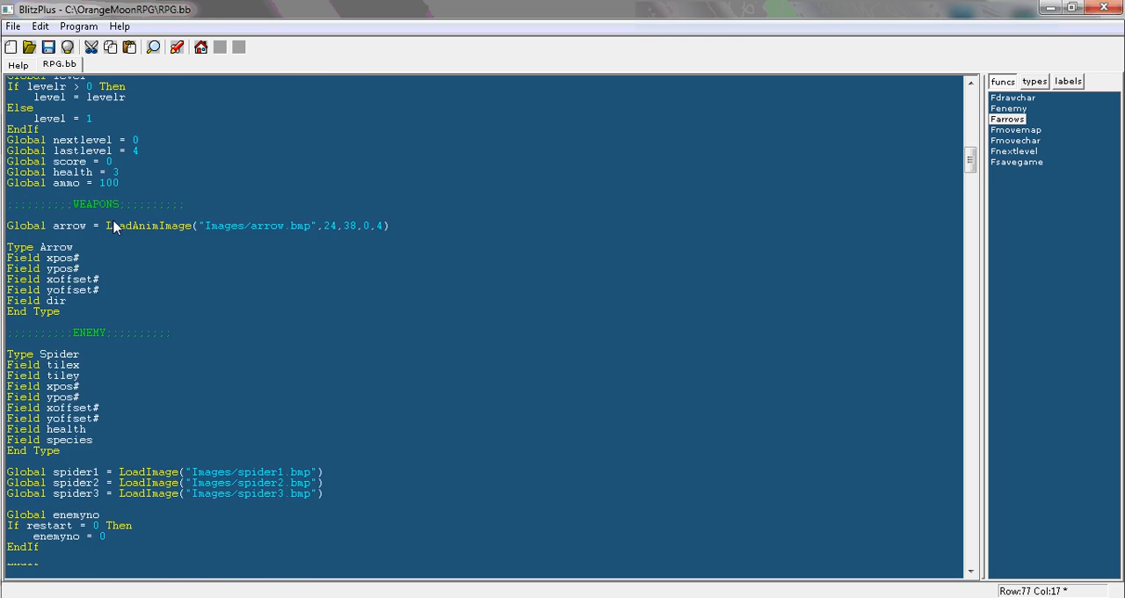
pyautogui.scroll(-3)
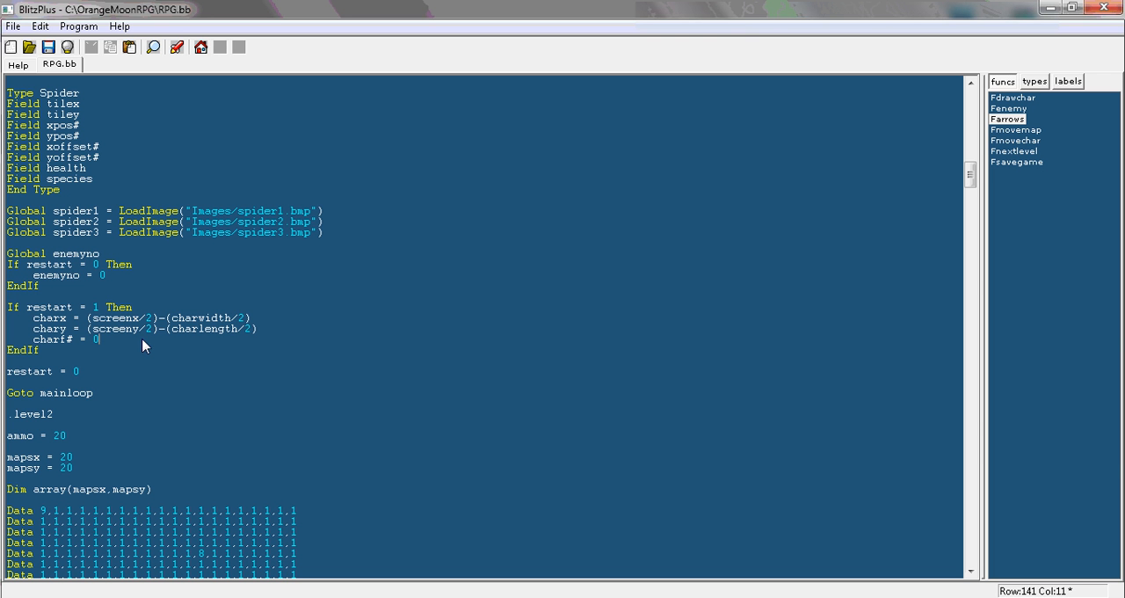
pyautogui.moveTo(965, 417)
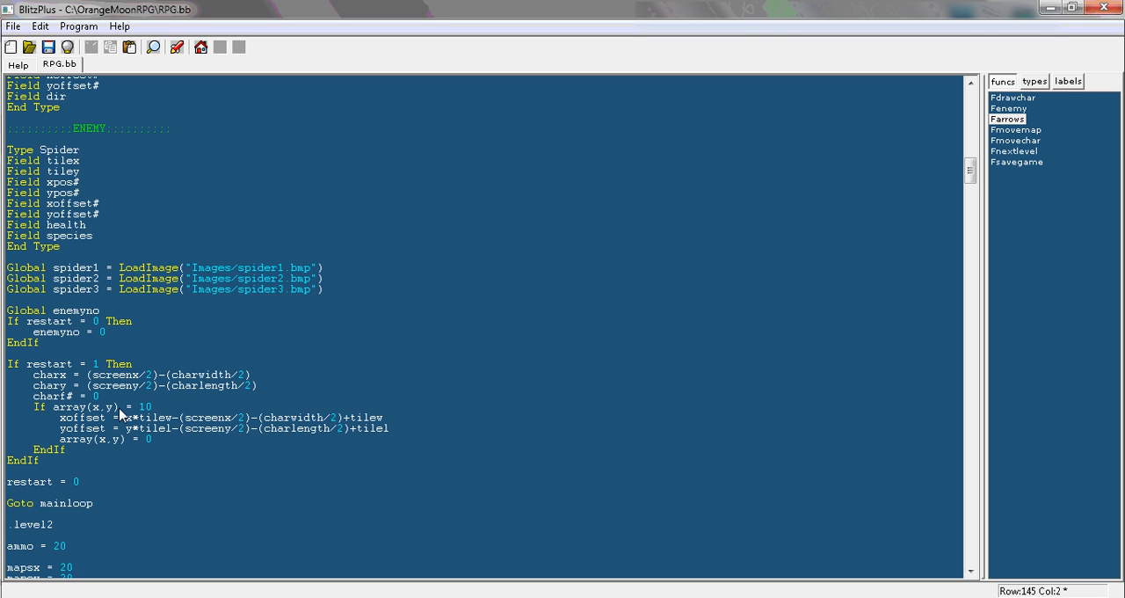
pyautogui.moveTo(115, 413)
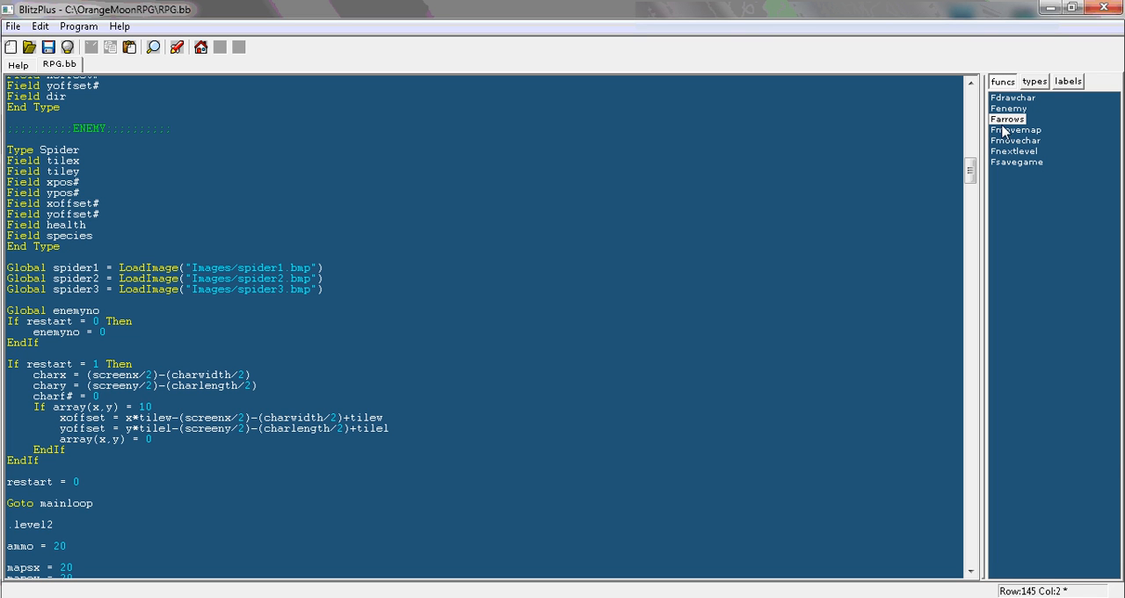
pyautogui.moveTo(1007, 108)
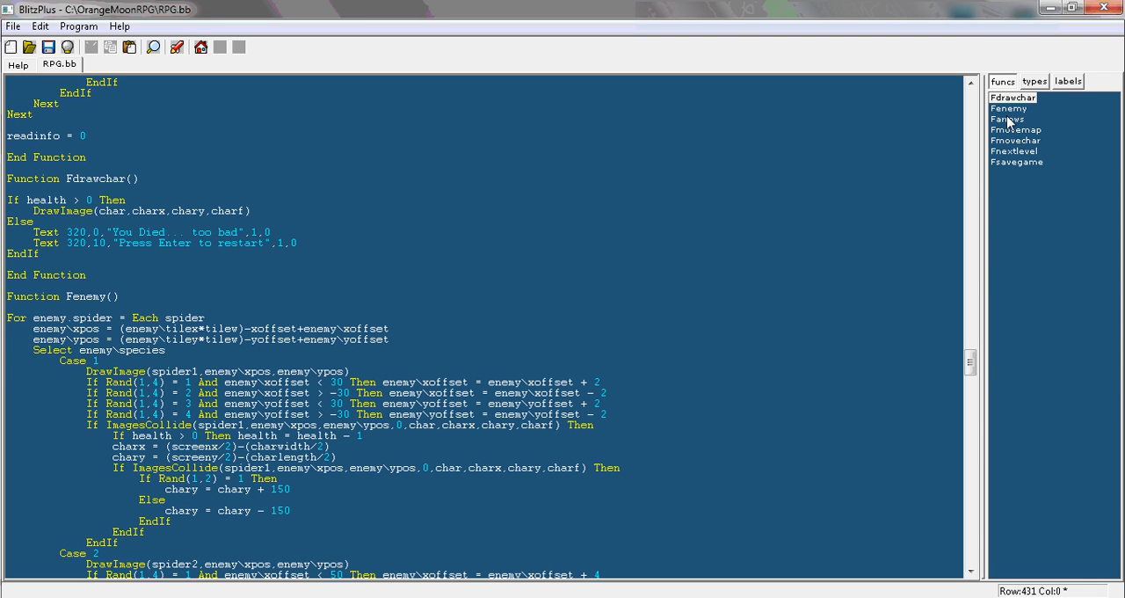
pyautogui.moveTo(1040, 139)
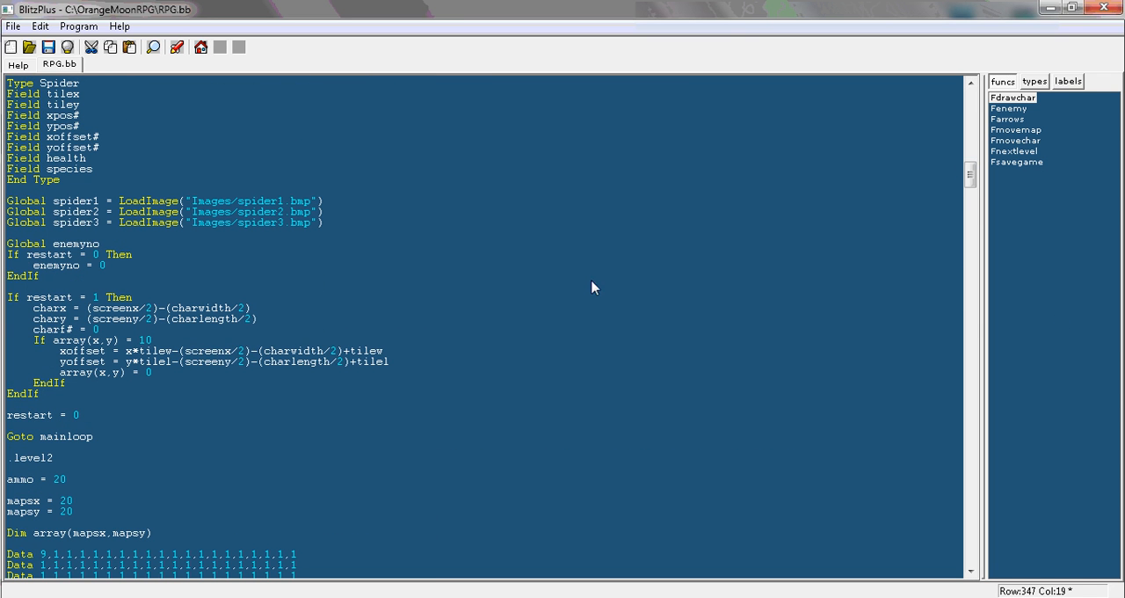
# Wrap the spawn-tile check in For y = 1 To mapsy and For x = 1 To mapsx loops
pyautogui.click(99, 329)
pyautogui.write('For y = 1 To mapsy')
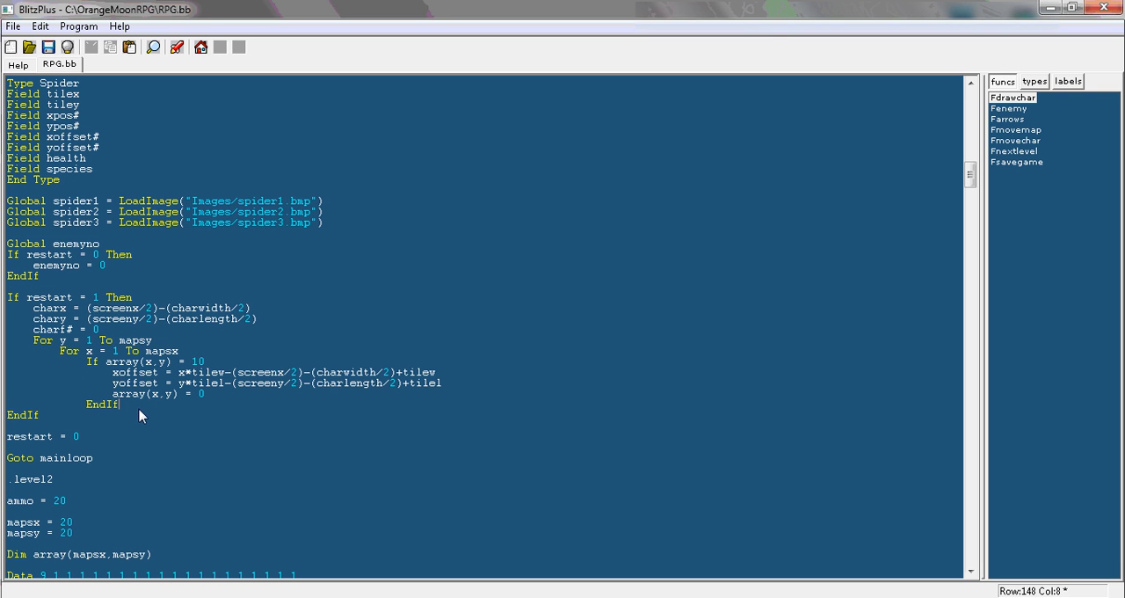
pyautogui.write('nh')
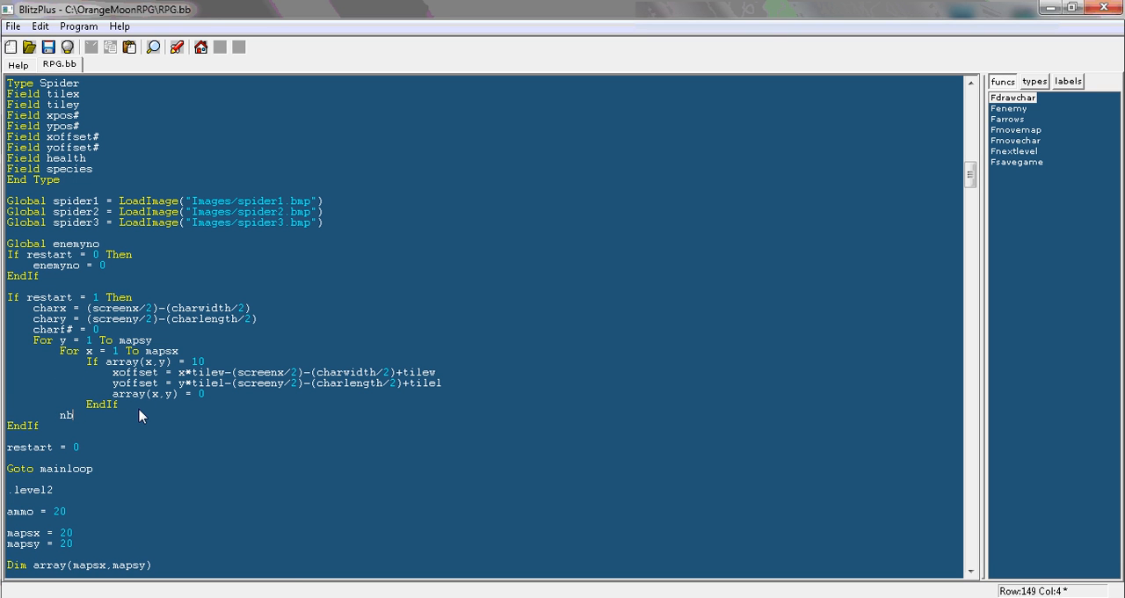
pyautogui.write('Next')
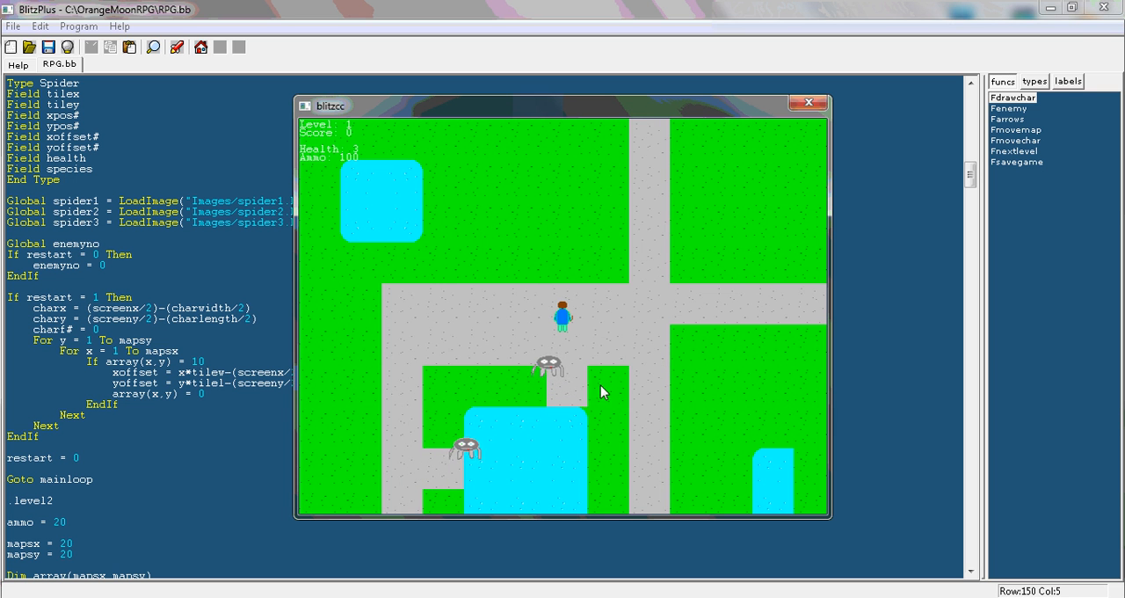
# Play the running game to test the new respawn code, then close it
pyautogui.click(808, 102)
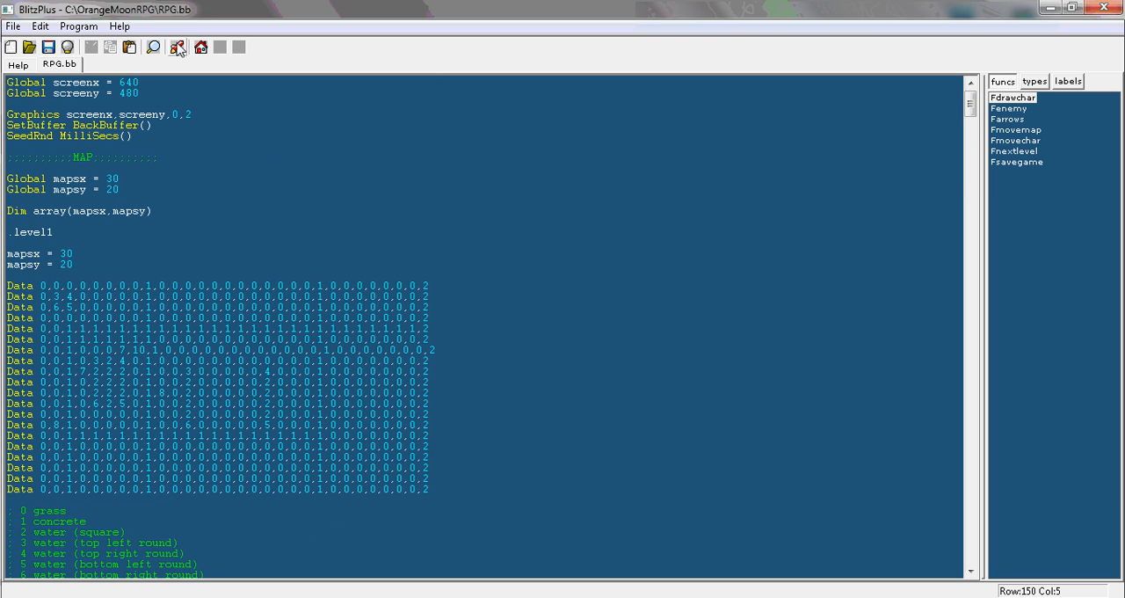
# Delete the array(x,y) = 0 line in Fdrawtiles so the spawn tile stays in the map
pyautogui.click(176, 47)
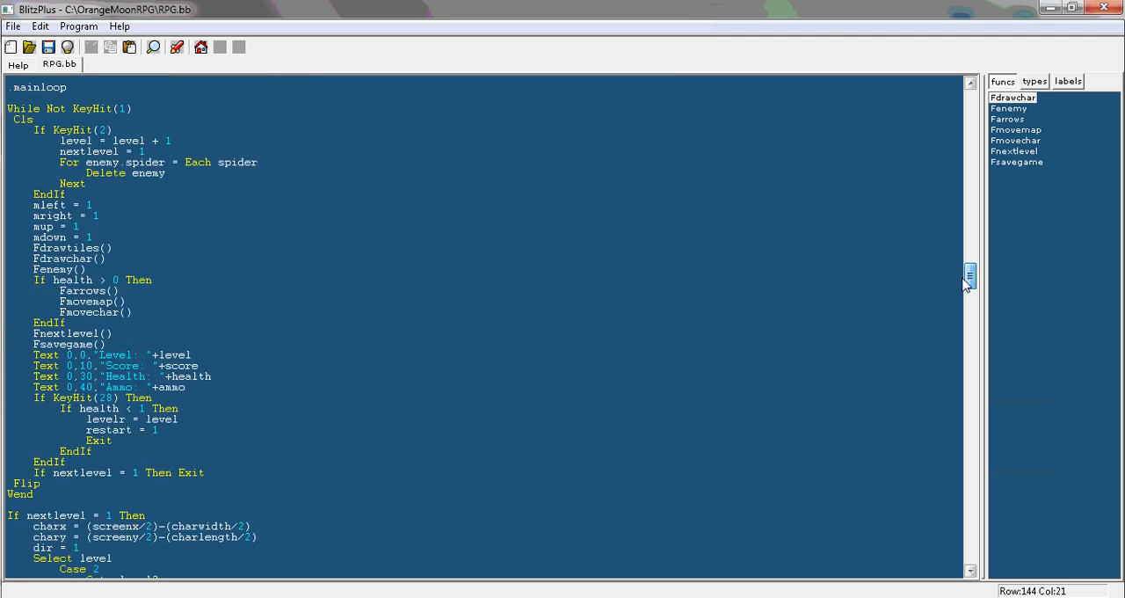
pyautogui.scroll(-3)
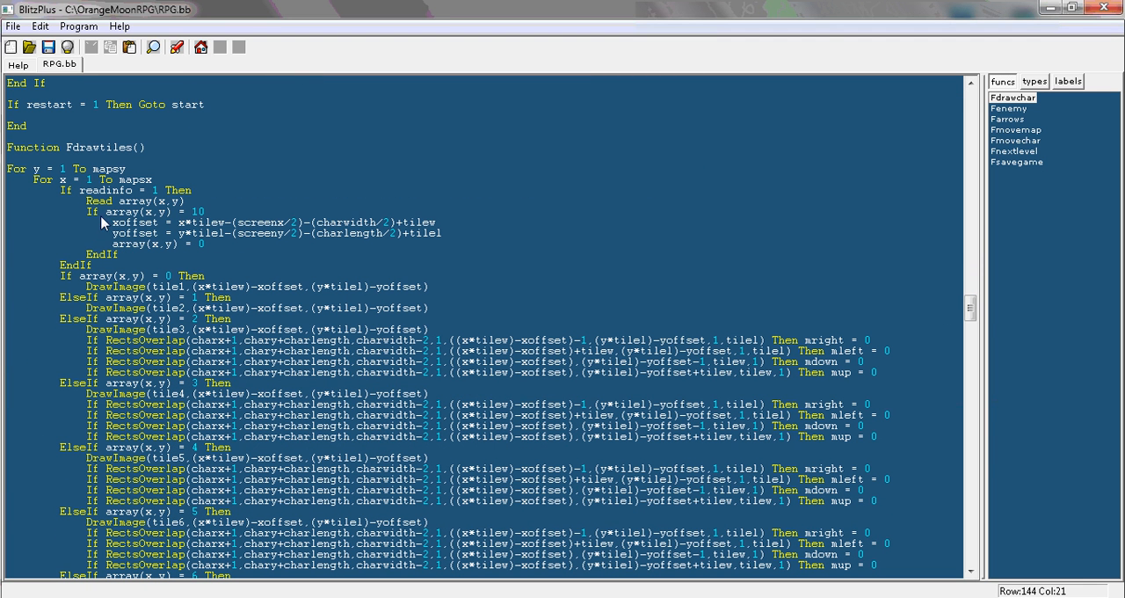
pyautogui.moveTo(132, 180)
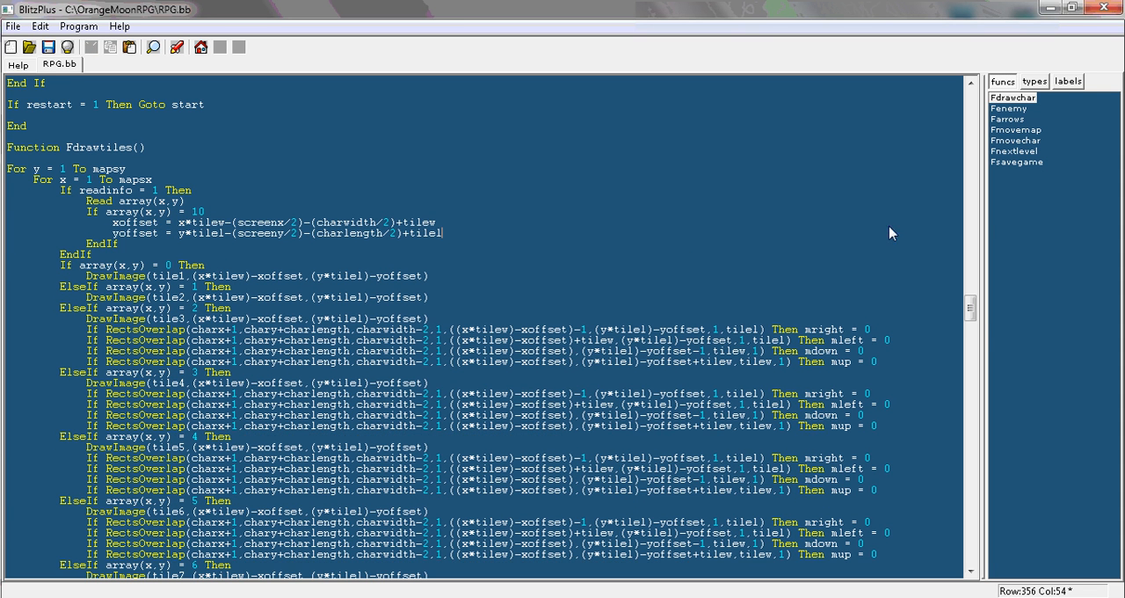
pyautogui.scroll(-3)
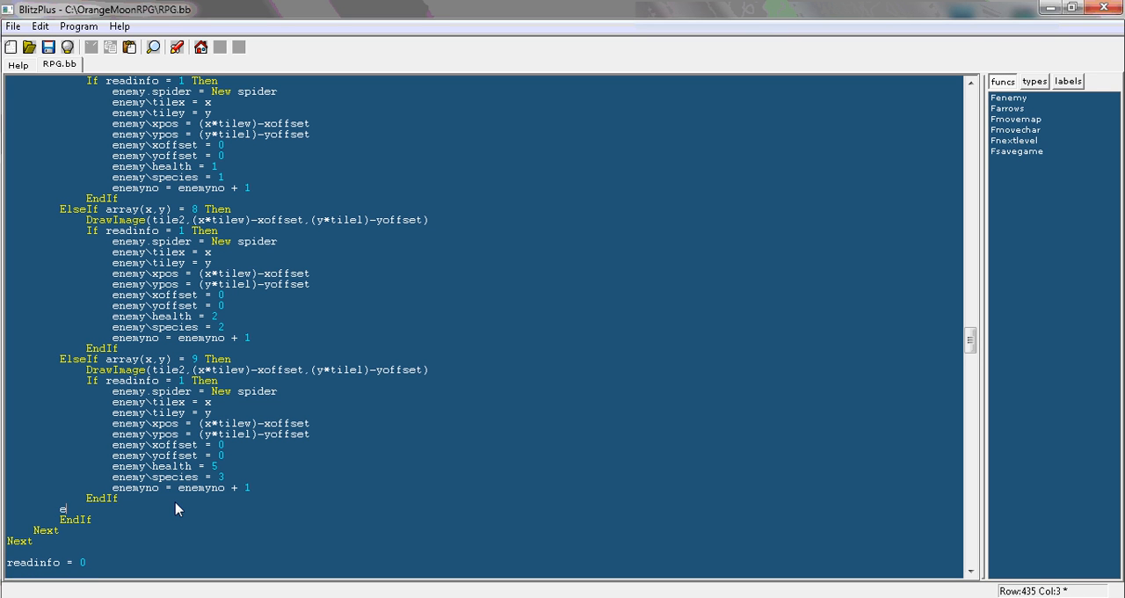
# Add an ElseIf array(x,y) = 10 branch drawing tile1, and save the file
pyautogui.write('ElseIf arary')
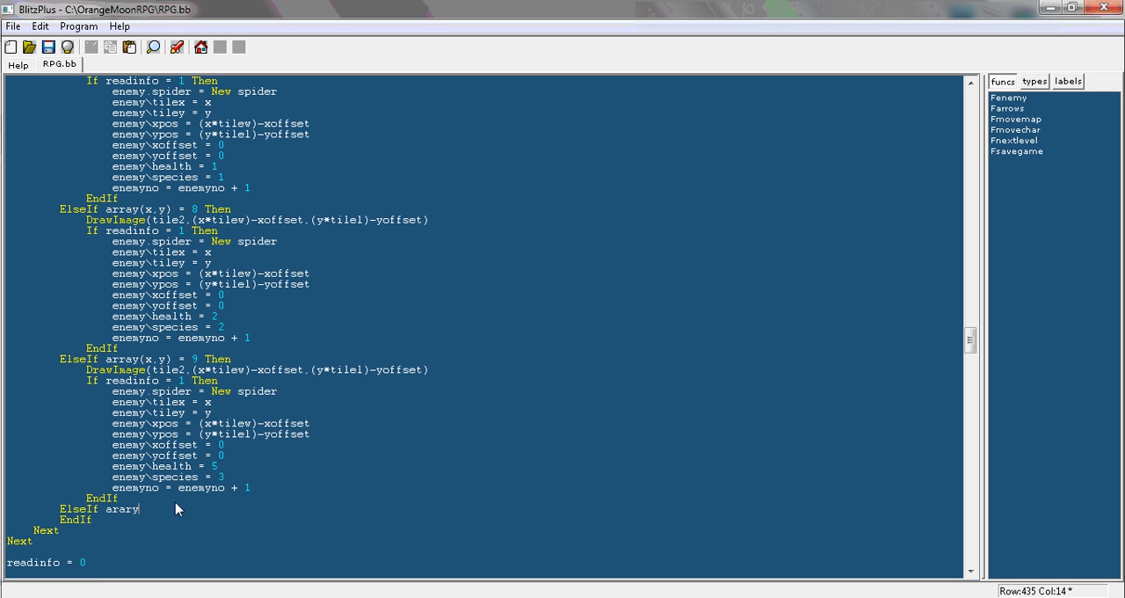
pyautogui.write('array(1')
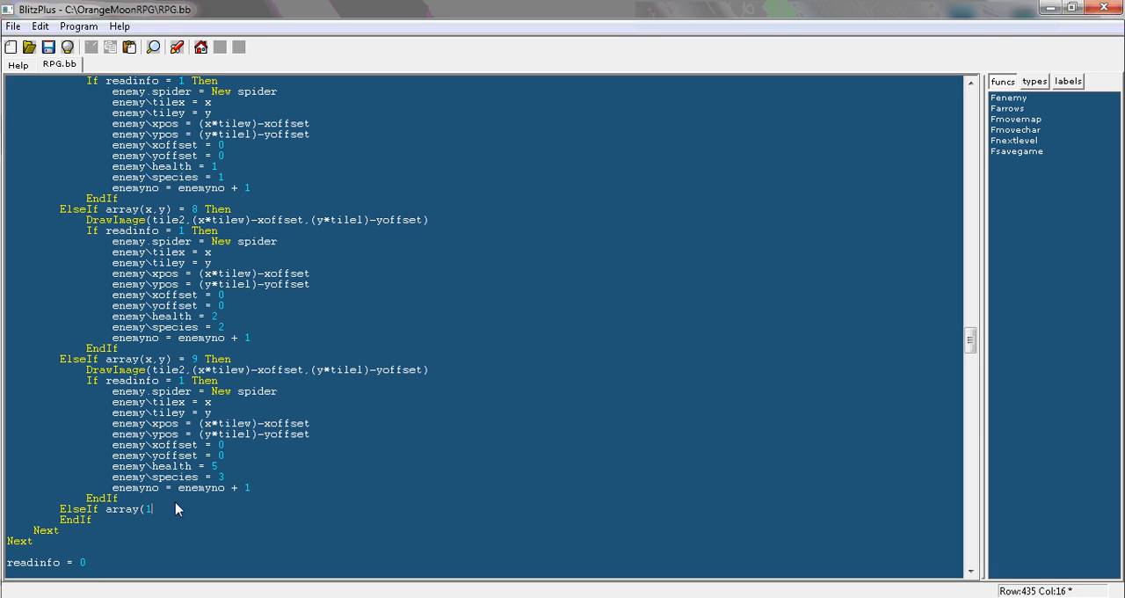
pyautogui.write('x,y)')
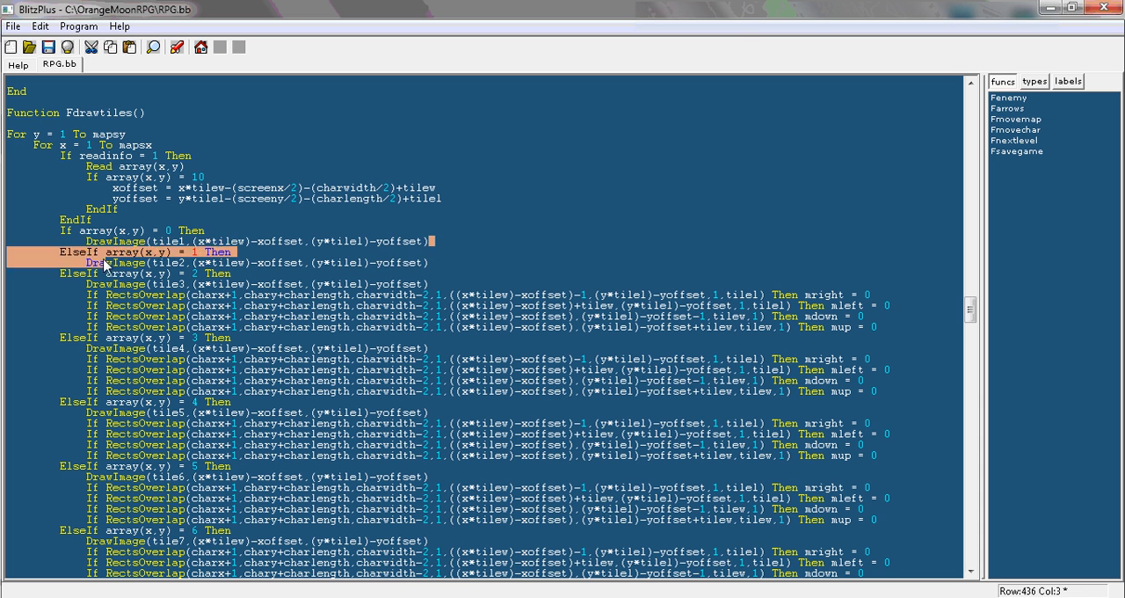
pyautogui.scroll(-3)
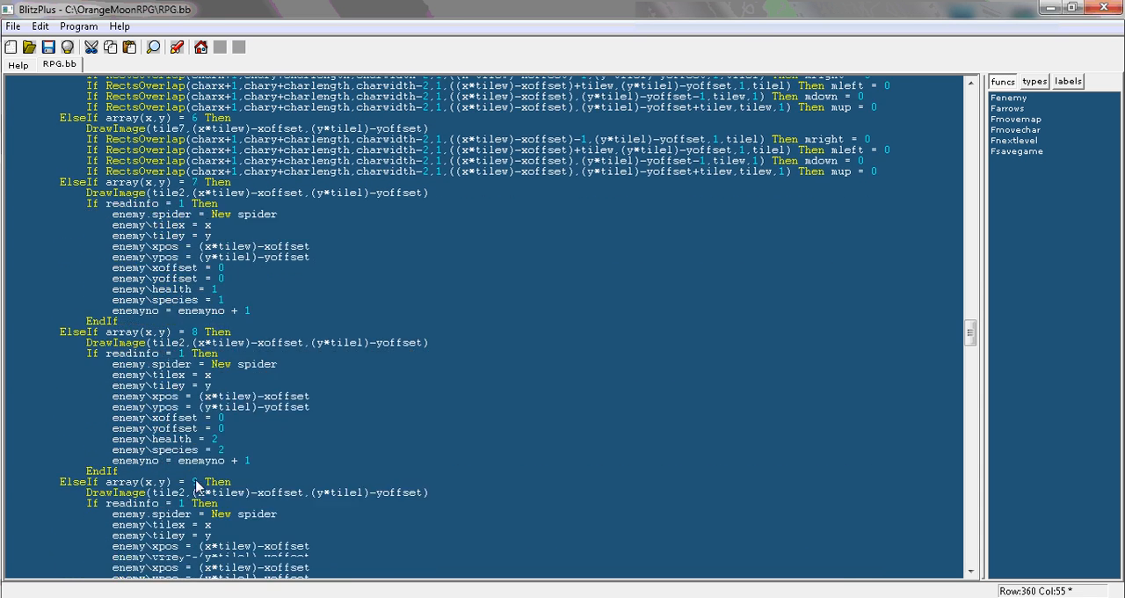
pyautogui.scroll(-3)
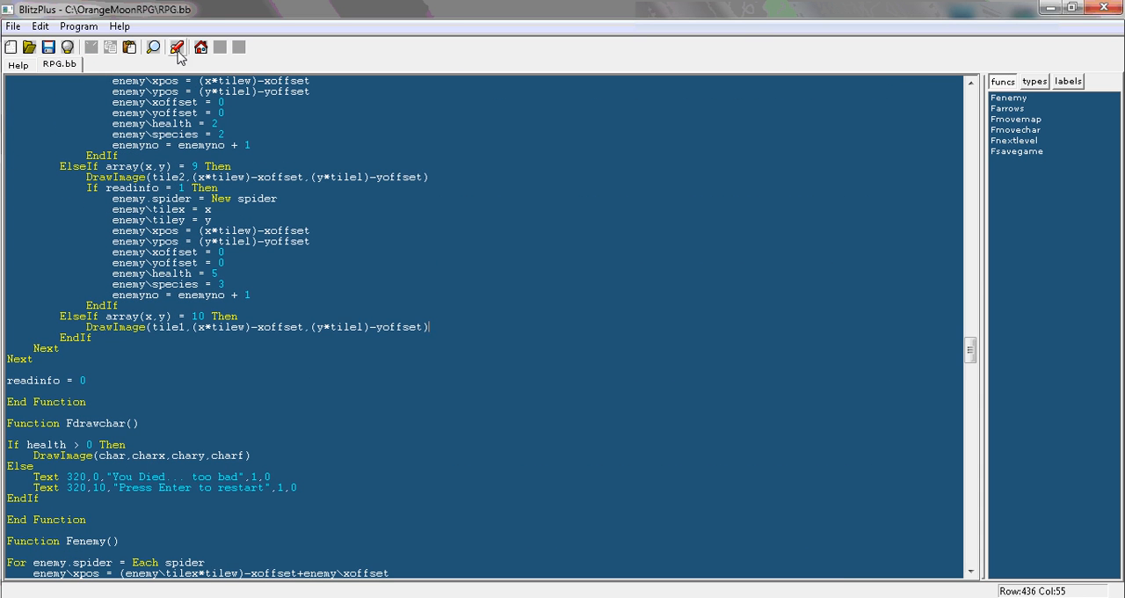
pyautogui.click(176, 47)
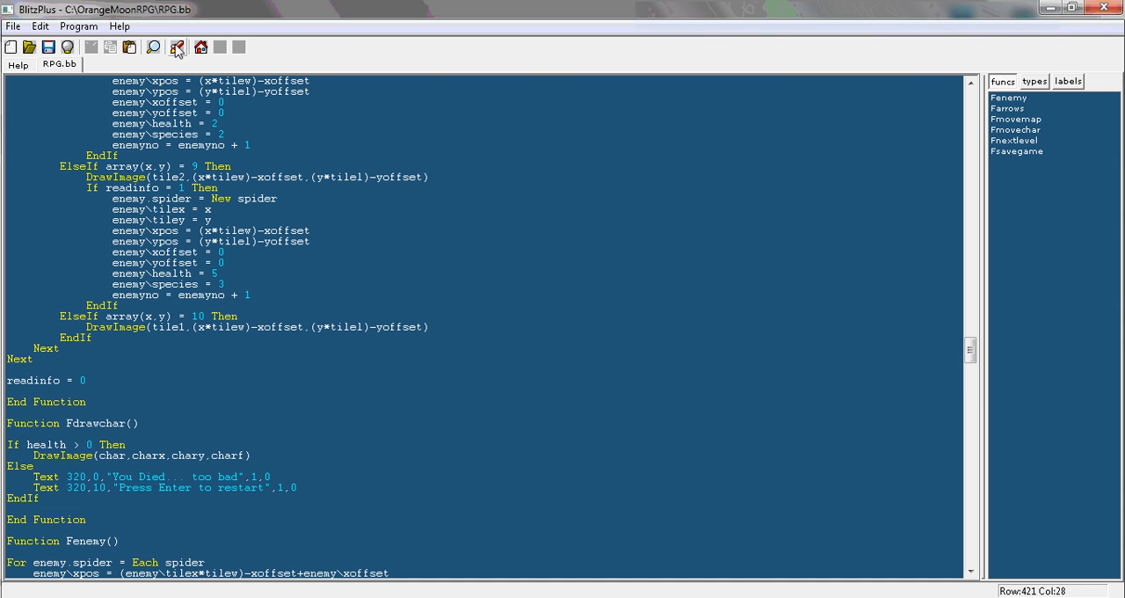
pyautogui.click(176, 47)
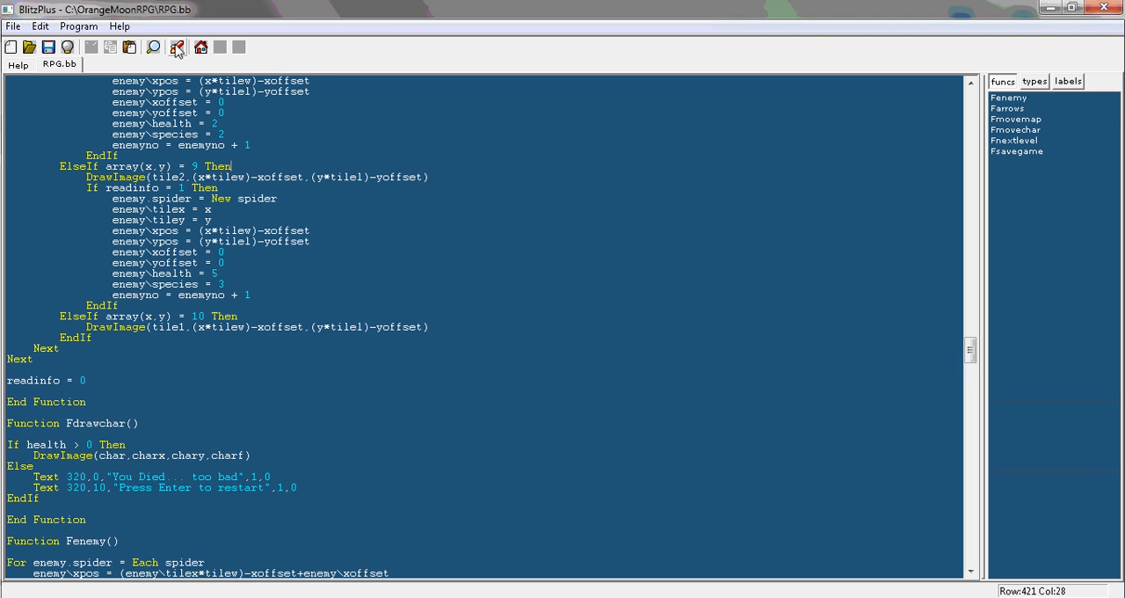
# Below the collision EndIf in Fenemy Case 1, add 'For y = 1 To mapsy' and 'For x = 1 To mapsx' loops
pyautogui.scroll(-3)
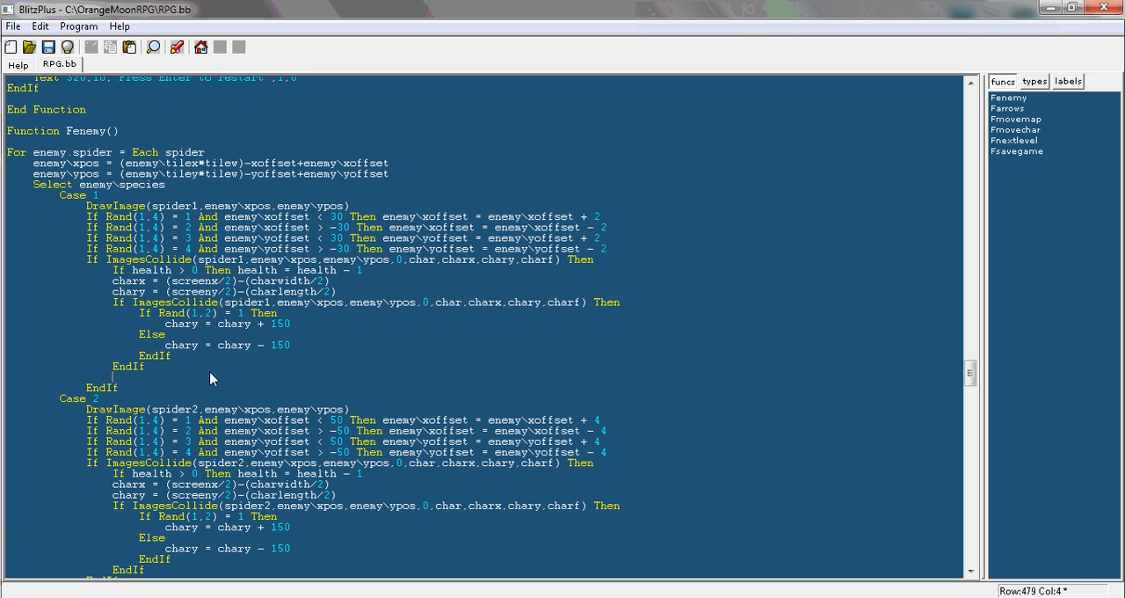
pyautogui.write('For y')
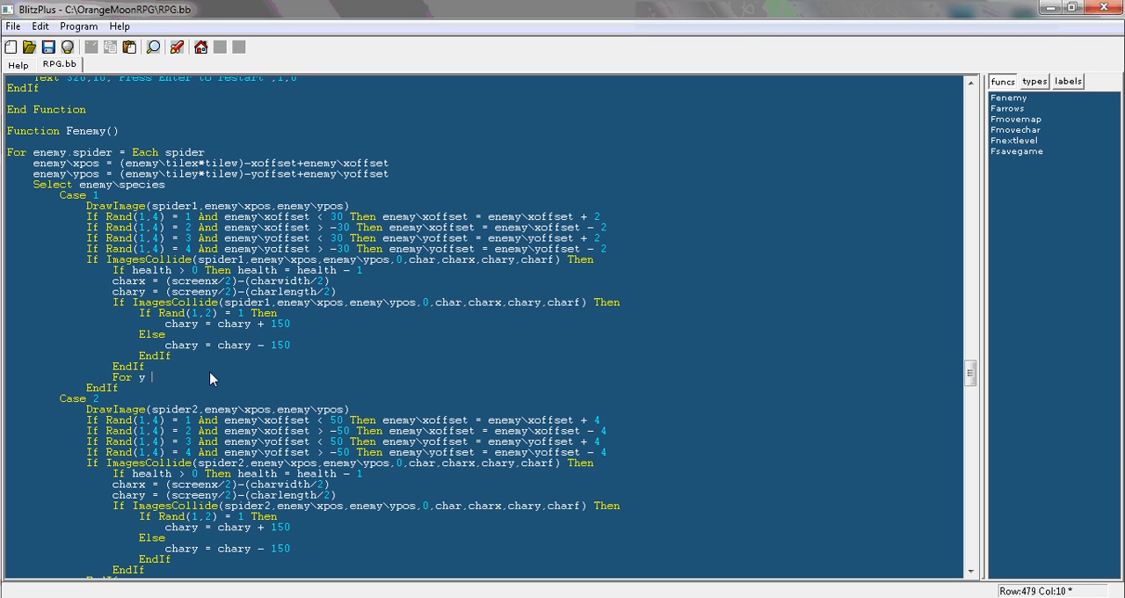
pyautogui.write('1 To mapsy')
pyautogui.write('For x = 1 To mapsx')
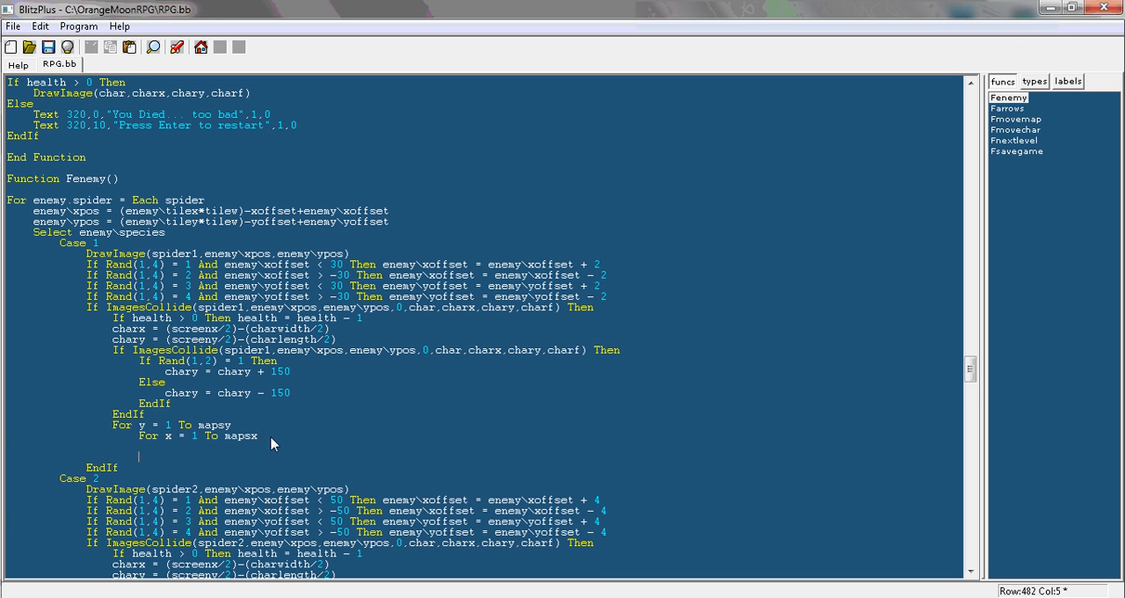
# Close the loops with Next and add 'If array(x,y) = 2 Or ... = 6 Then' inside
pyautogui.write('Next')
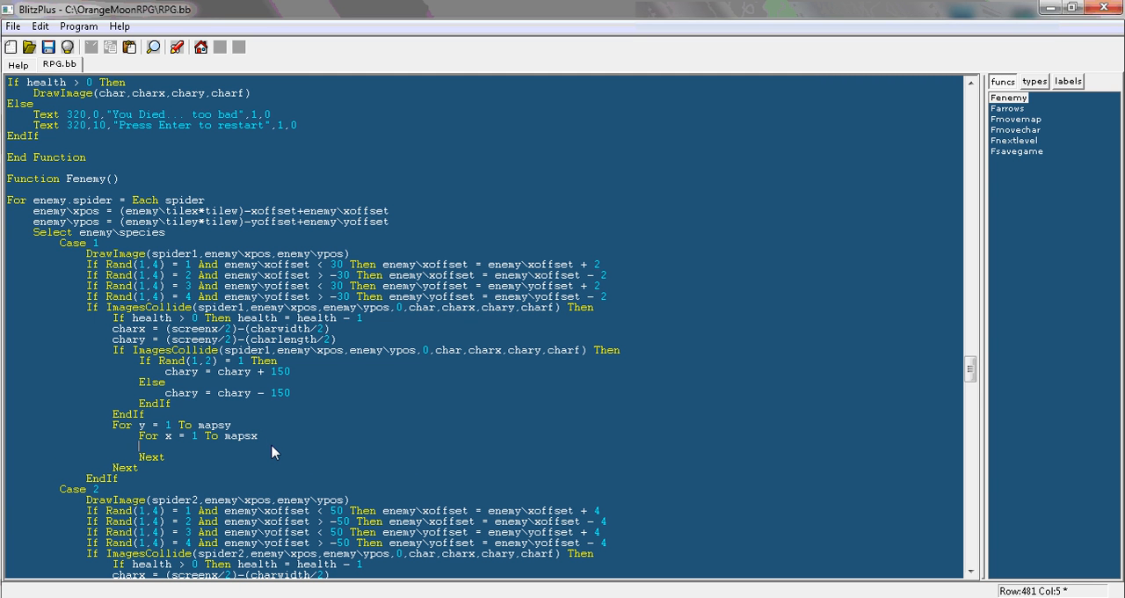
pyautogui.write('If array')
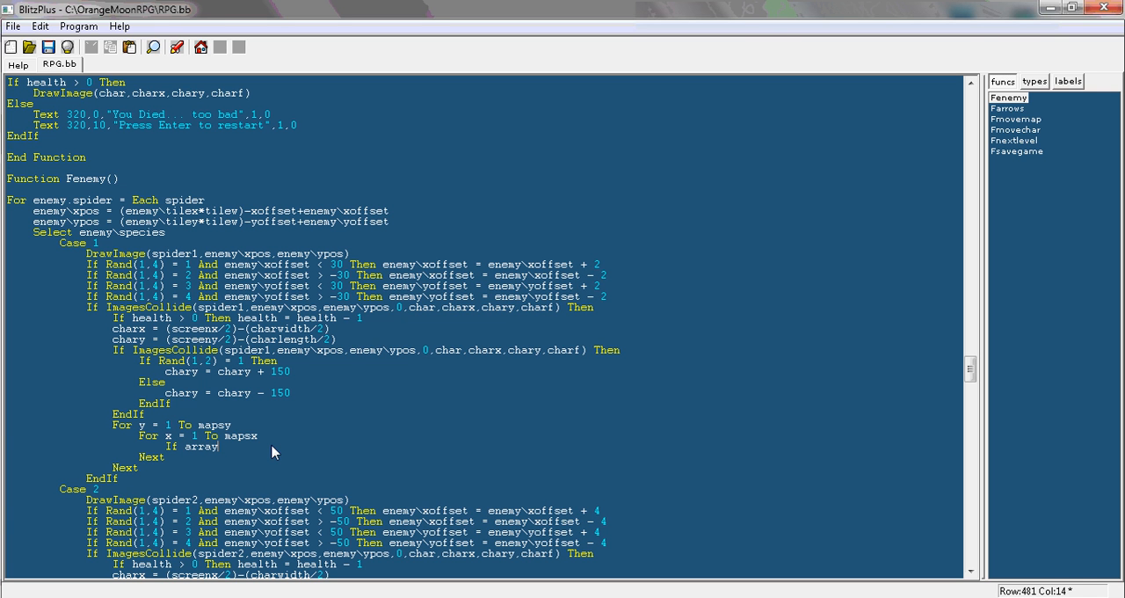
pyautogui.write('(x,y) 2')
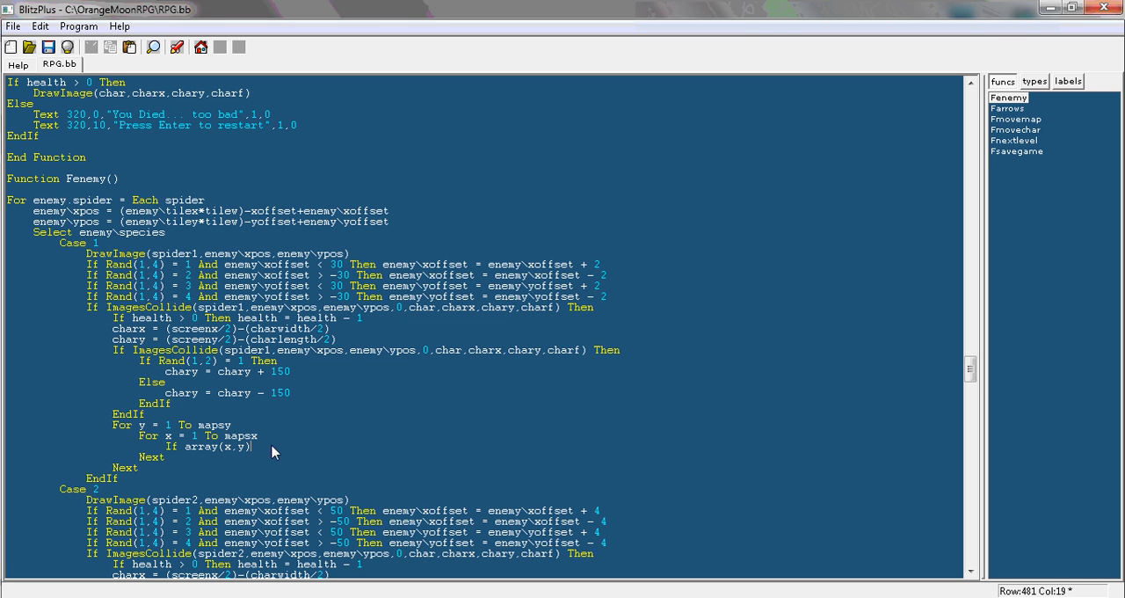
pyautogui.write('= 2 Or')
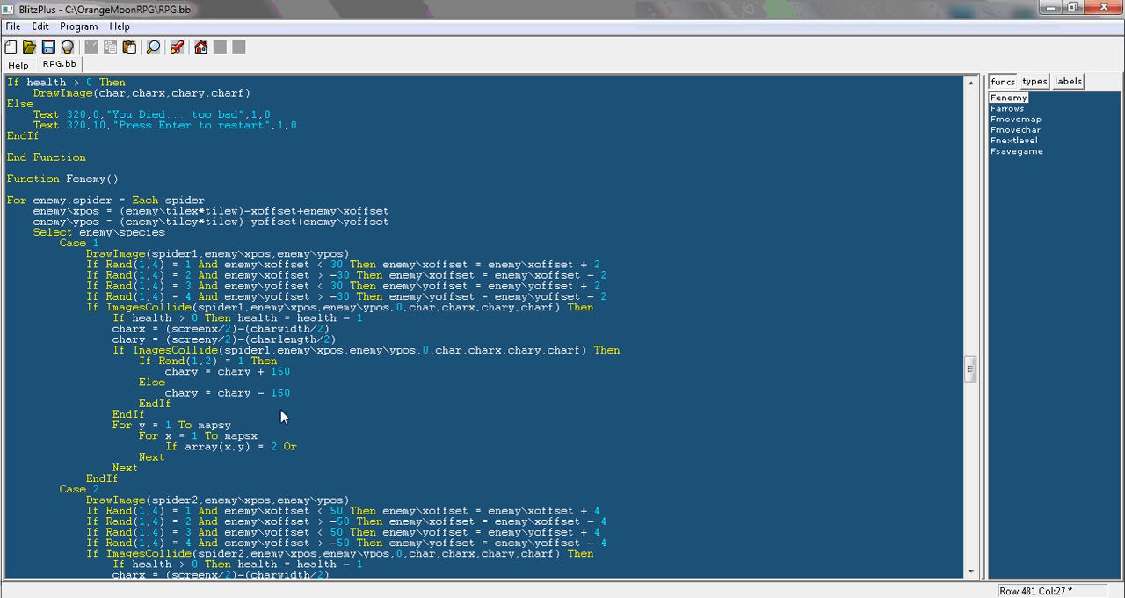
pyautogui.write('array(x,y) =')
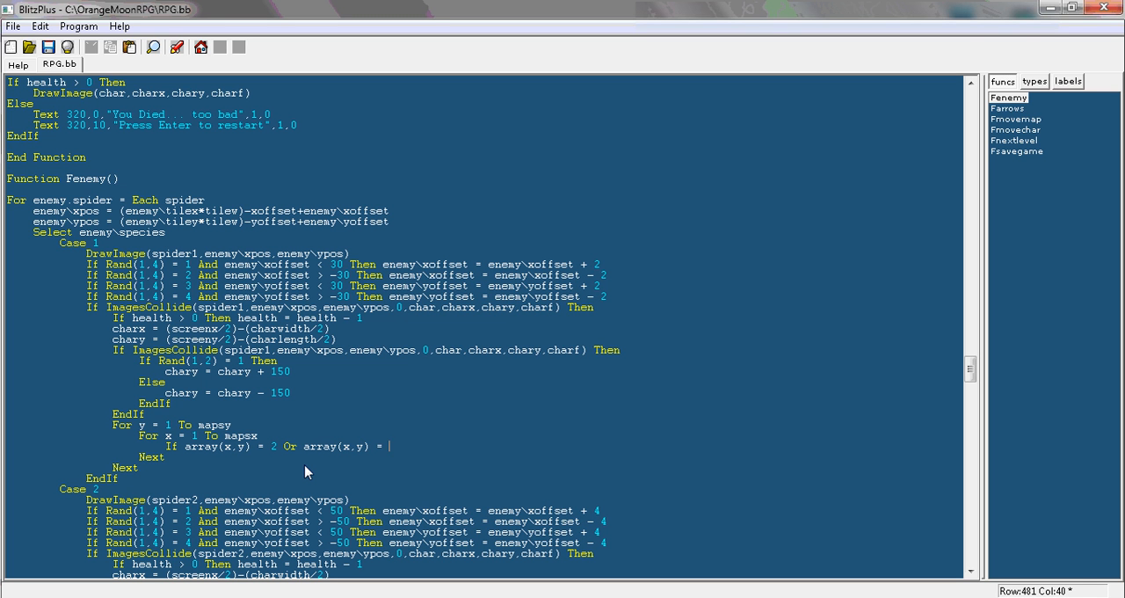
pyautogui.write('3')
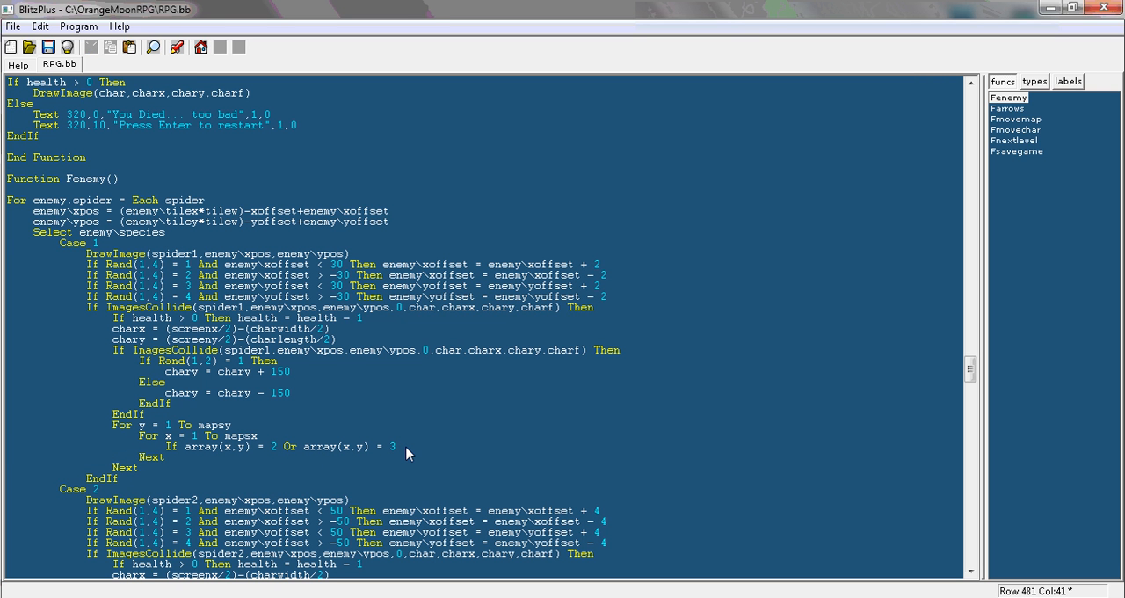
pyautogui.click(395, 446)
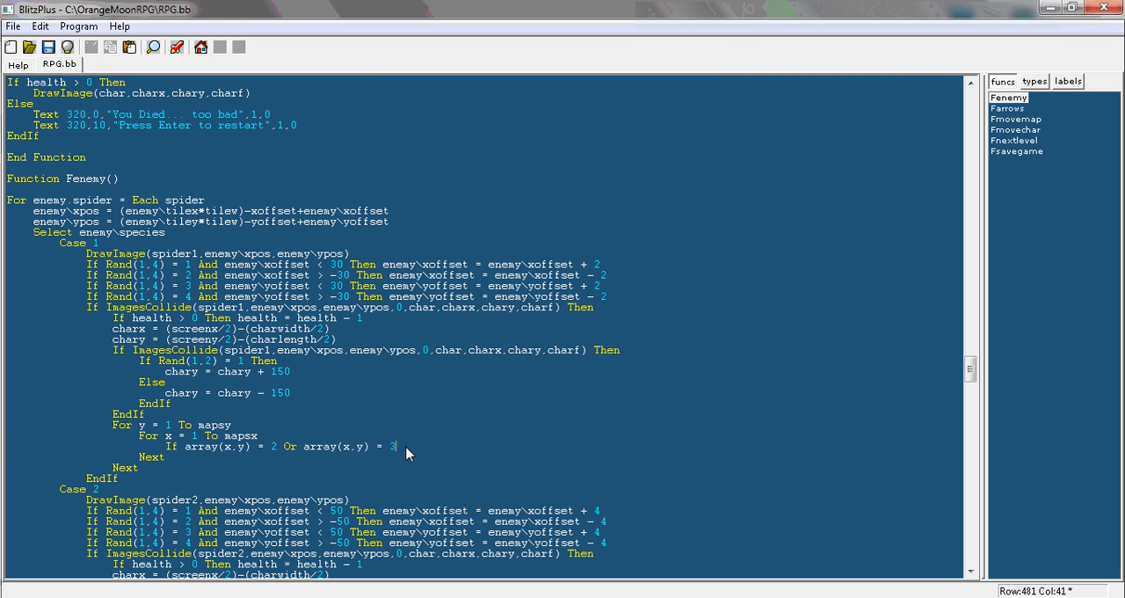
pyautogui.write('Or array(x,y) = 3')
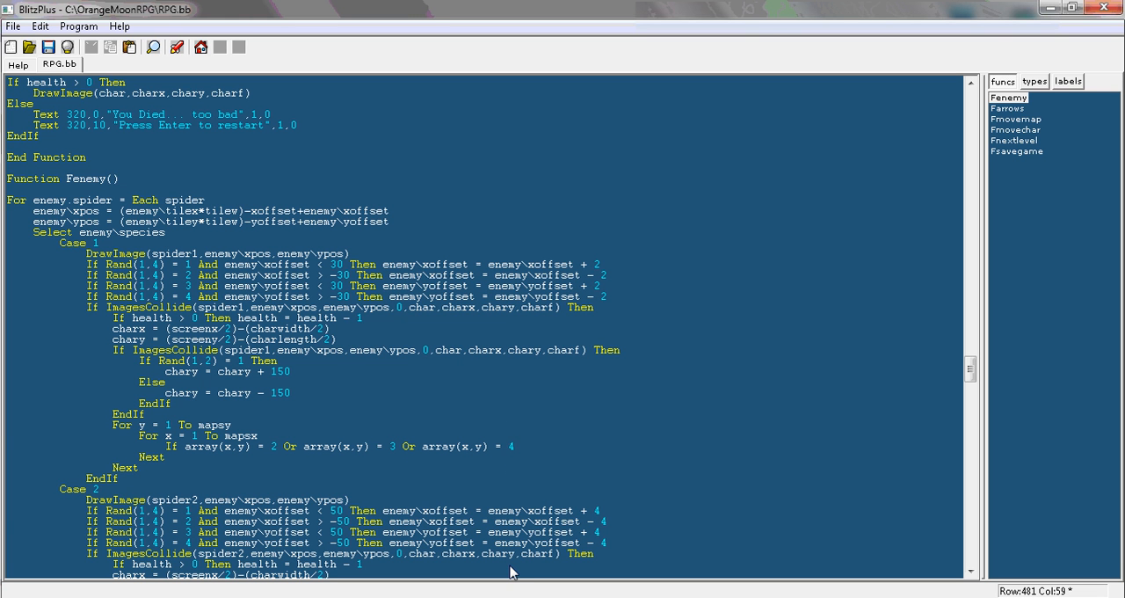
pyautogui.write('Or array(x,y) =')
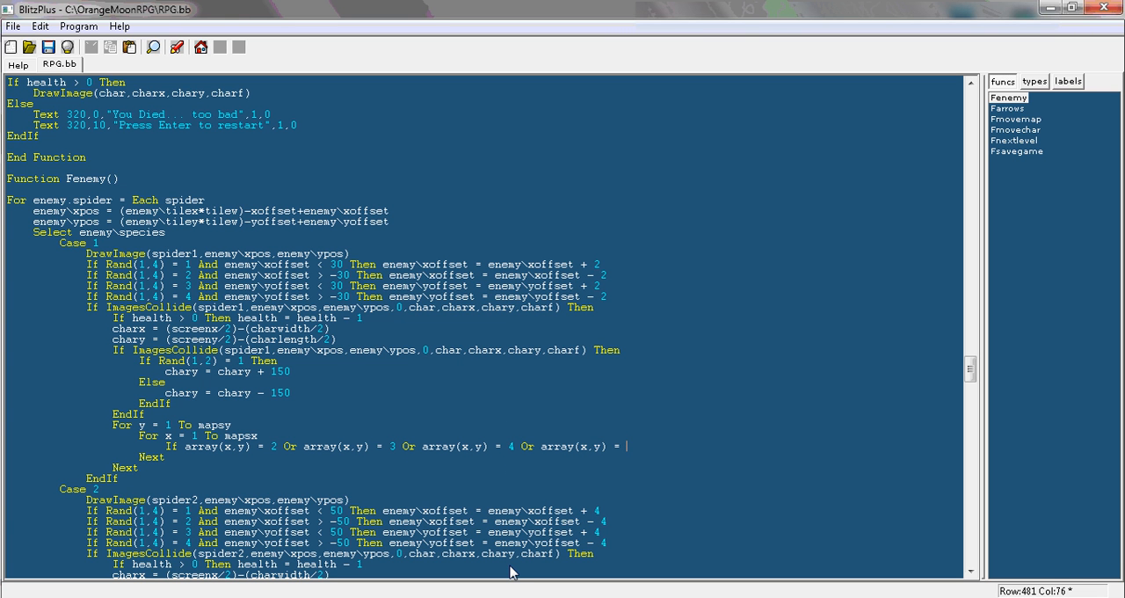
pyautogui.write('5 Or array(x,y) = 3')
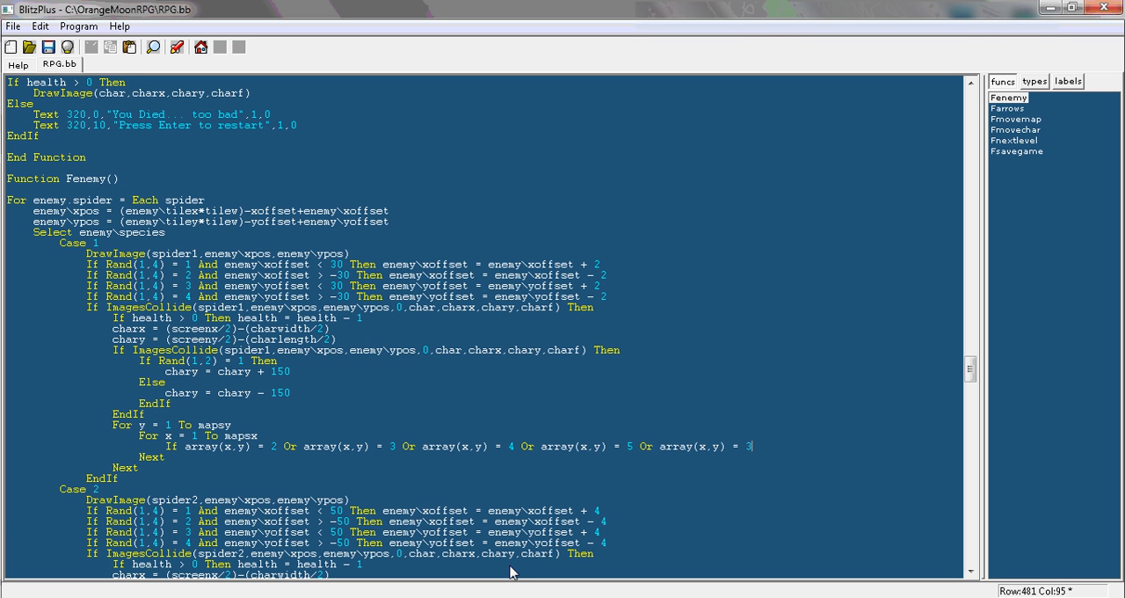
pyautogui.write('6 Th')
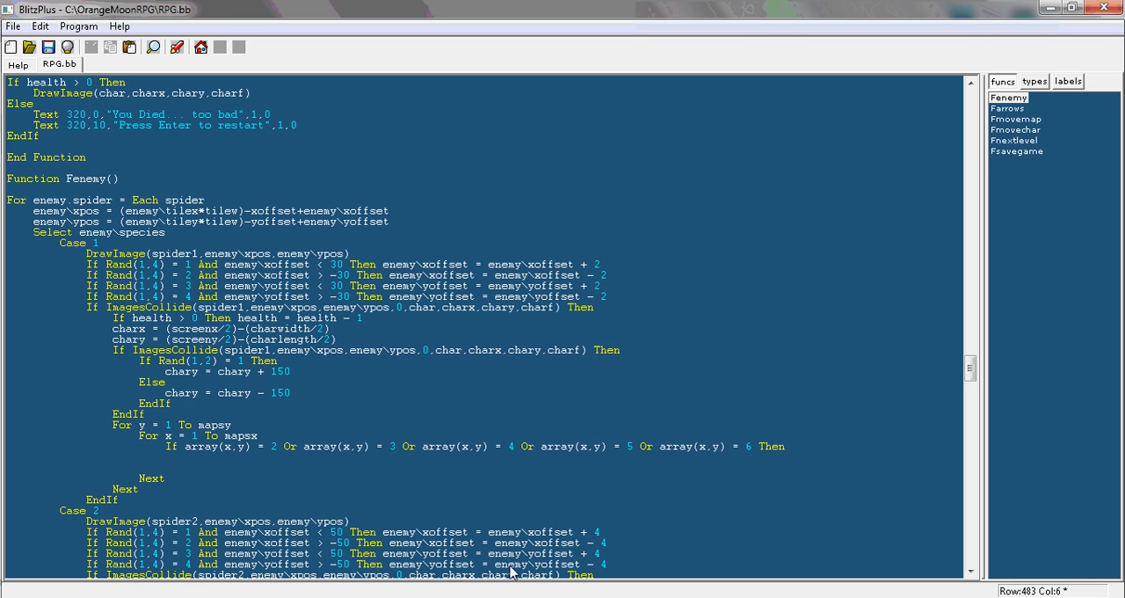
# Add EndIf and 'If ImagesCollide(char,charx,chary,charf,tile1,...) Then respawn = 1' in the tile check
pyautogui.write('en')
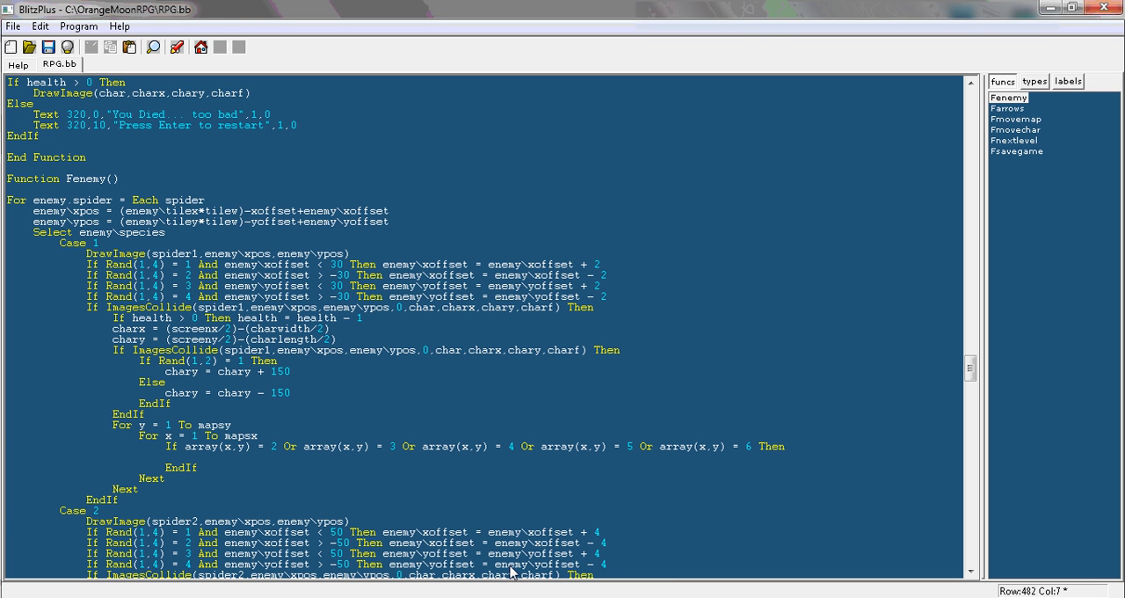
pyautogui.write('if')
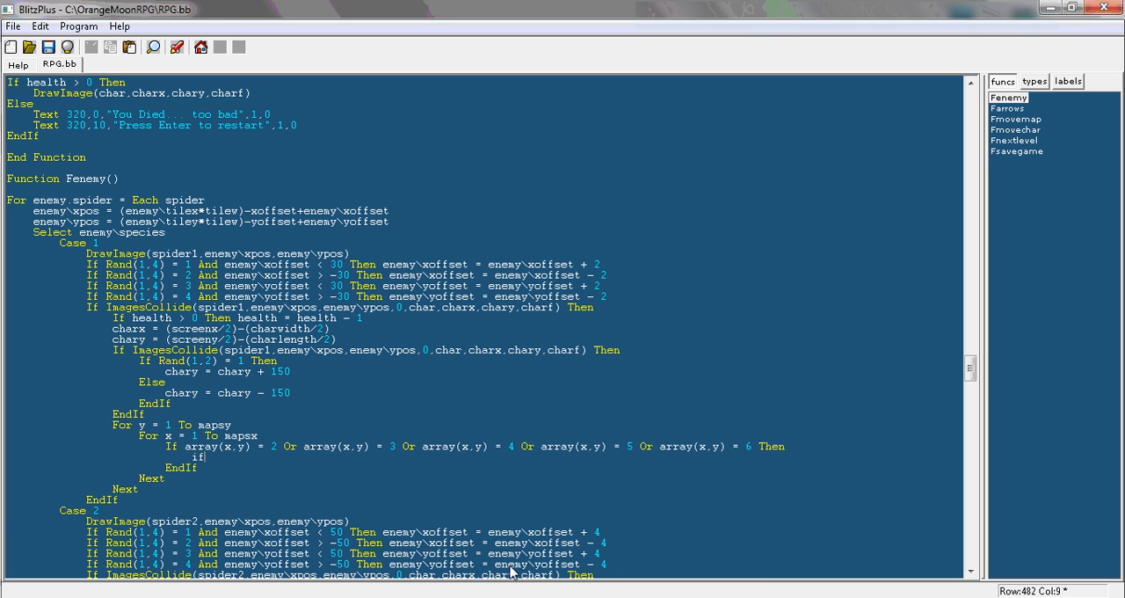
pyautogui.write('imagescollide(char,charx,')
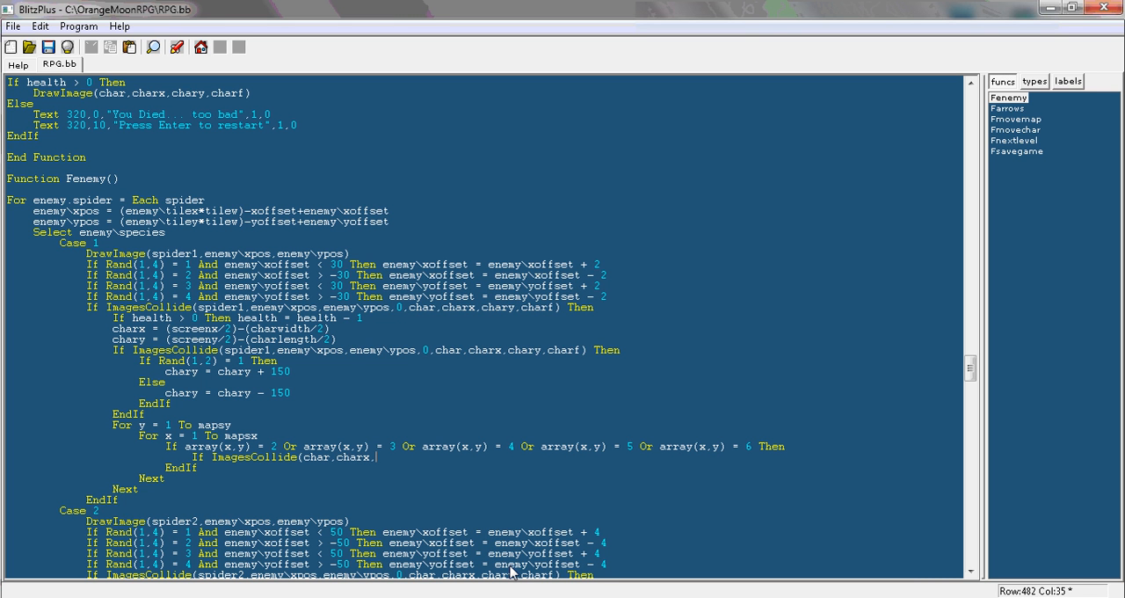
pyautogui.write('chary,char')
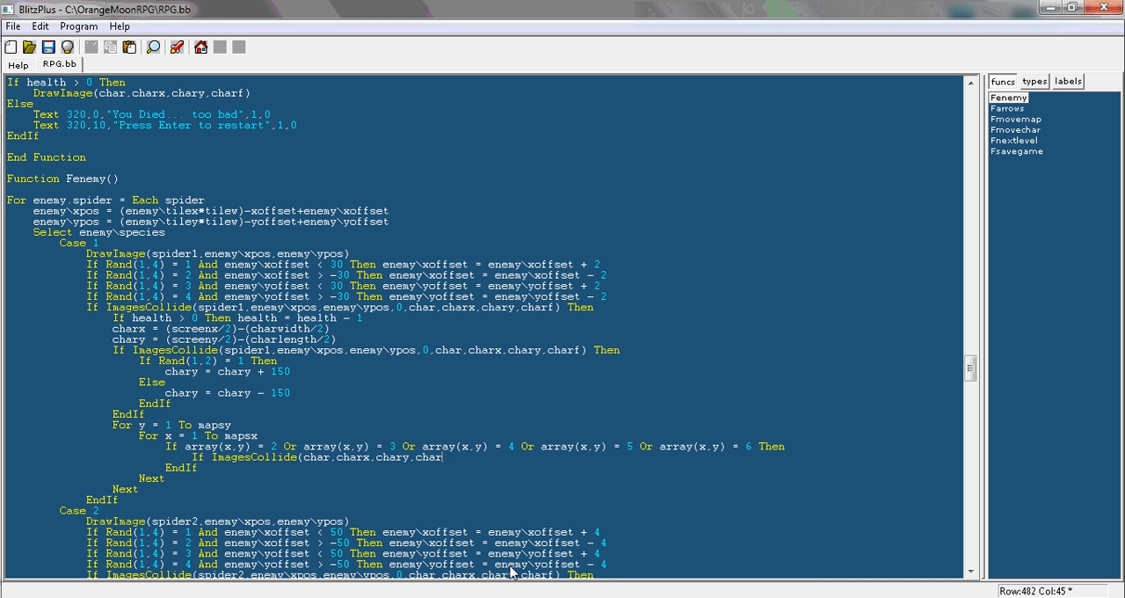
pyautogui.write(',')
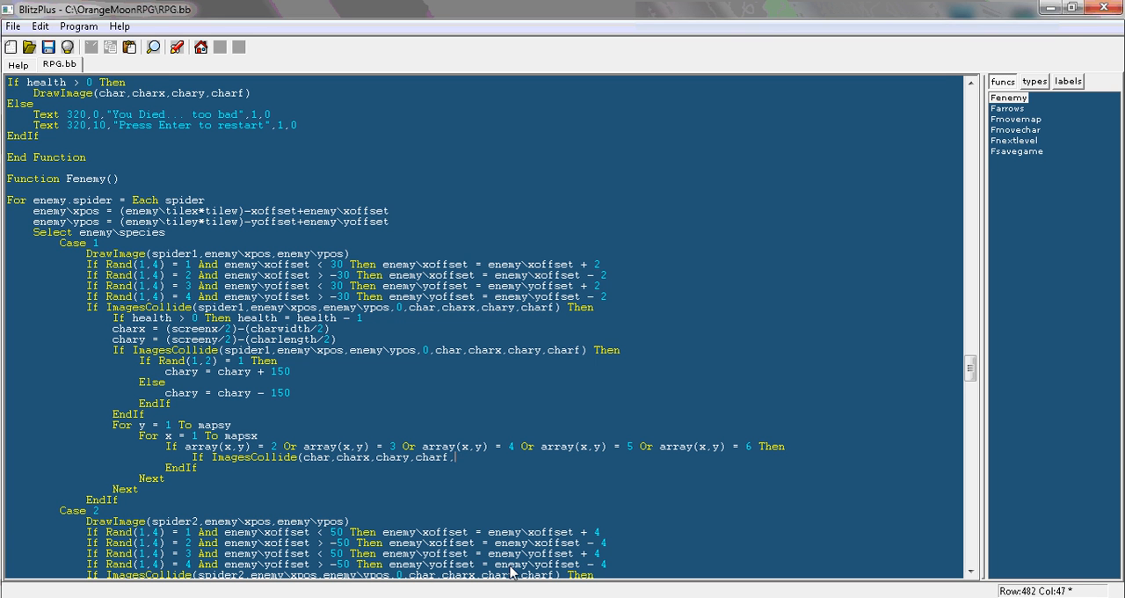
pyautogui.moveTo(554, 515)
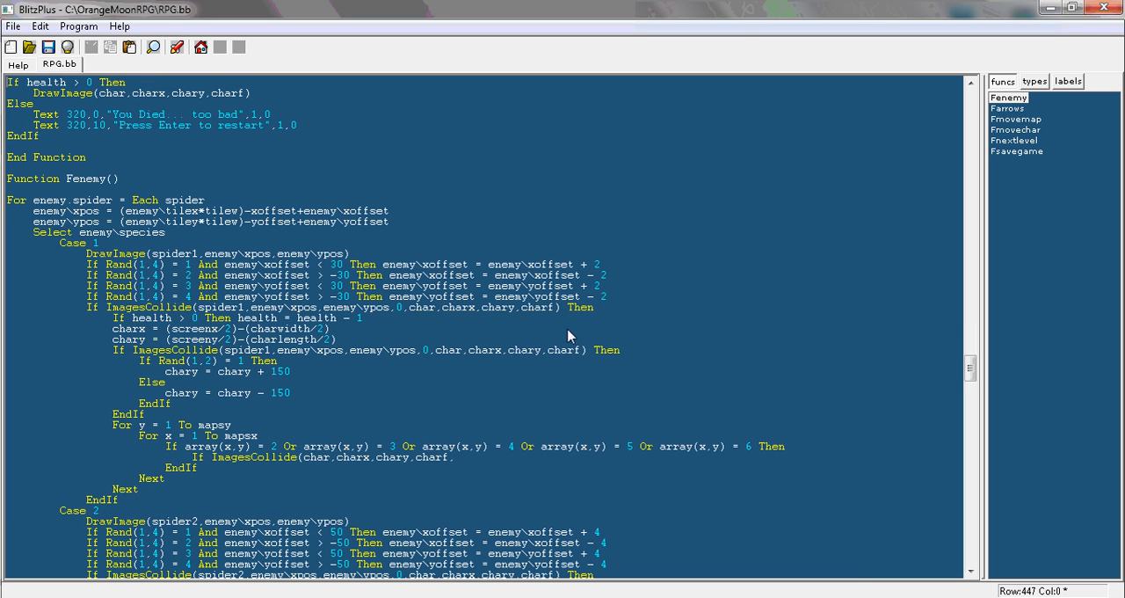
pyautogui.click(454, 457)
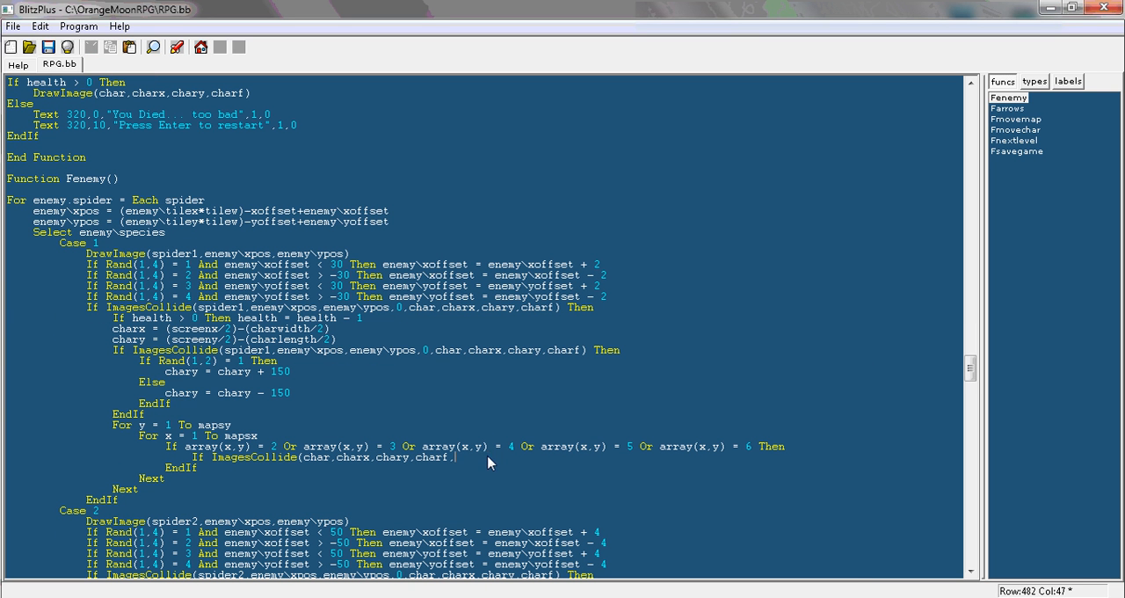
pyautogui.write('tile1,(x*tilew)-xoffset,(y*tilel)-yoffset,0)')
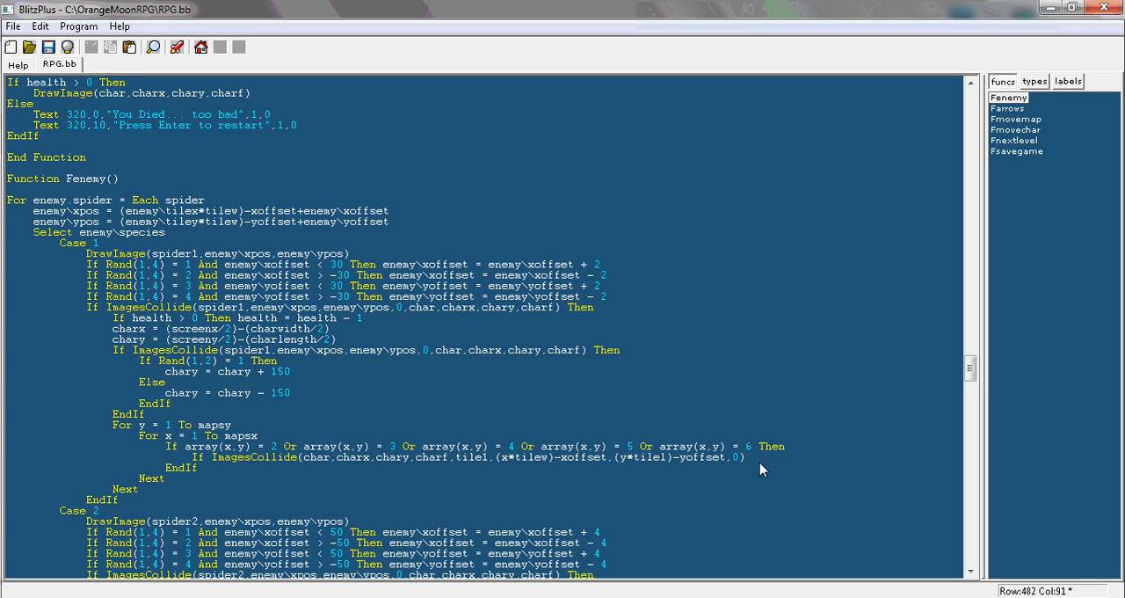
pyautogui.click(744, 456)
pyautogui.write(' Then respawn = 1')
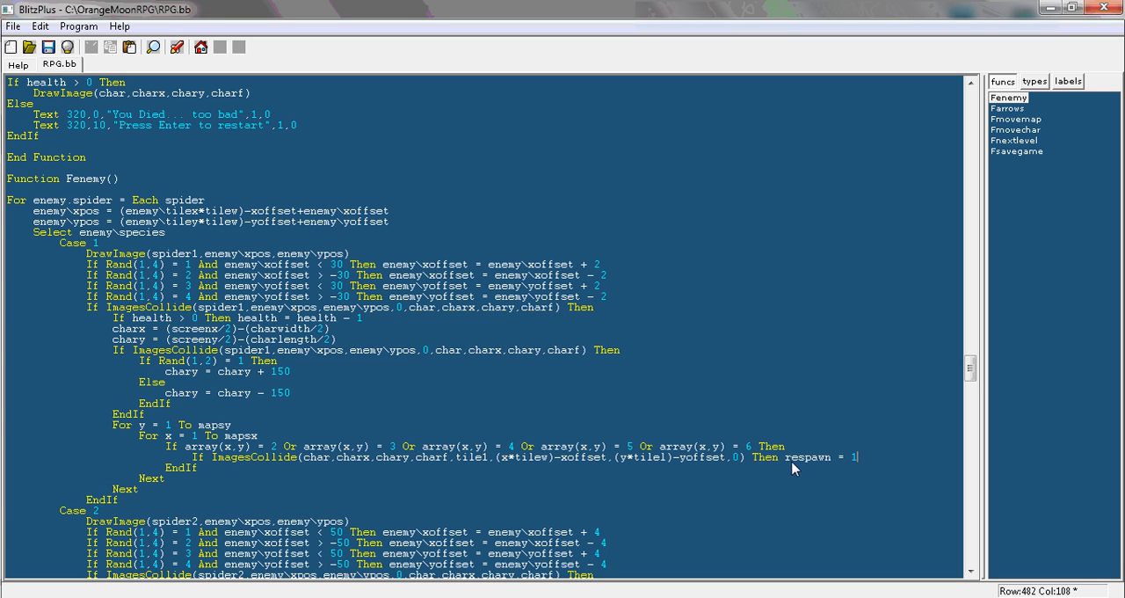
pyautogui.click(853, 456)
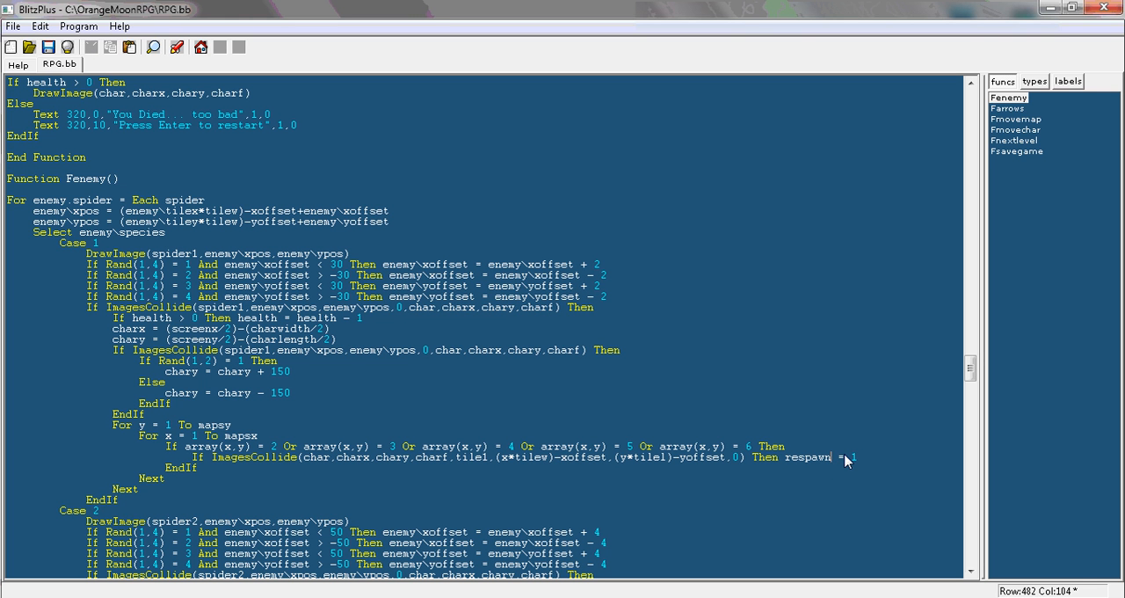
pyautogui.moveTo(243, 450)
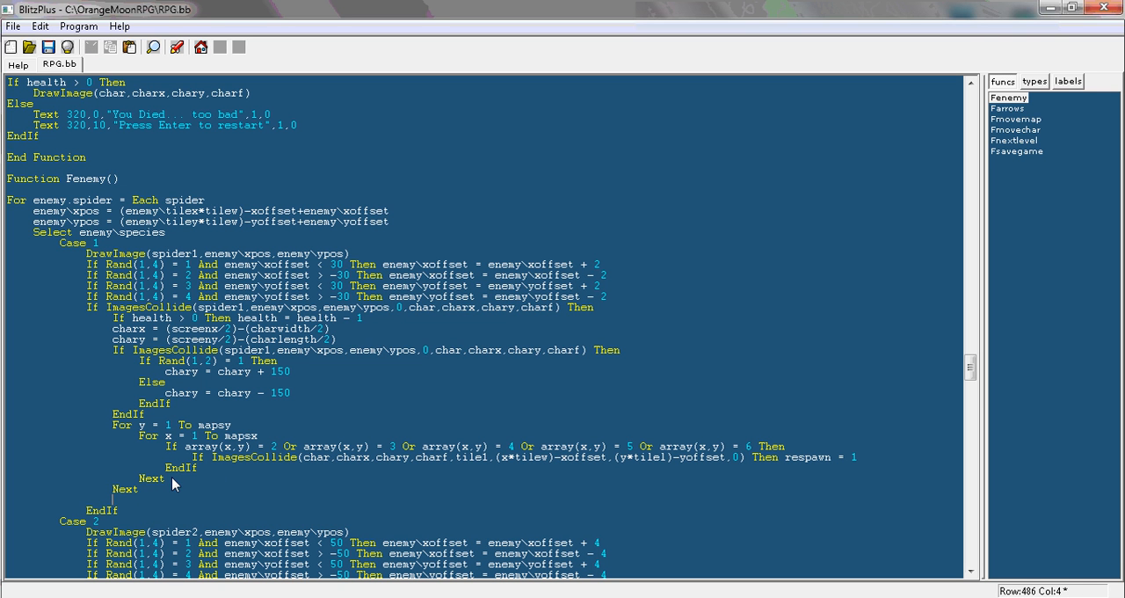
# Start an 'If respawn = 1' block in Fenemy
pyautogui.write('If r')
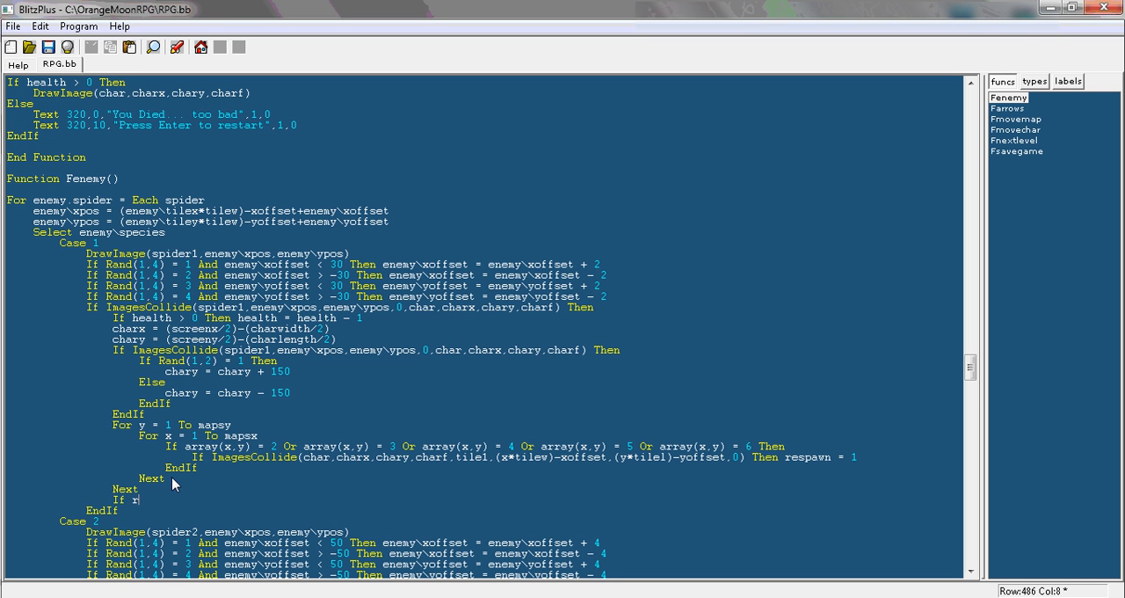
pyautogui.write('espawn = 1 Then')
pyautogui.write('EndIf')
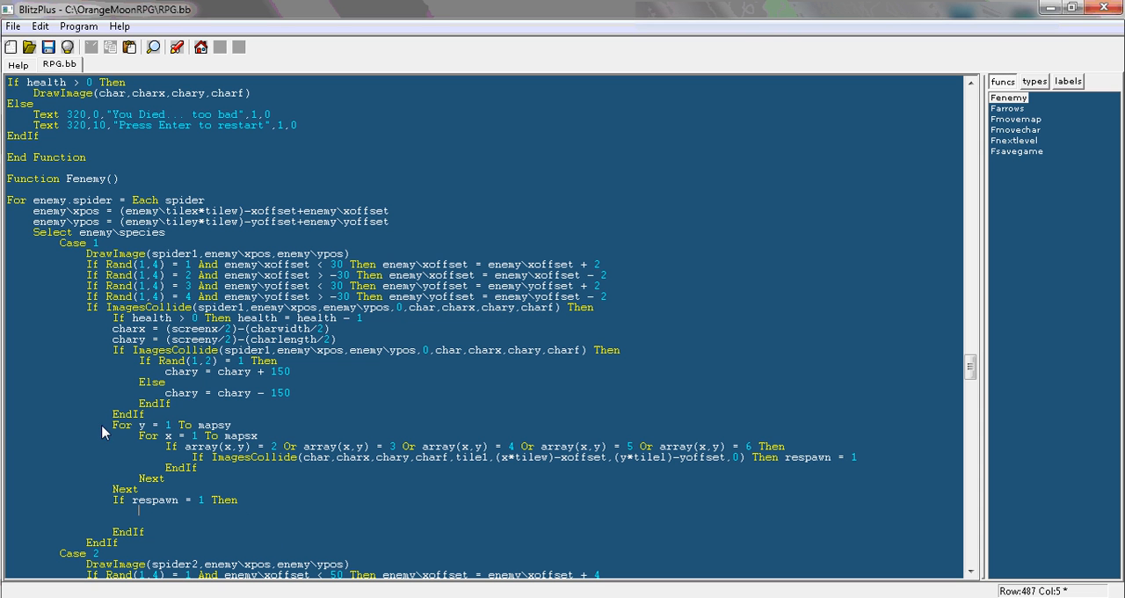
pyautogui.click(219, 499)
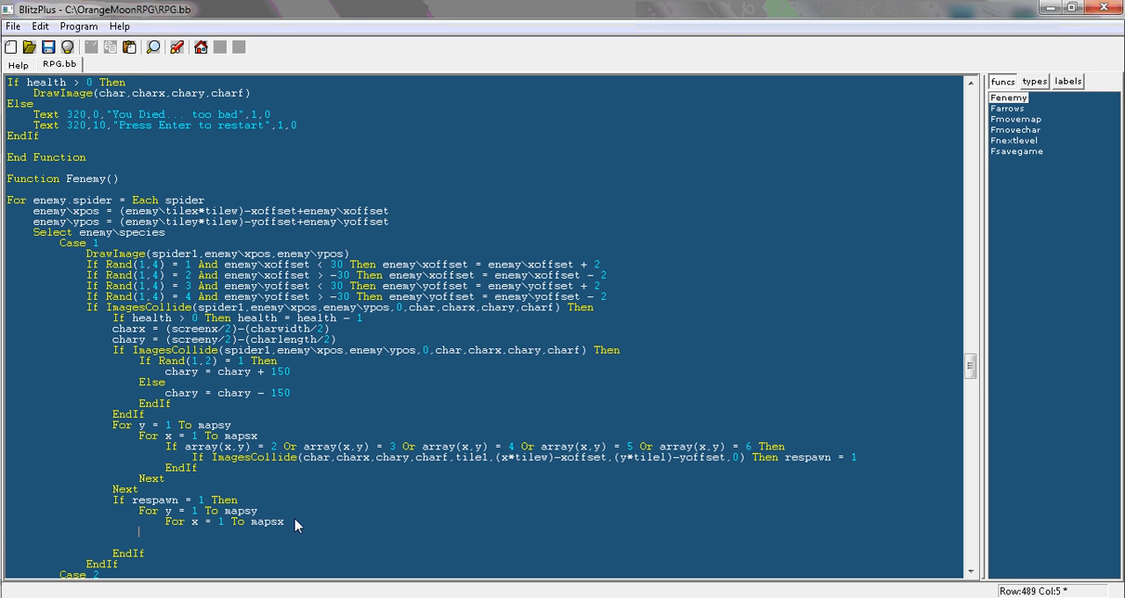
# Inside it, add map-scanning loops with an 'If array(x,y) = 10' check closed by EndIf
pyautogui.write('Next')
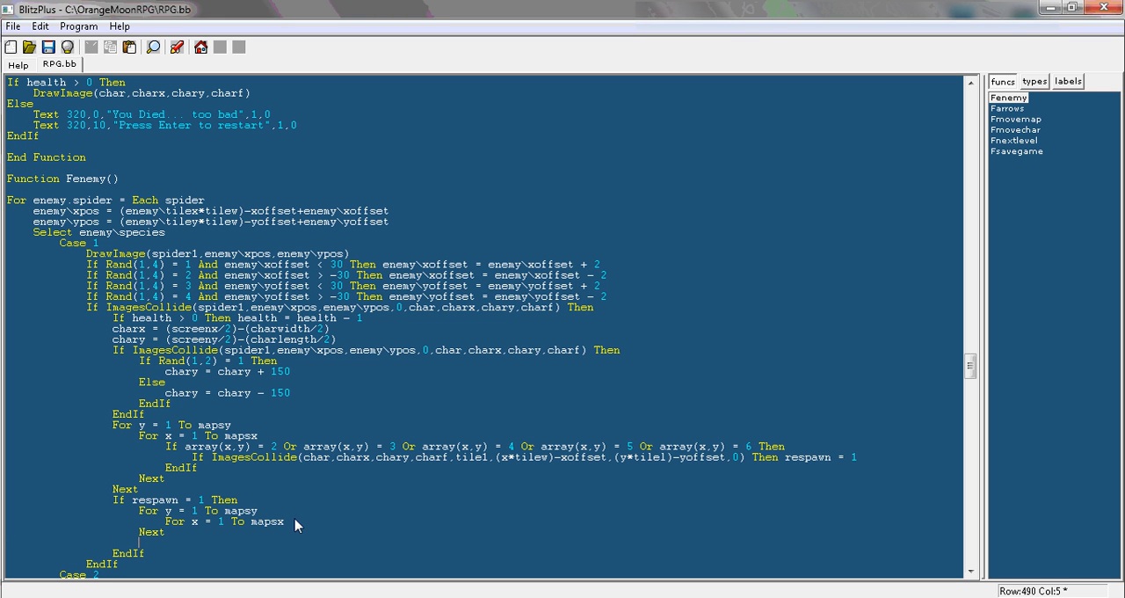
pyautogui.write('next')
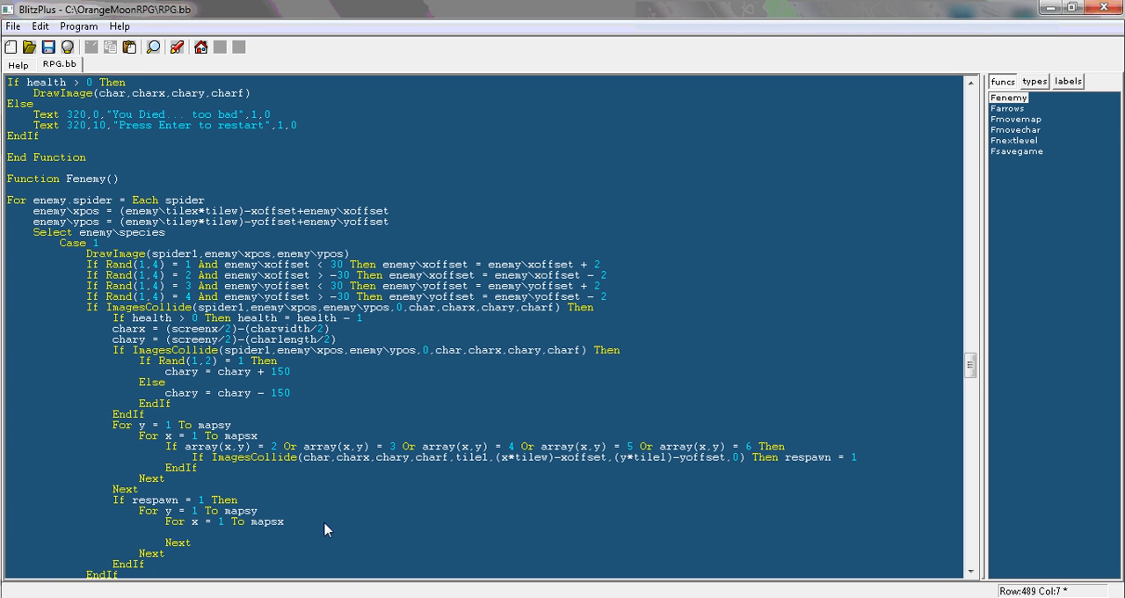
pyautogui.write('if')
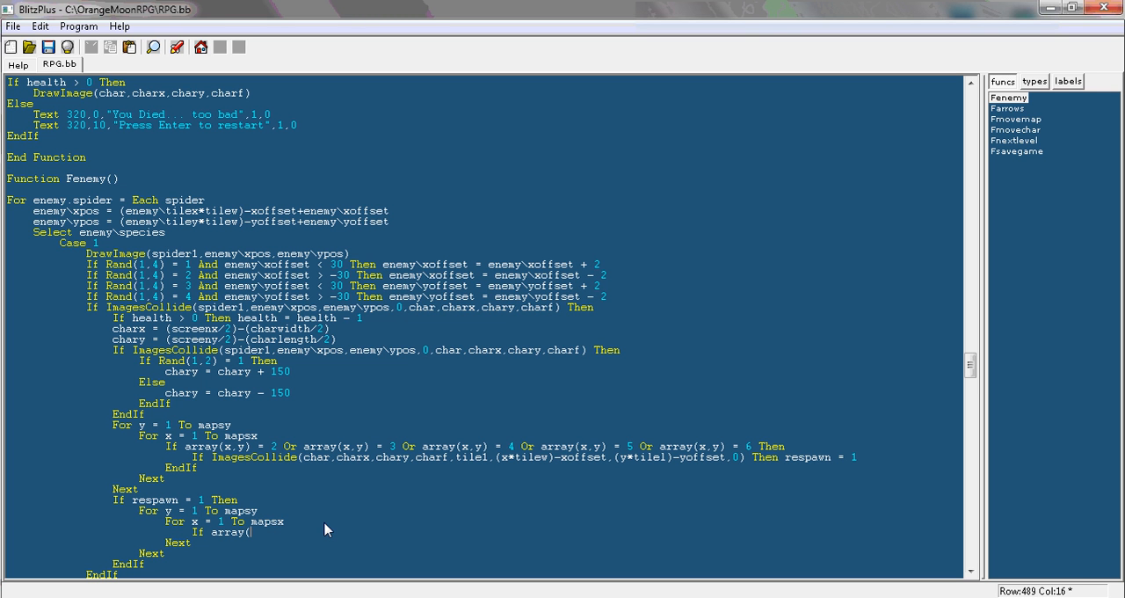
pyautogui.write('x,y)')
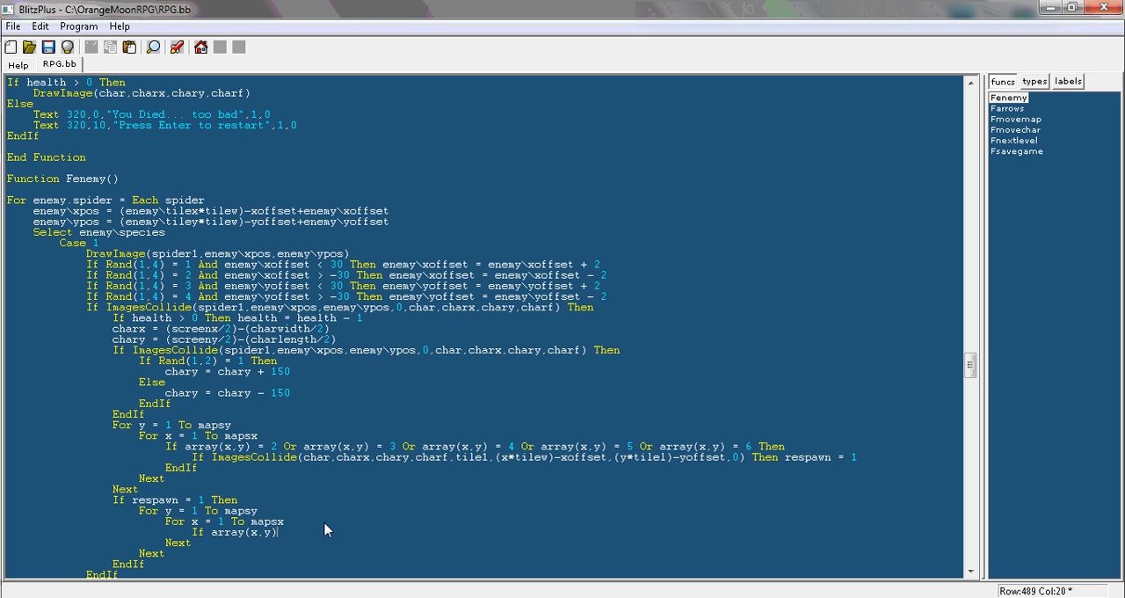
pyautogui.write('= 10 Then')
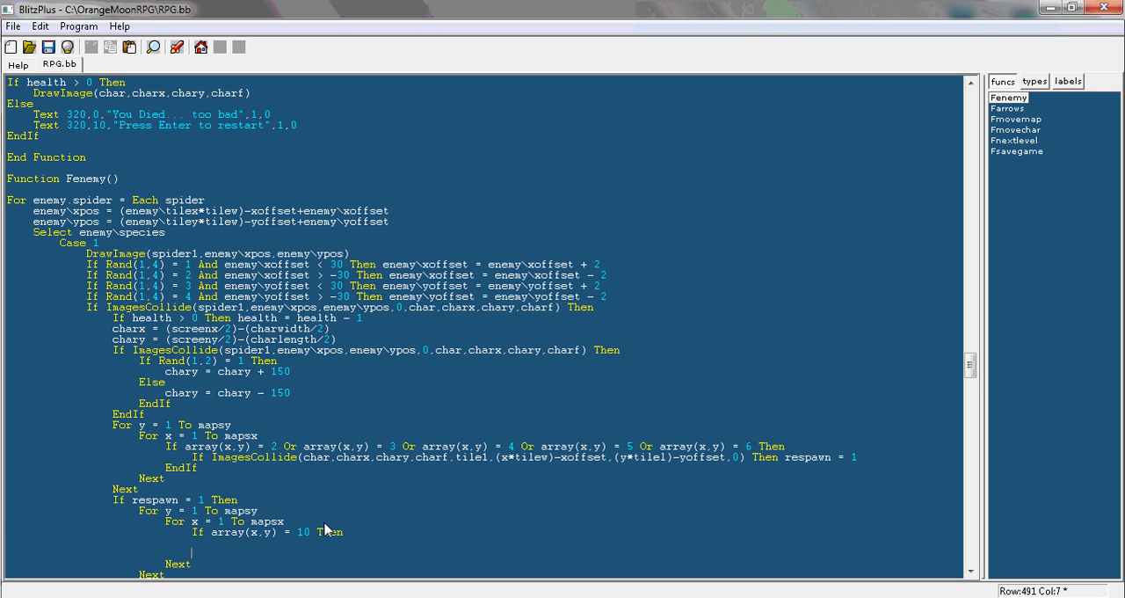
pyautogui.write('EndIf')
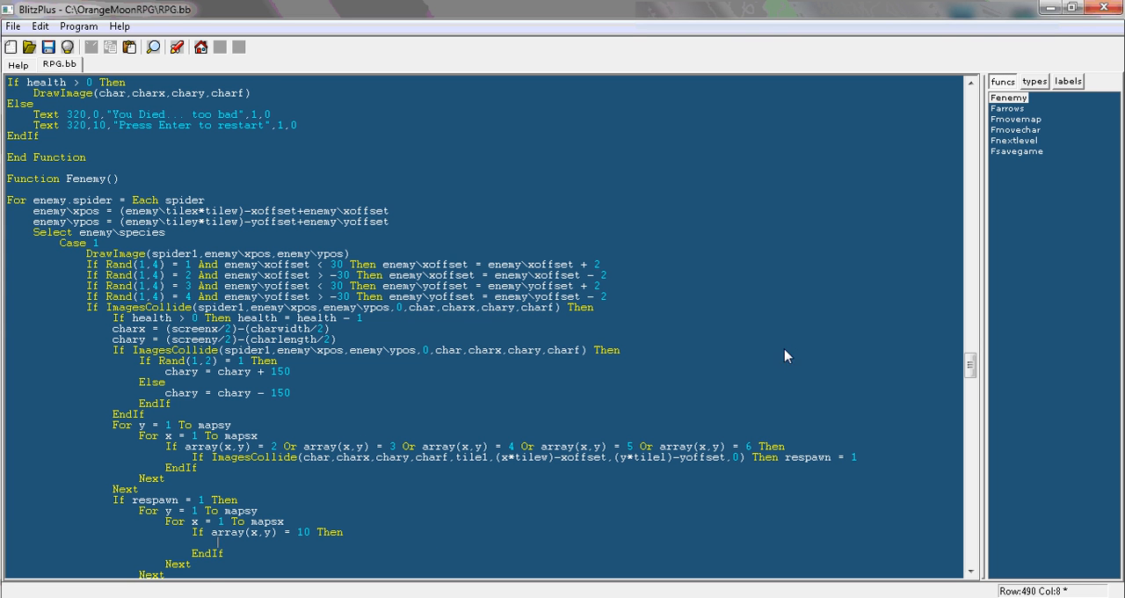
# Copy the xoffset/yoffset spawn lines from Fdrawtiles into the respawn block
pyautogui.scroll(-3)
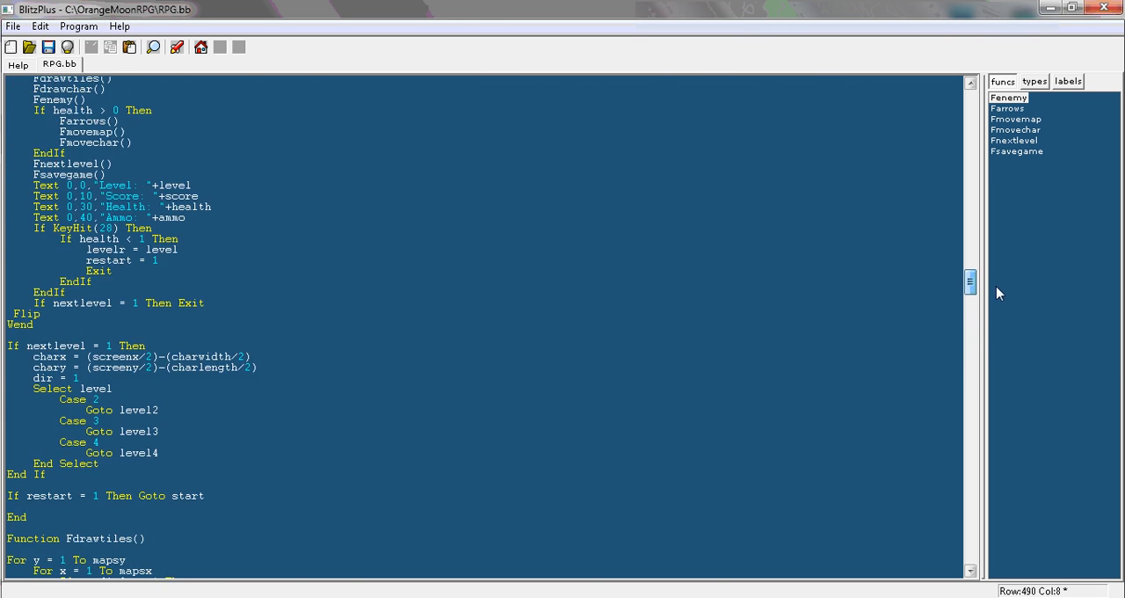
pyautogui.scroll(-3)
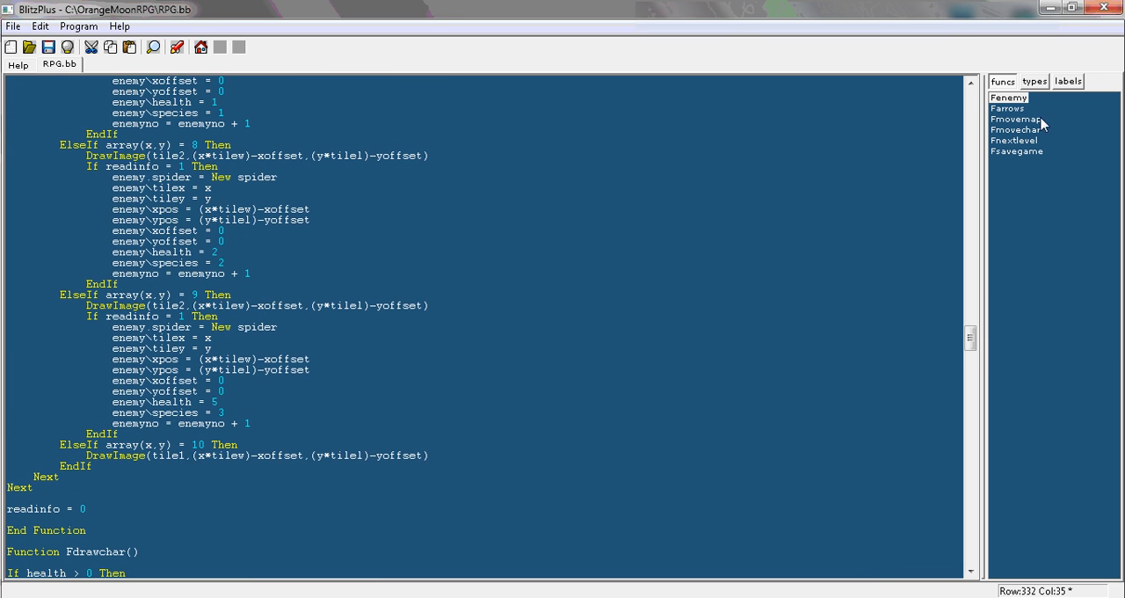
pyautogui.scroll(-3)
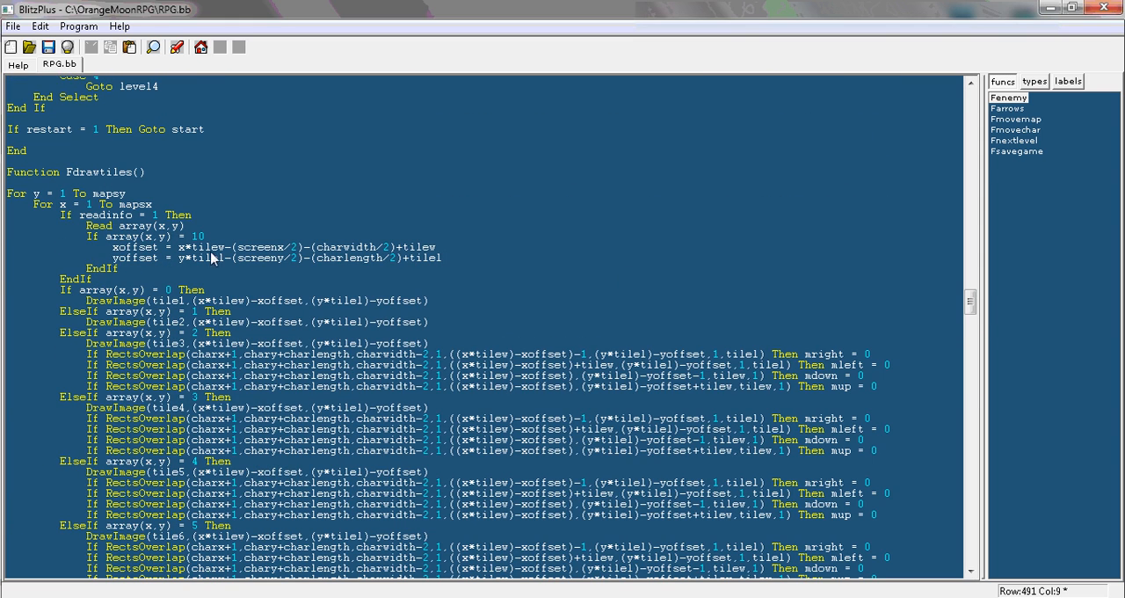
pyautogui.click(444, 257)
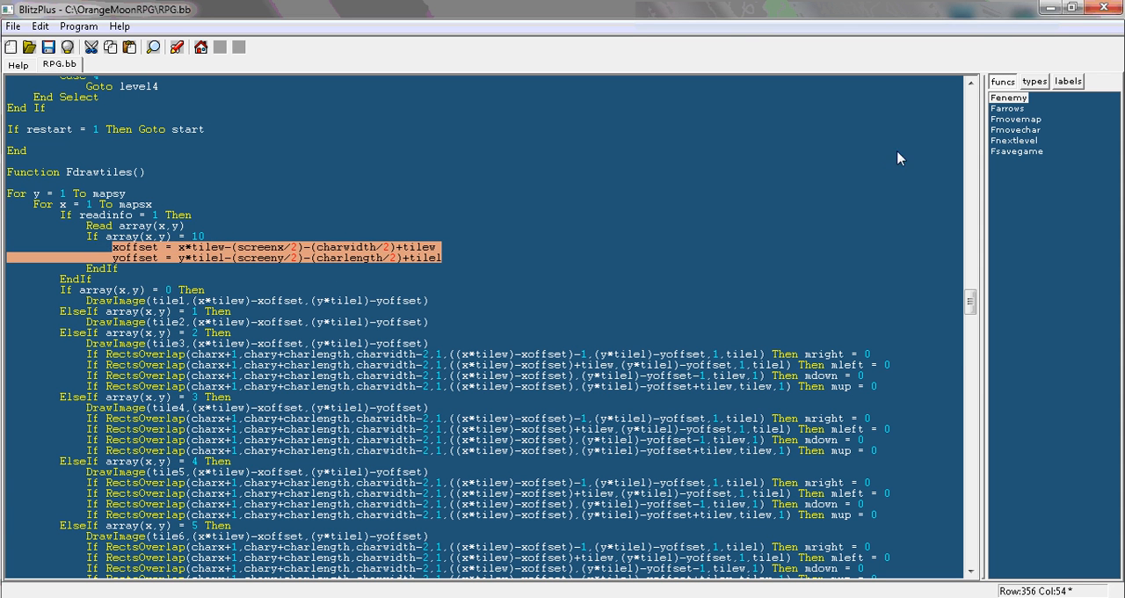
pyautogui.scroll(-3)
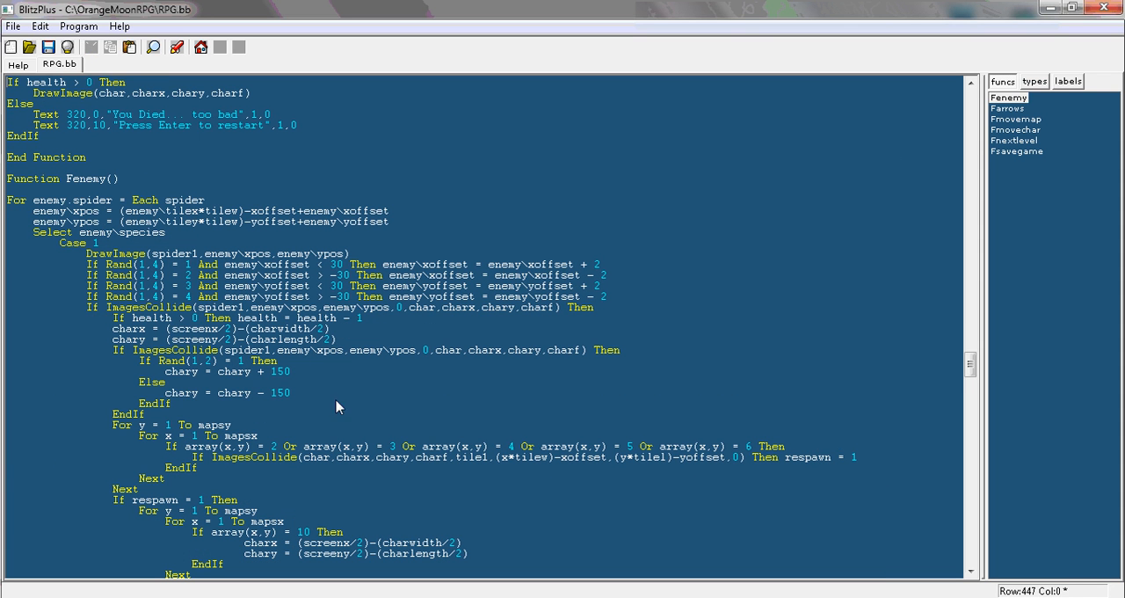
pyautogui.scroll(-3)
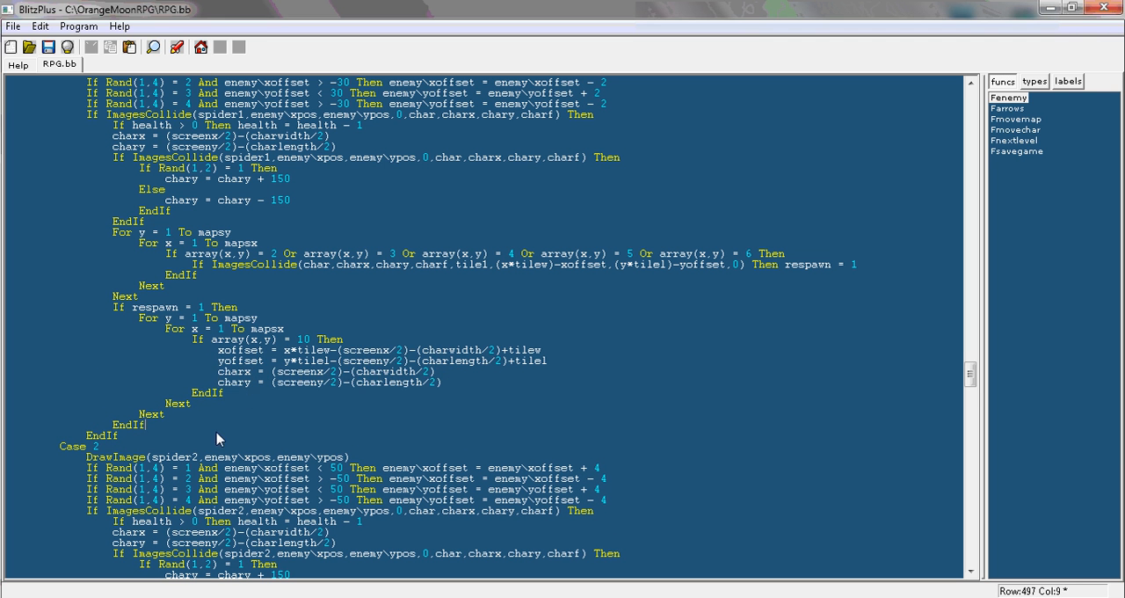
# Add 'respawn = 0' after the water check's EndIf, then scroll toward the other spider cases
pyautogui.write('respawn =')
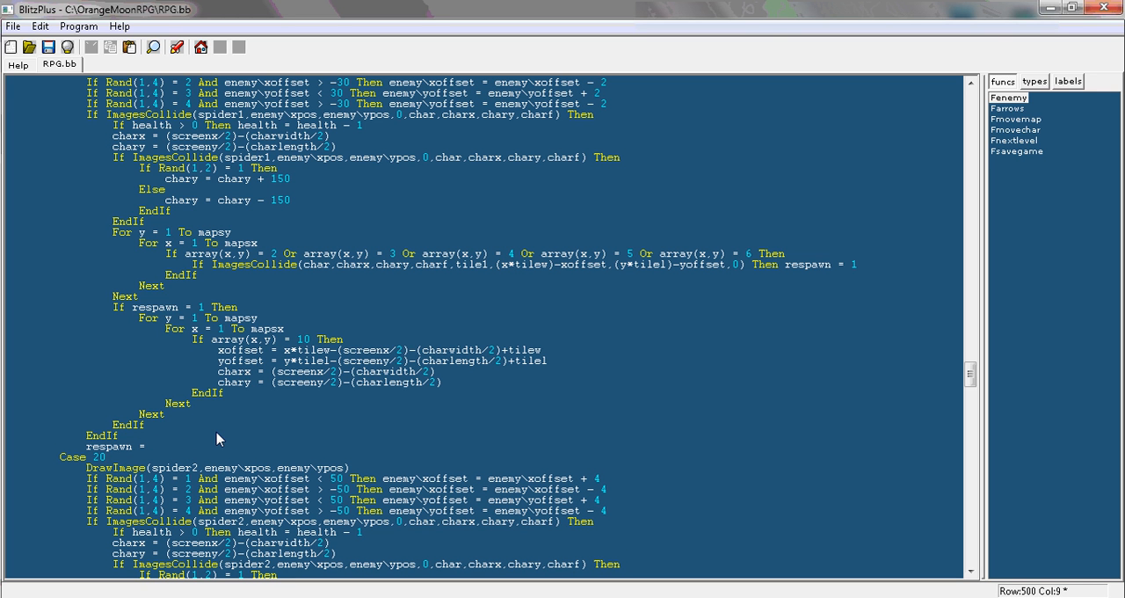
pyautogui.click(151, 446)
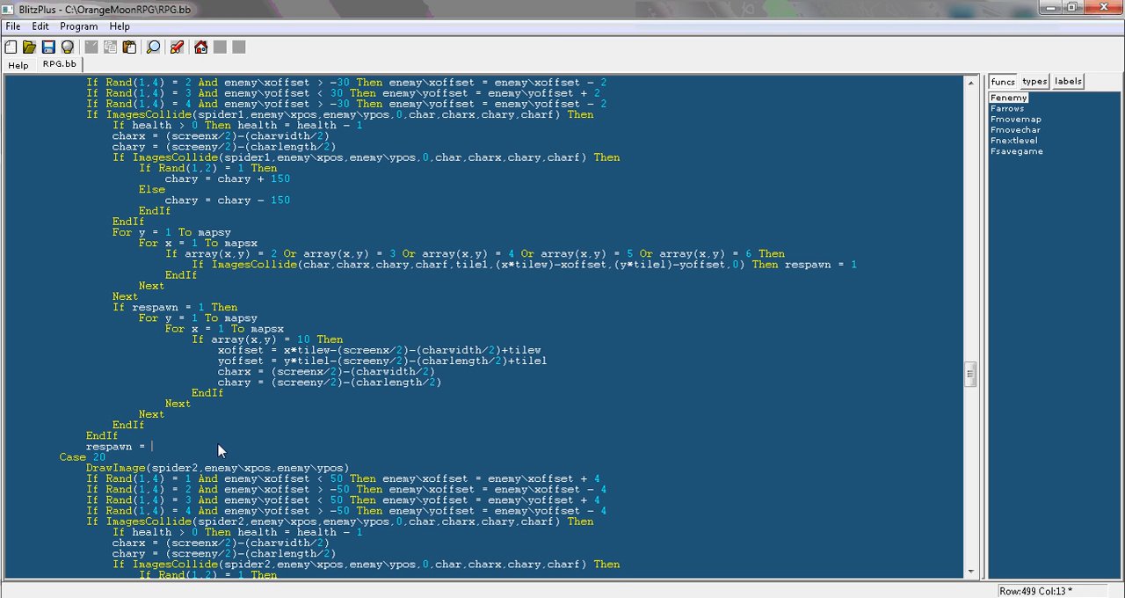
pyautogui.write('0')
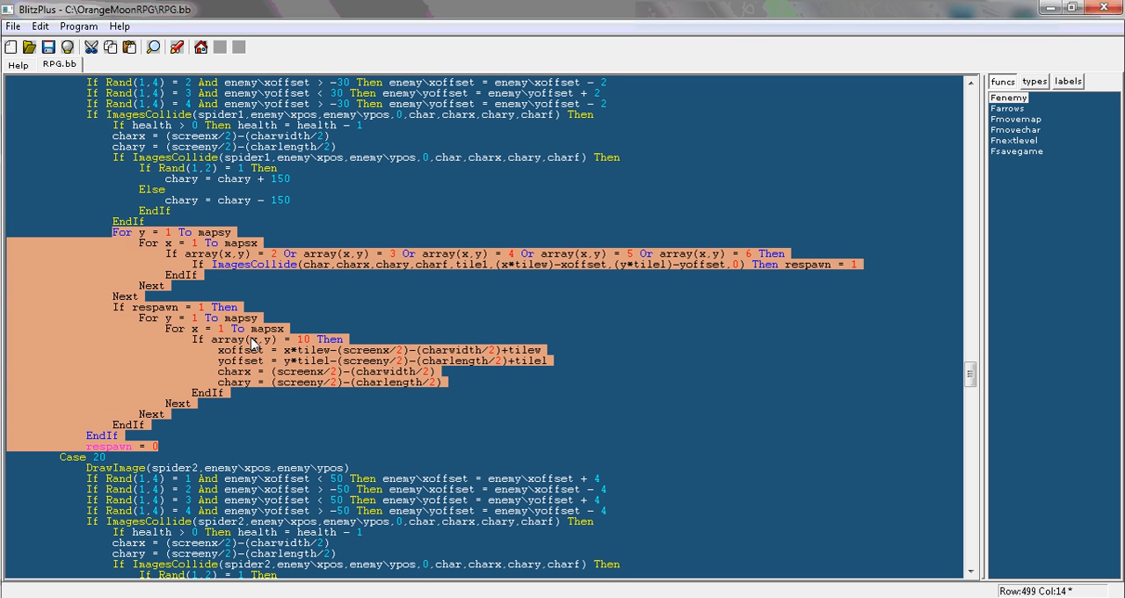
pyautogui.scroll(-3)
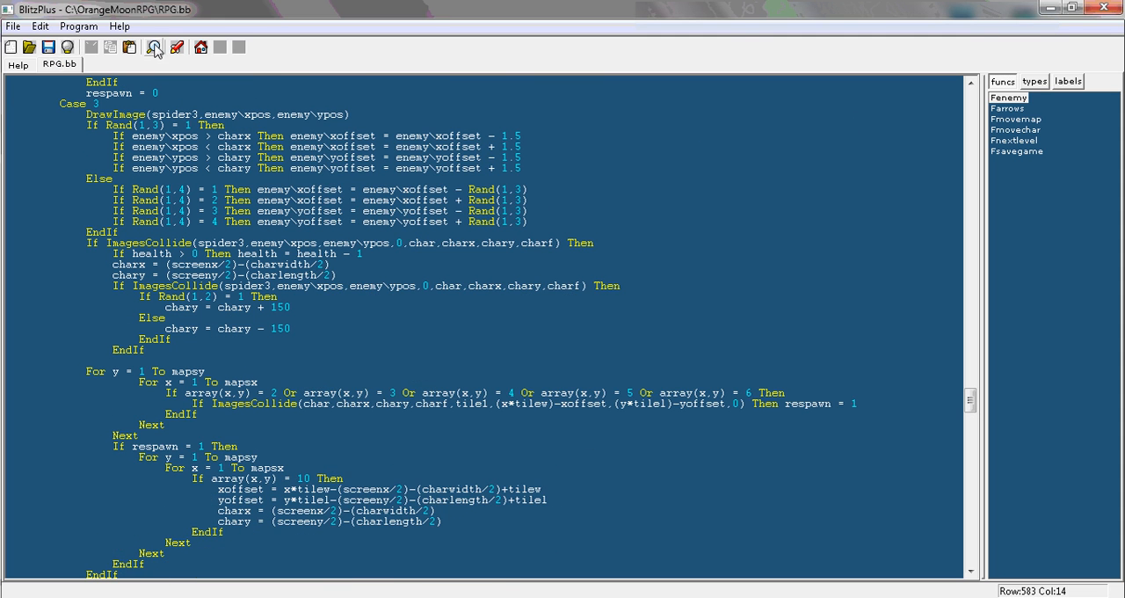
# Run the game to test the respawn fix on level 1
pyautogui.click(153, 48)
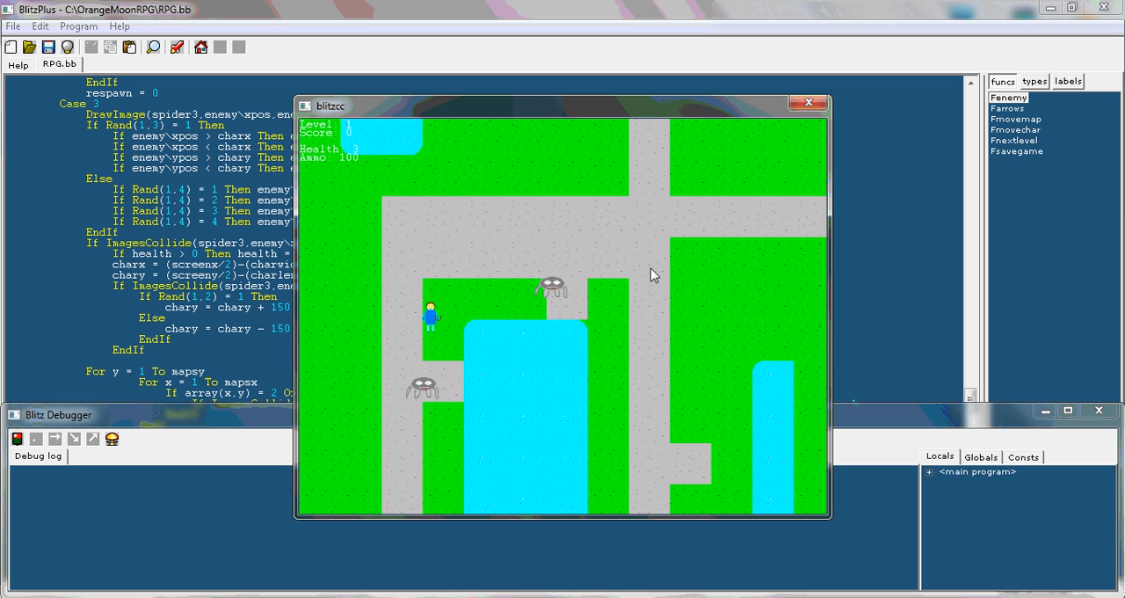
pyautogui.moveTo(613, 337)
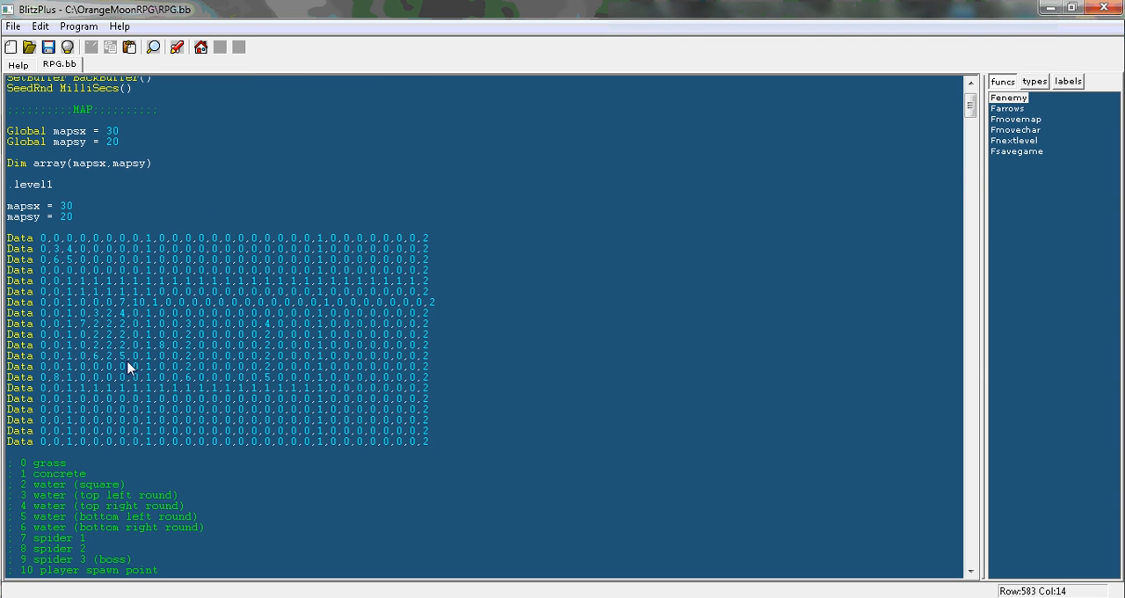
pyautogui.click(155, 341)
pyautogui.write('7')
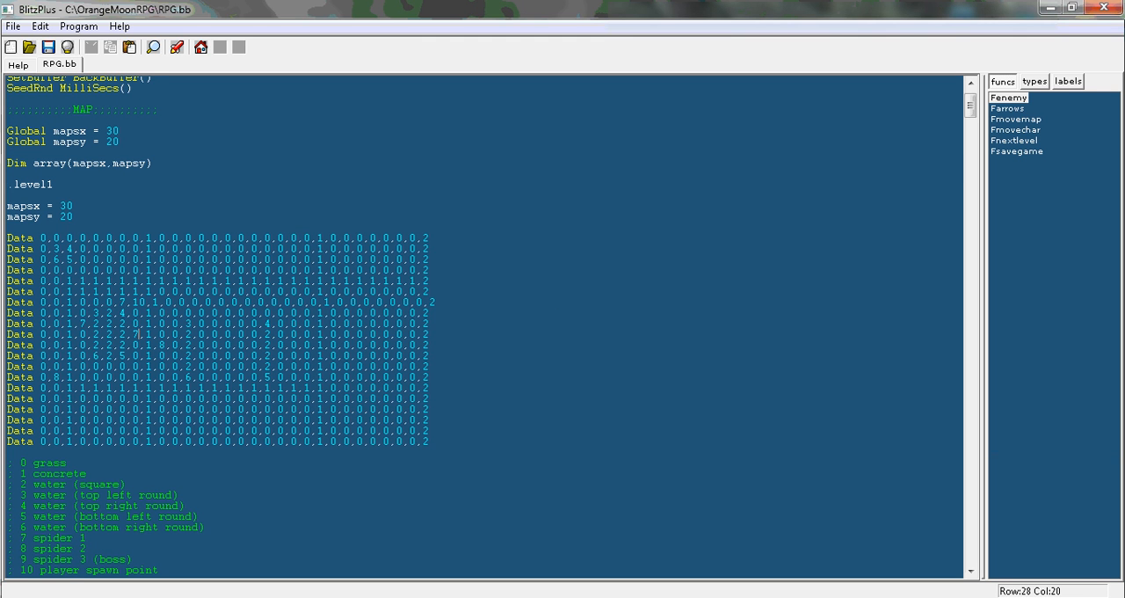
pyautogui.scroll(-3)
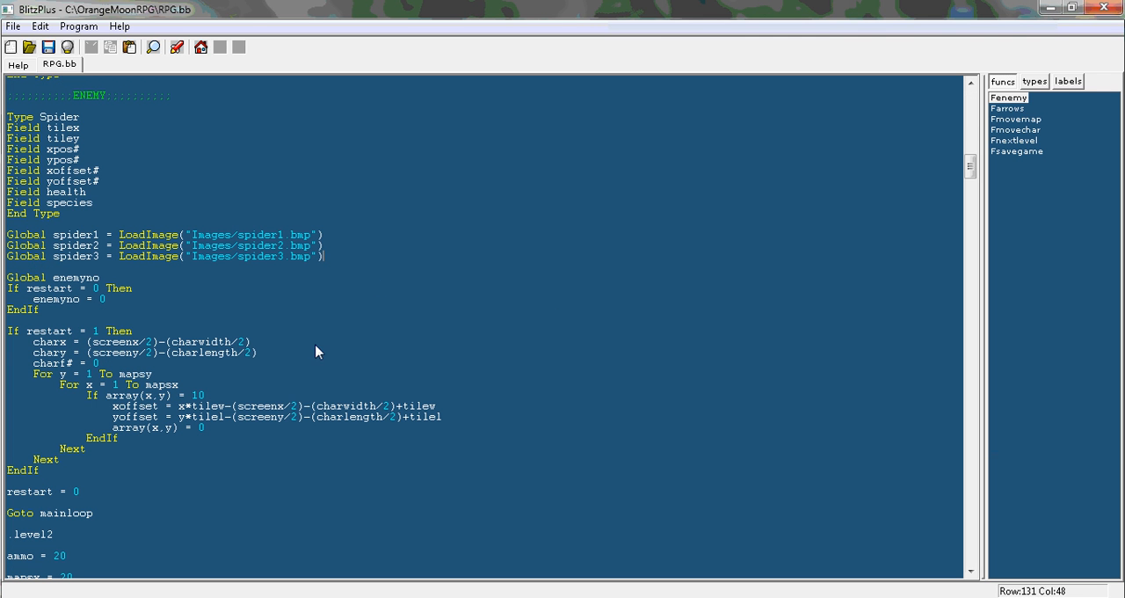
pyautogui.moveTo(274, 369)
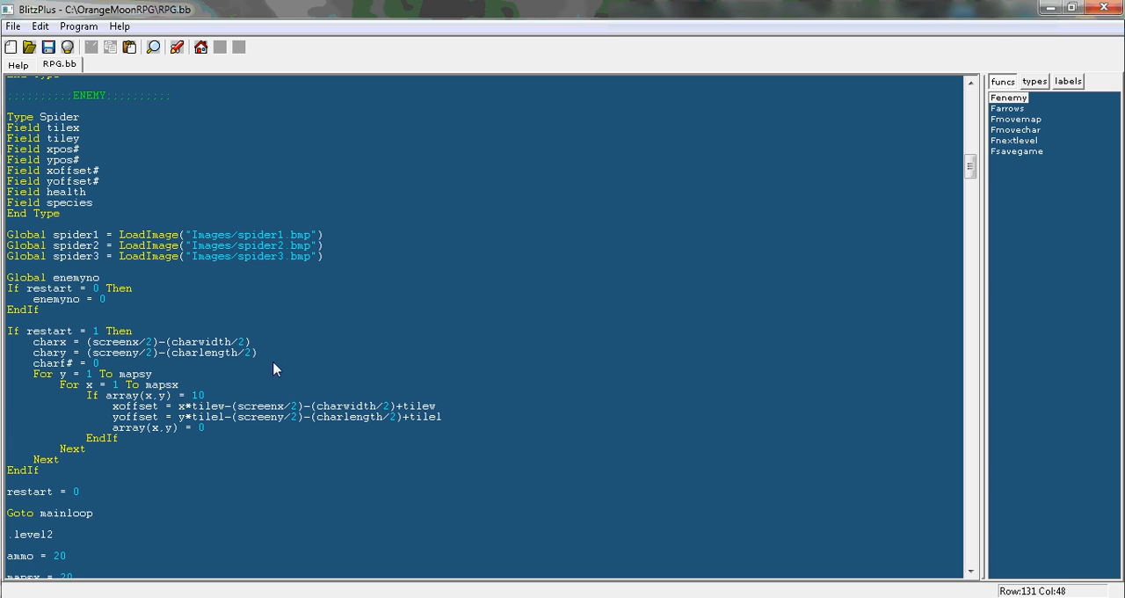
pyautogui.moveTo(247, 404)
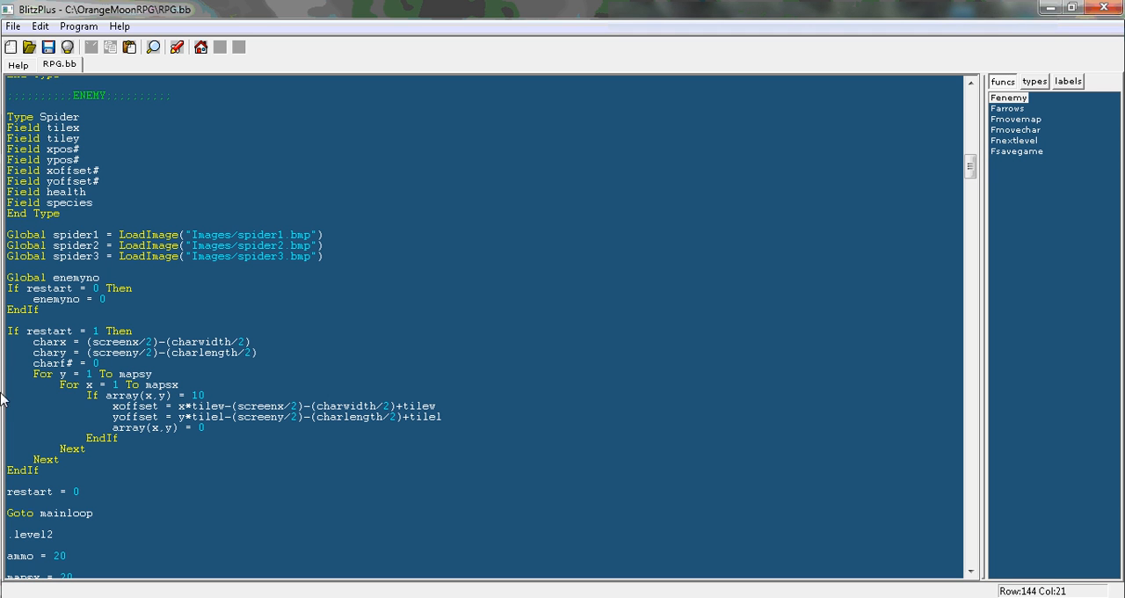
pyautogui.click(171, 95)
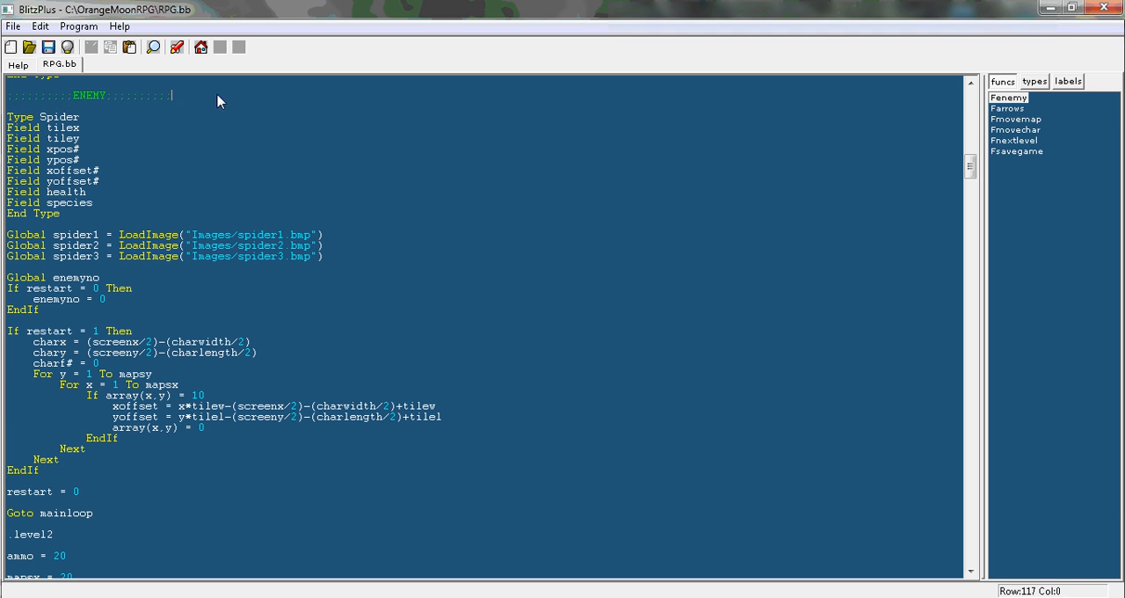
pyautogui.click(119, 437)
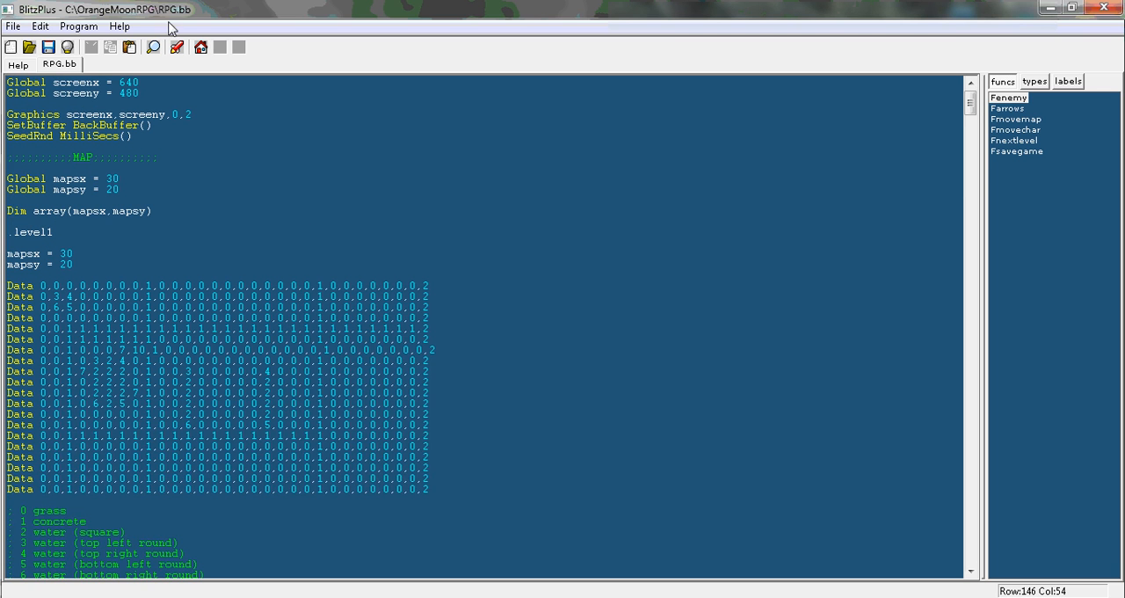
# Run the game again and restart with Enter after dying on level 2
pyautogui.click(176, 47)
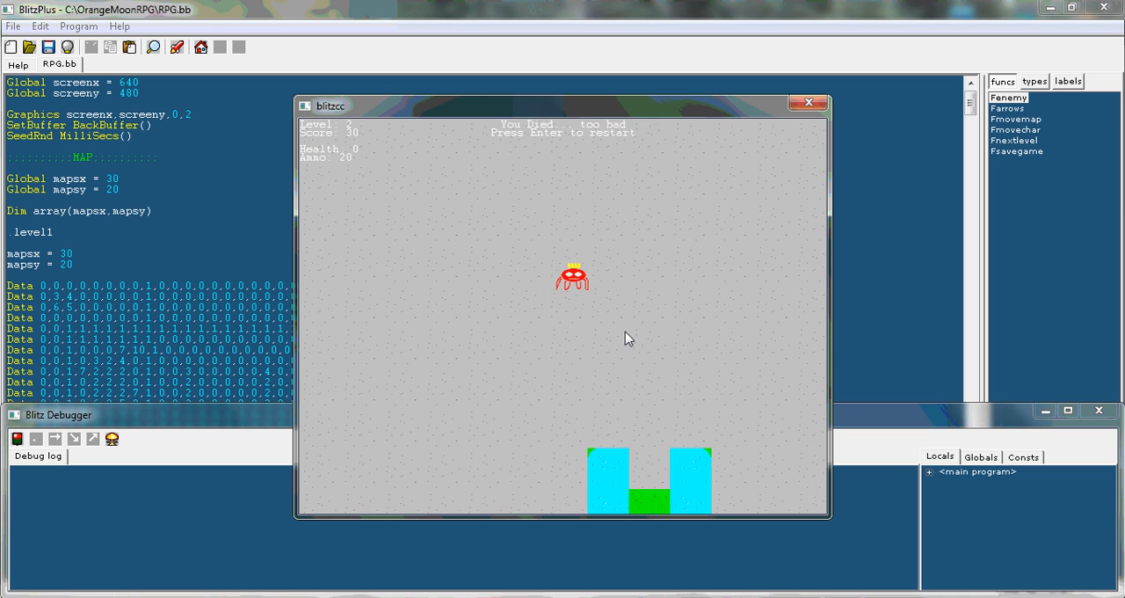
pyautogui.press('enter')
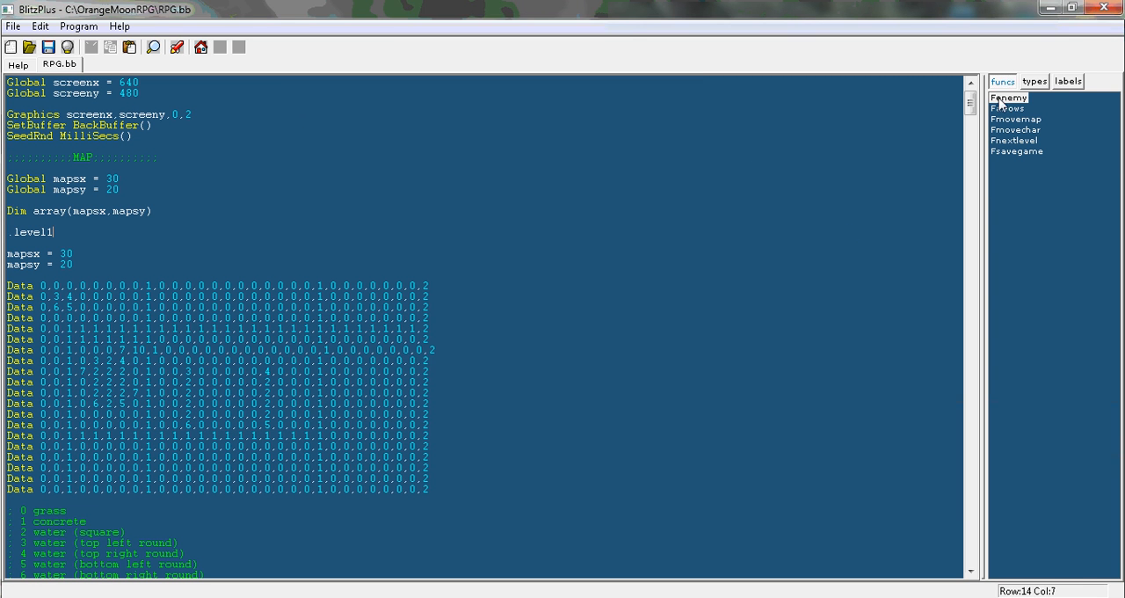
pyautogui.scroll(-3)
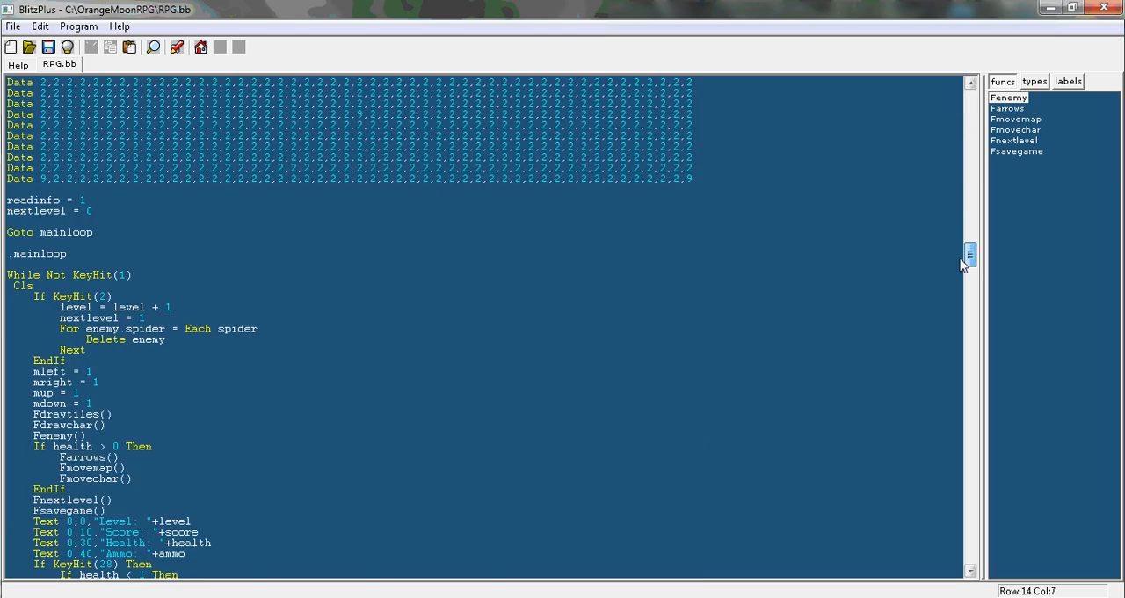
pyautogui.scroll(-3)
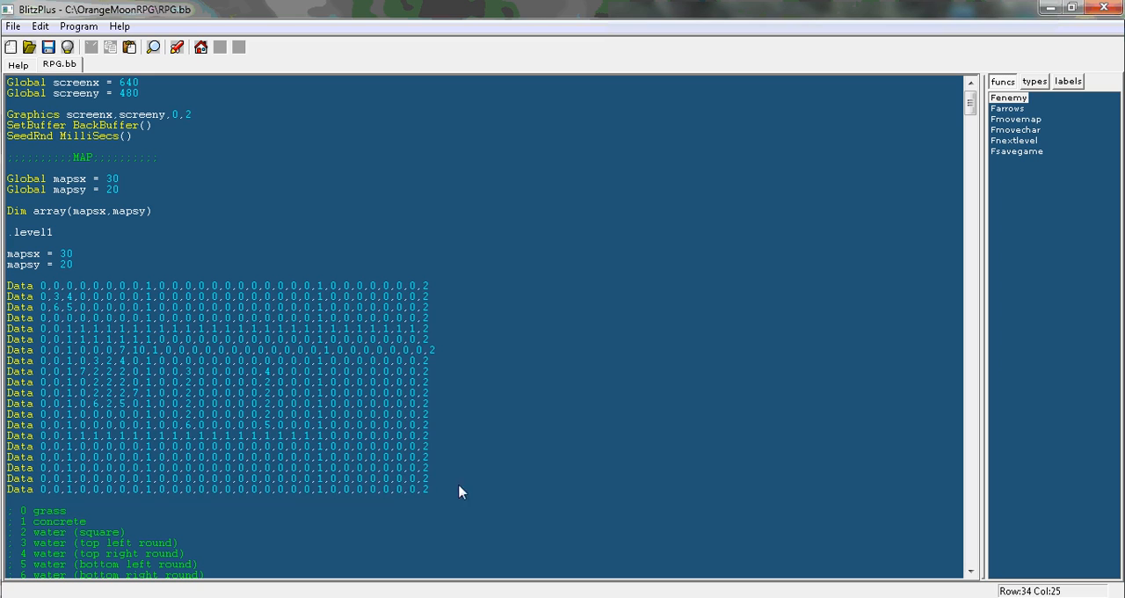
pyautogui.click(80, 254)
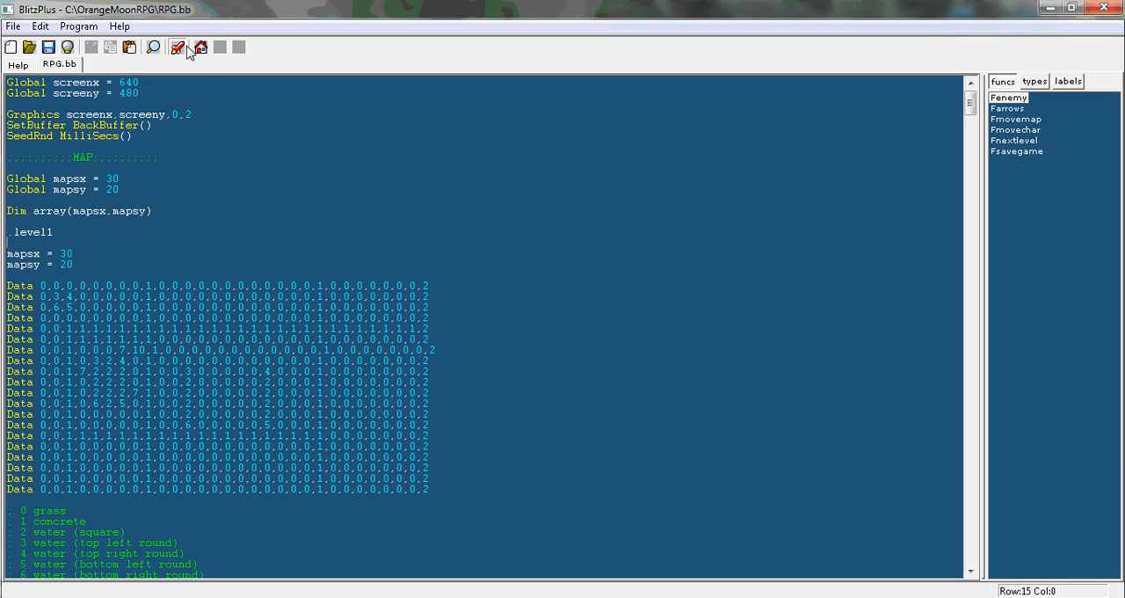
# Launch the game to check the player respawns on dry ground beside the water
pyautogui.click(176, 46)
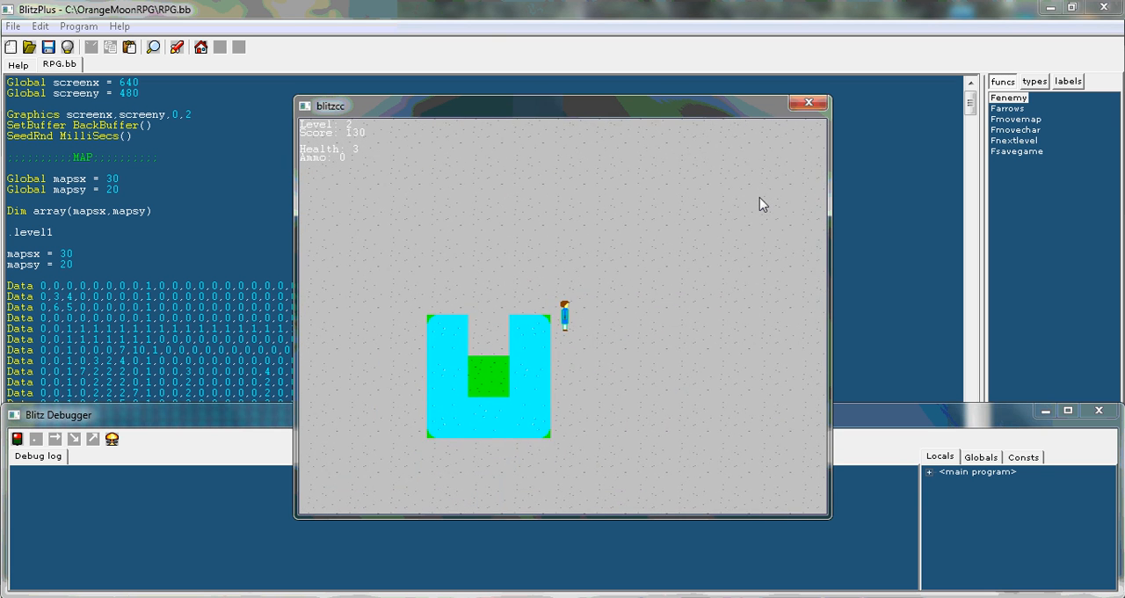
pyautogui.moveTo(710, 293)
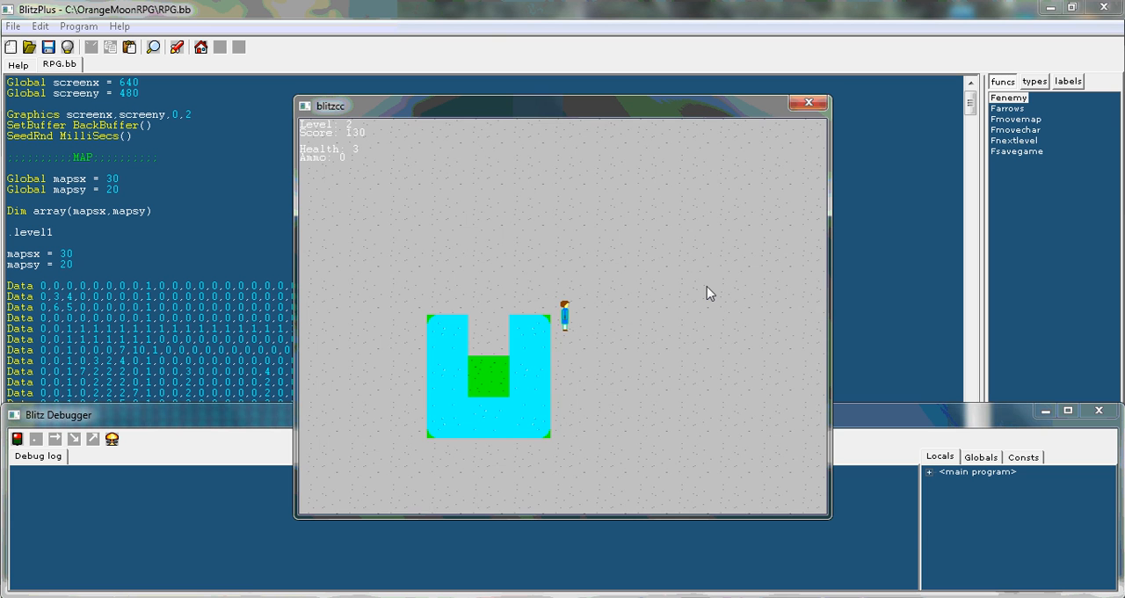